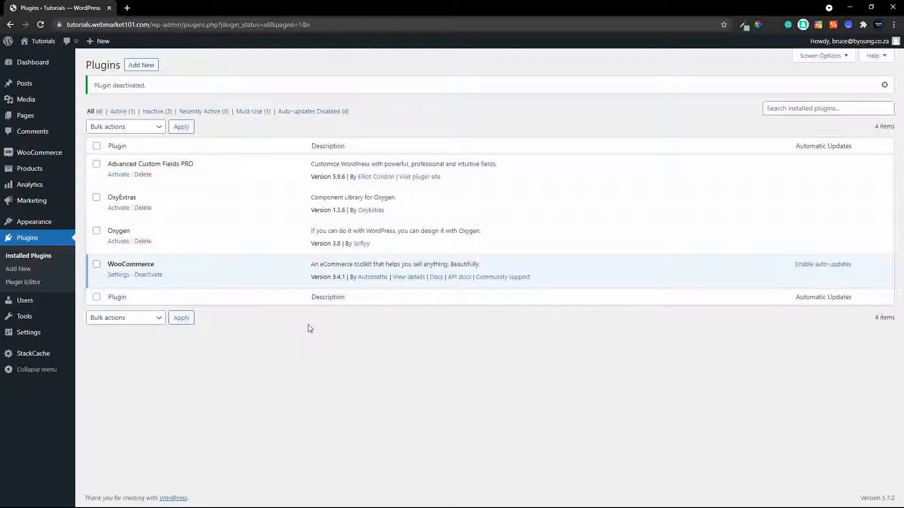
mouse_move(324, 326)
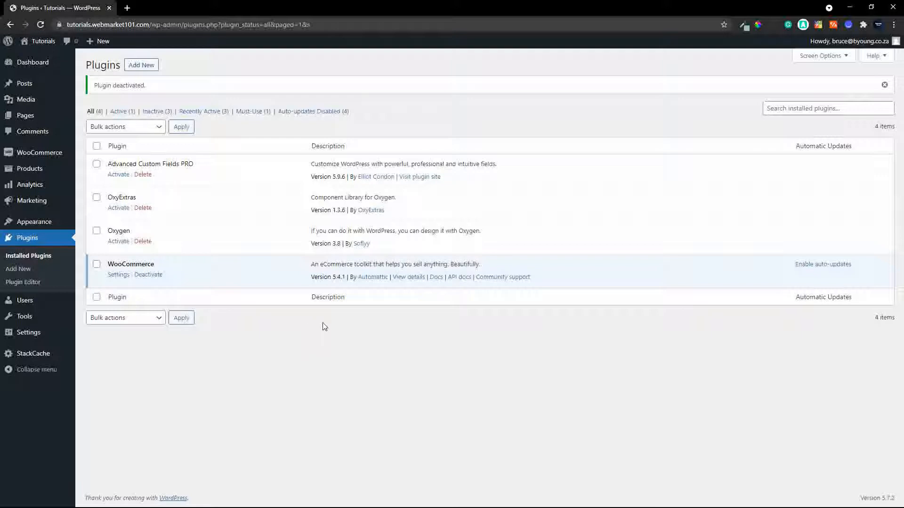
mouse_move(263, 301)
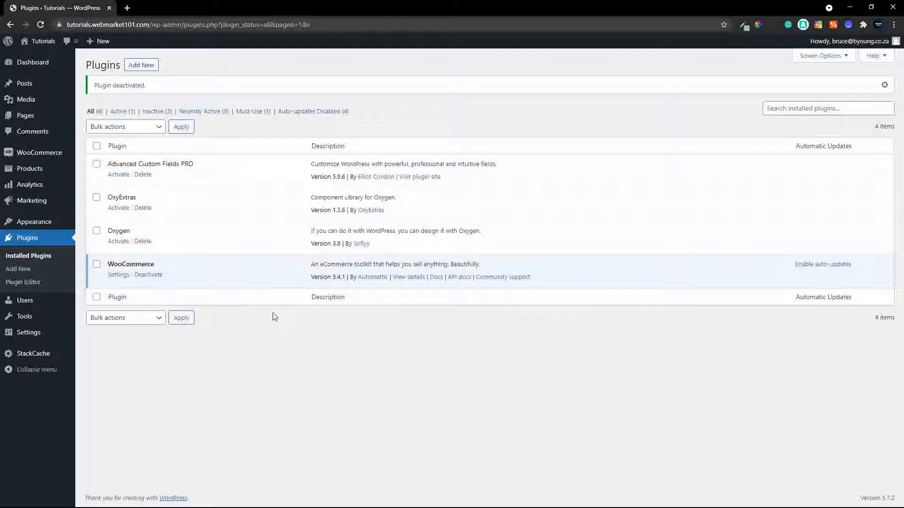
mouse_move(281, 315)
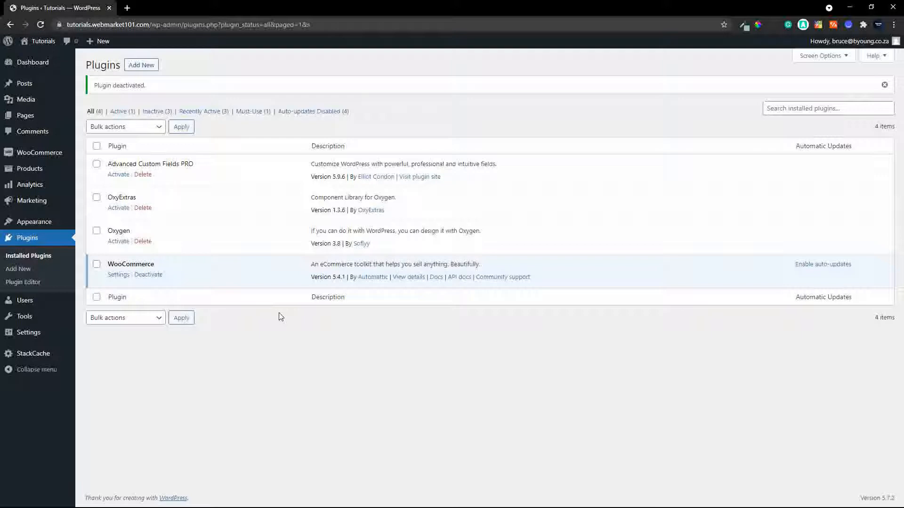
mouse_move(641, 99)
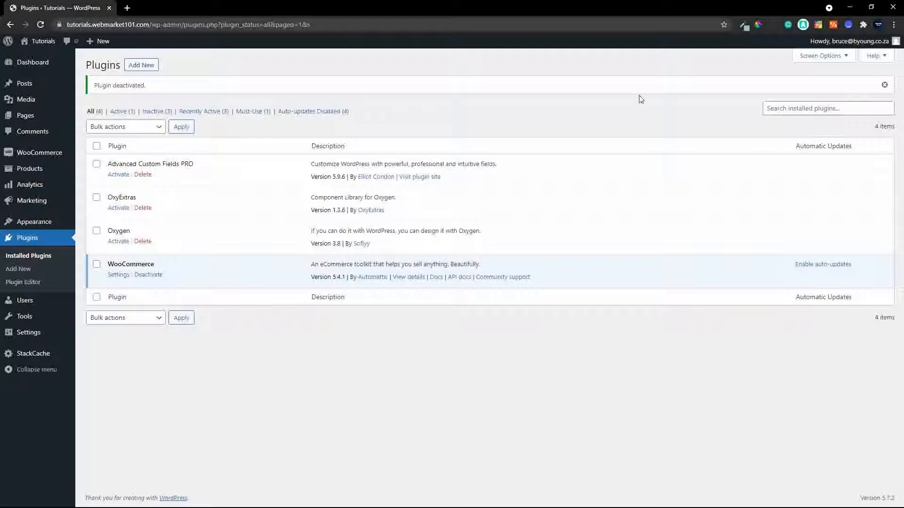
mouse_move(128, 69)
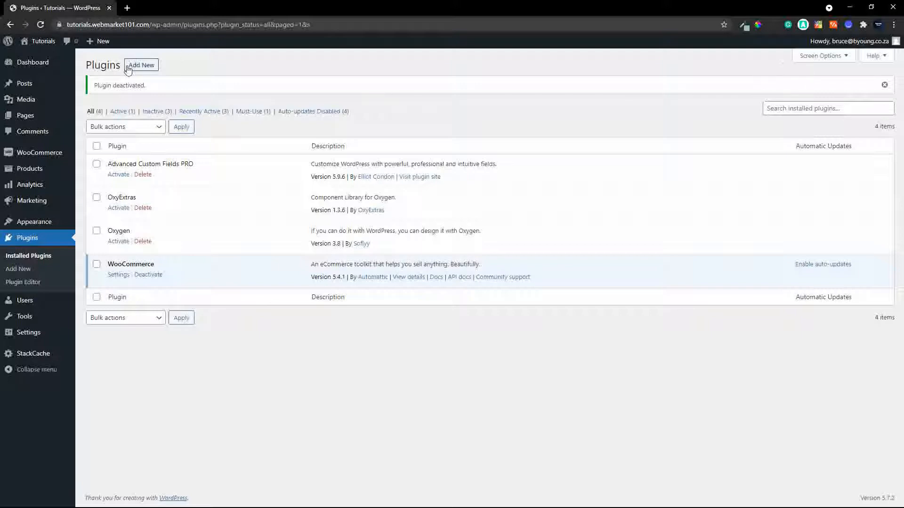
Step: Search the Add Plugins directory for 'woocommerce abandoned cart'
click(141, 64)
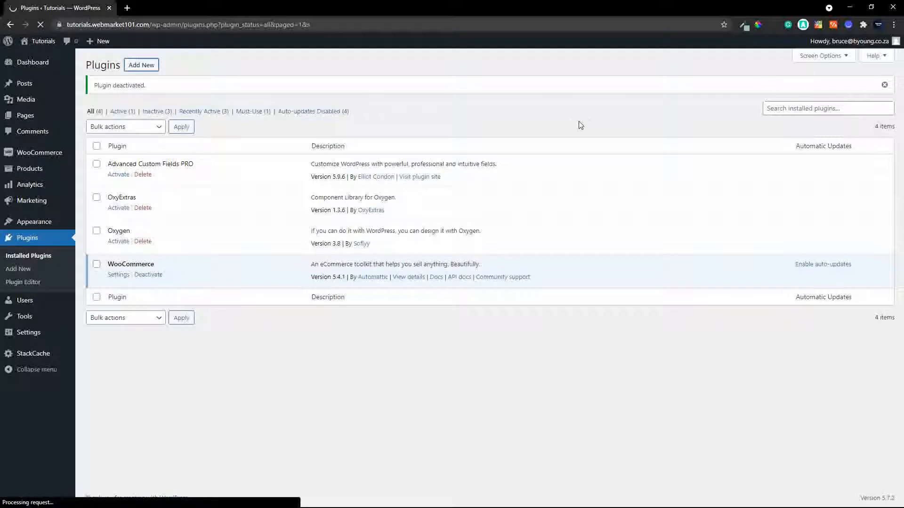
click(18, 270)
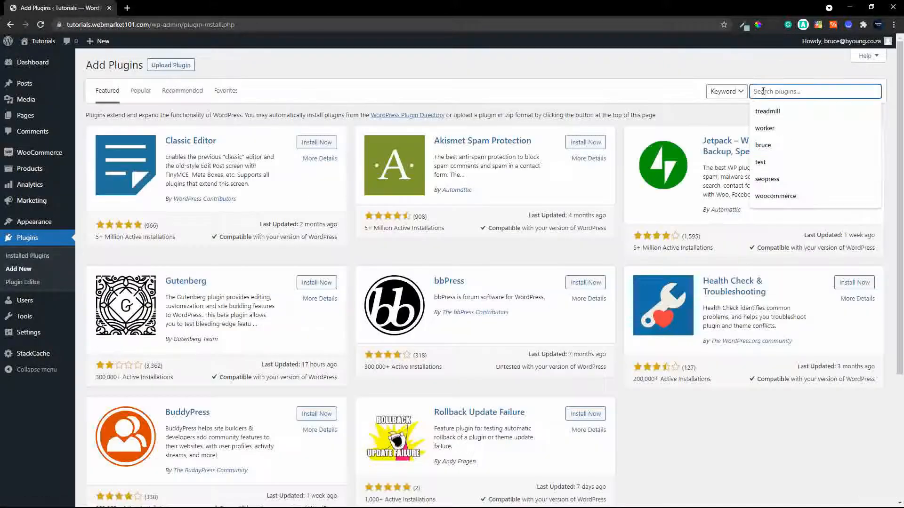
text(woocommerce abandoned cart)
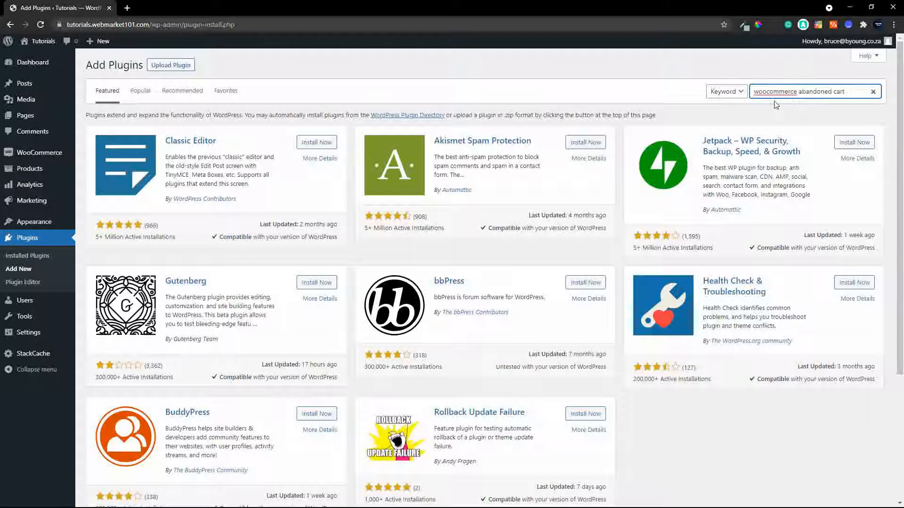
key(Enter)
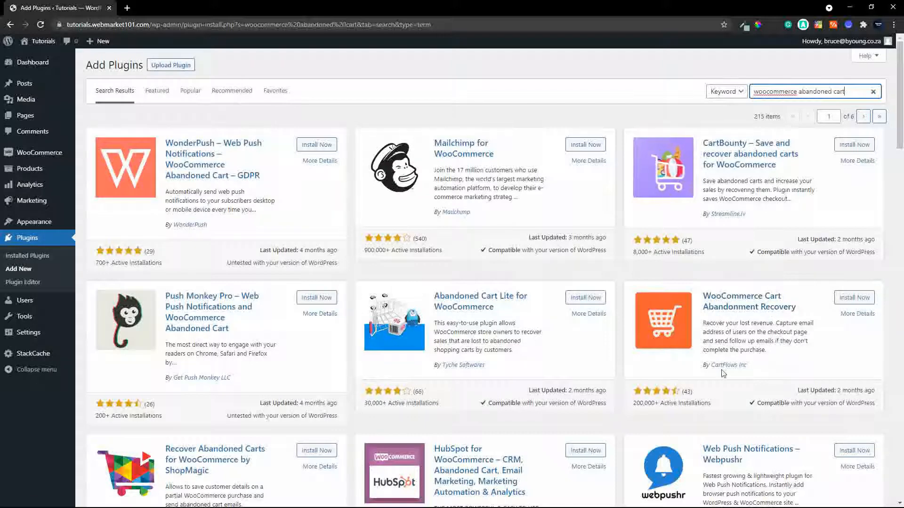
Step: Install and activate the WooCommerce Cart Abandonment Recovery plugin
click(854, 298)
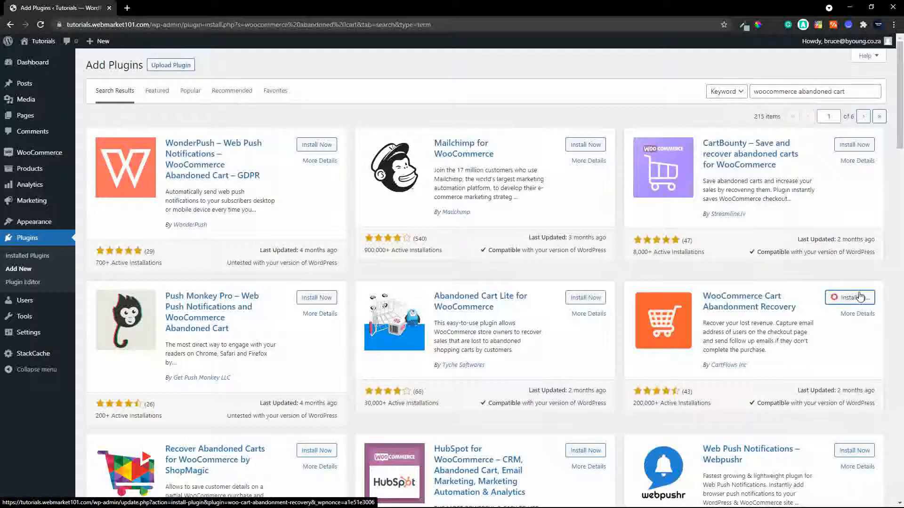
click(853, 298)
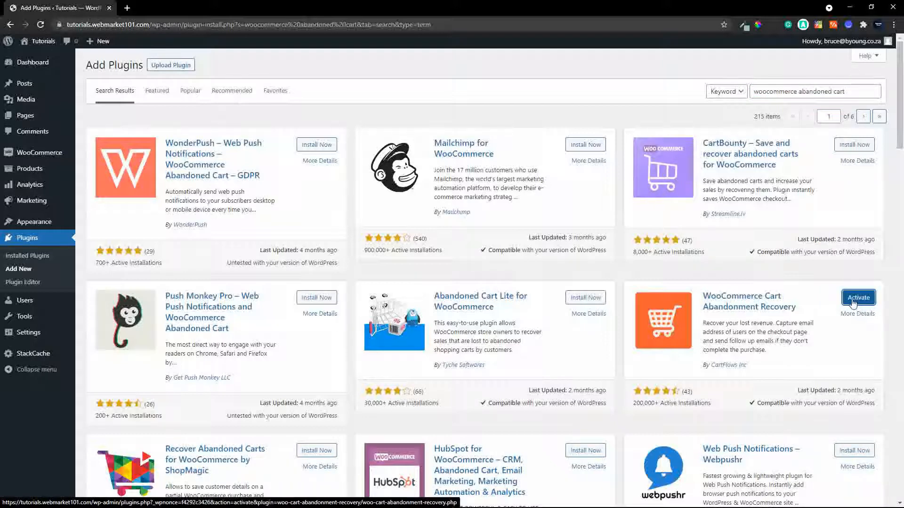
click(858, 297)
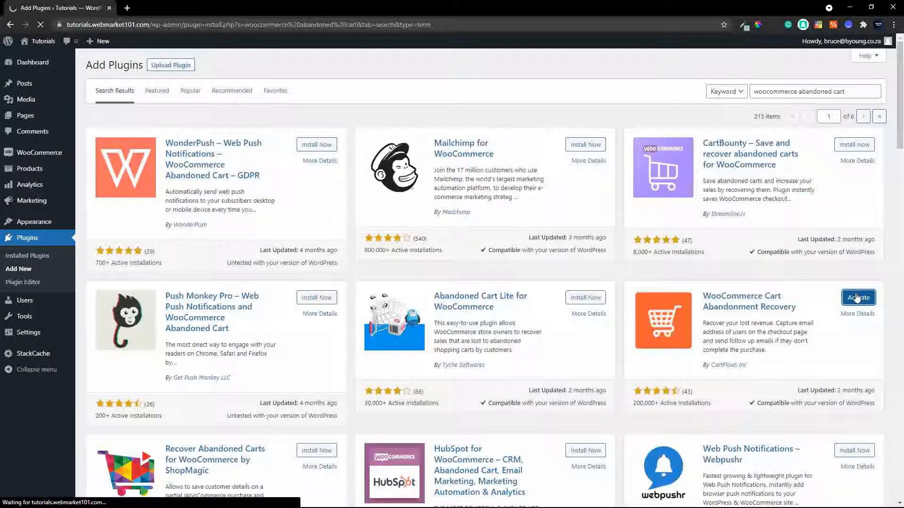
click(859, 297)
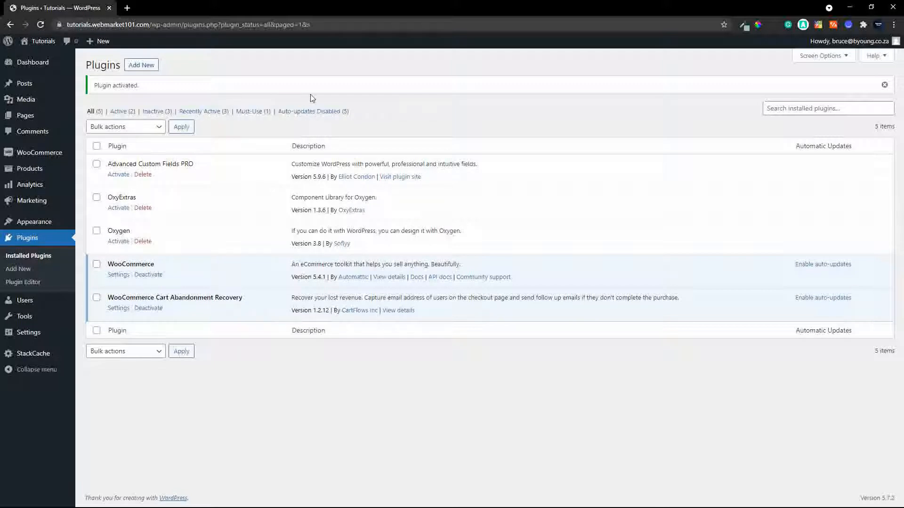
mouse_move(303, 97)
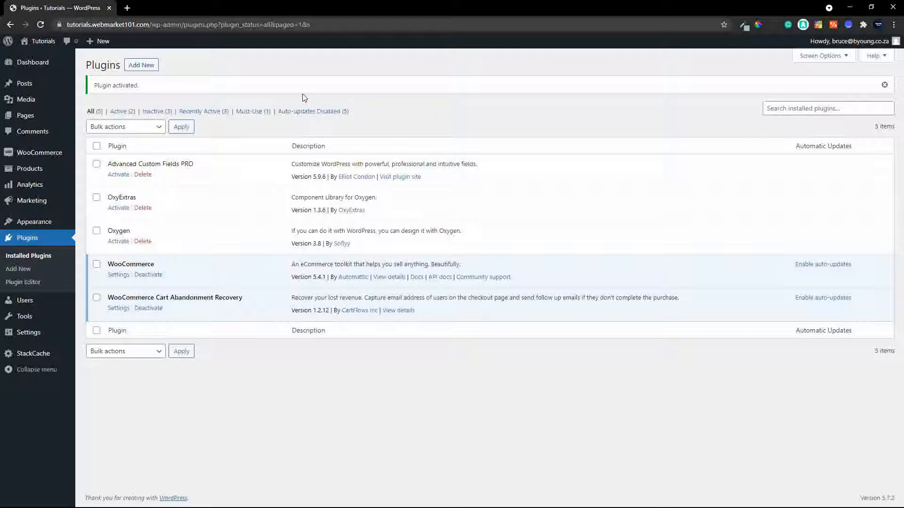
mouse_move(25, 115)
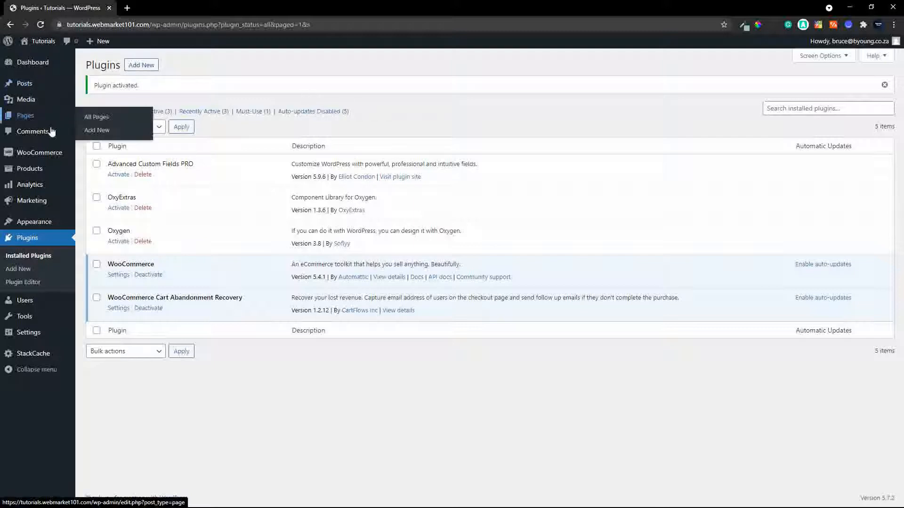
Step: From the Products list, open the store's Shop page in a new browser tab
click(29, 169)
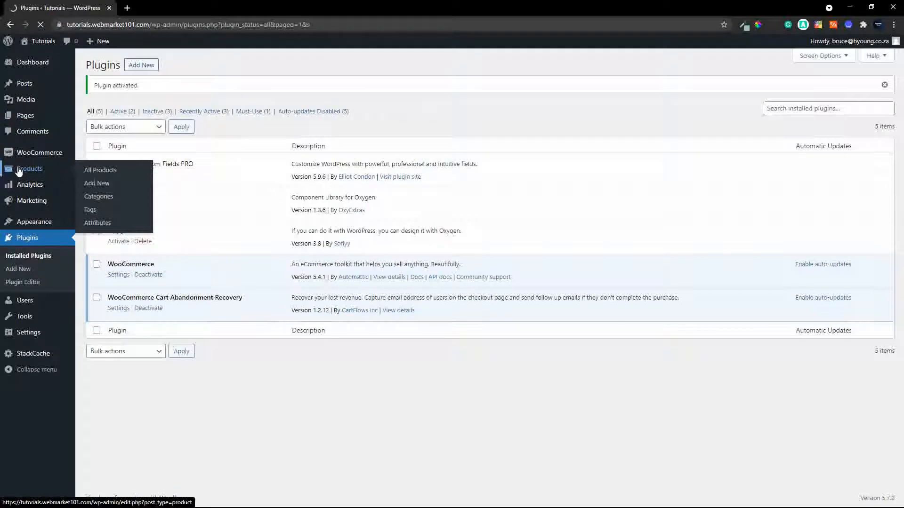
click(100, 169)
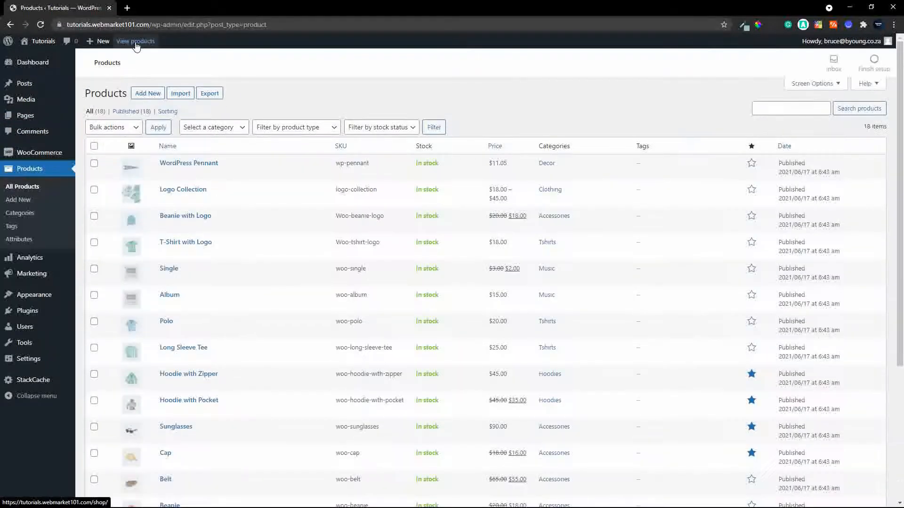
right_click(136, 41)
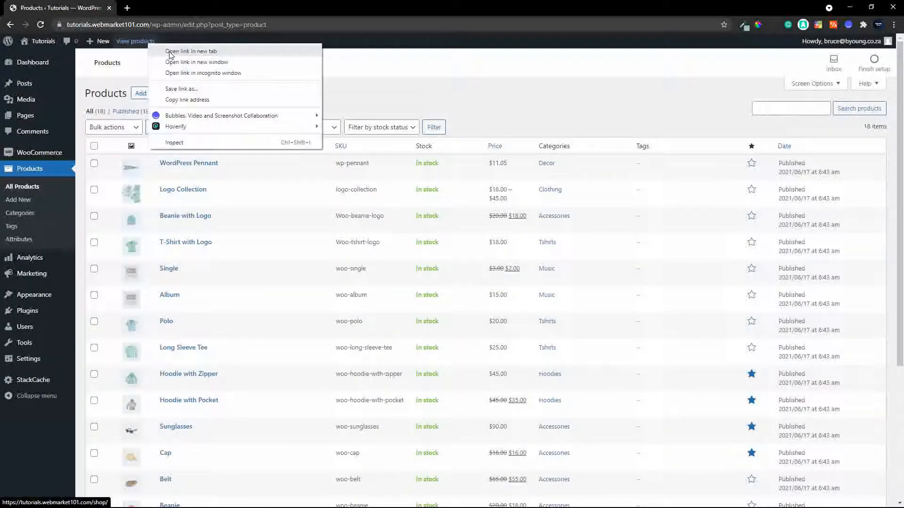
click(192, 51)
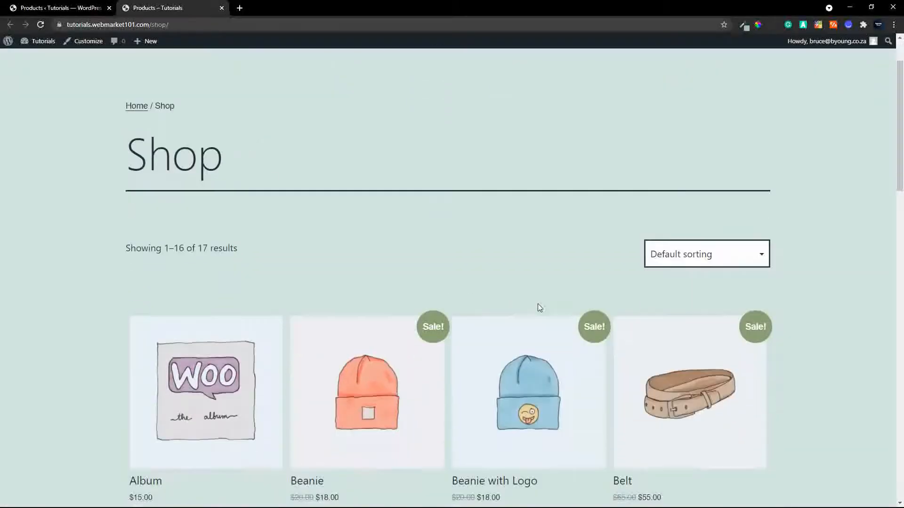
scroll(down, 3)
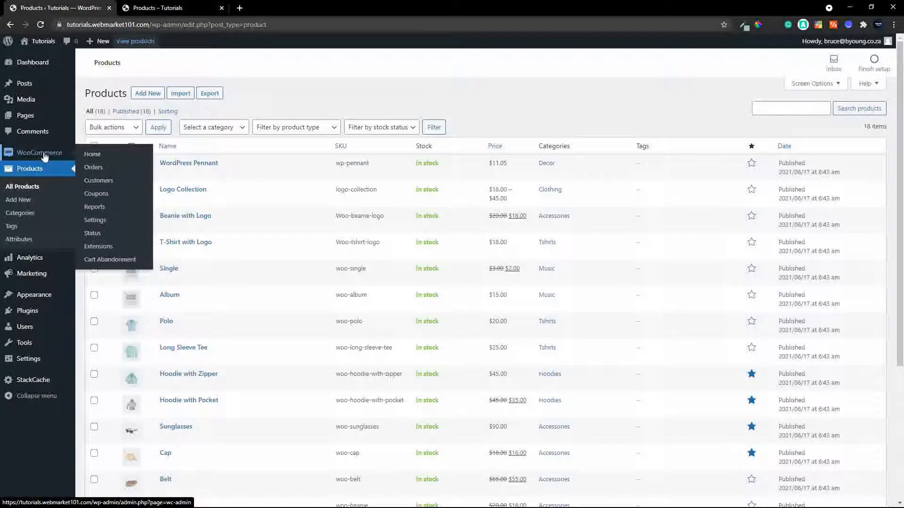
Step: Open WooCommerce > Cart Abandonment to show the Report tab with zero orders
click(110, 260)
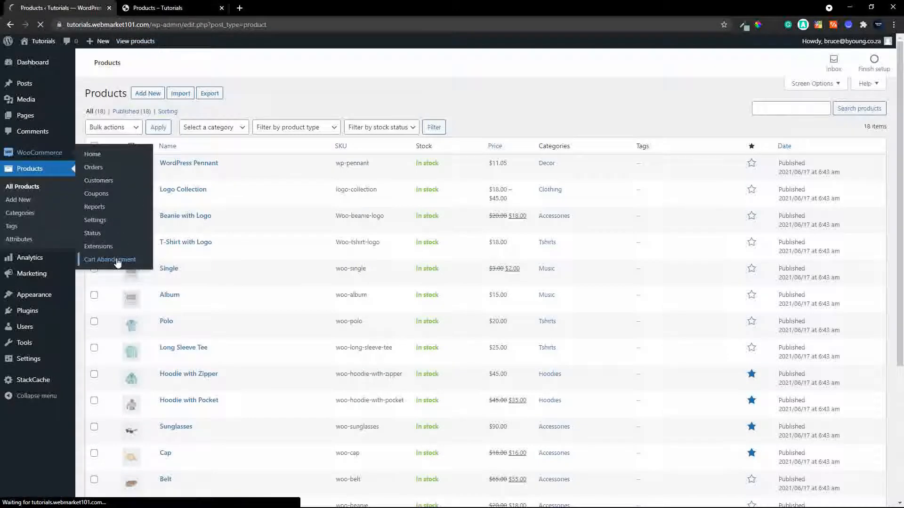
click(109, 260)
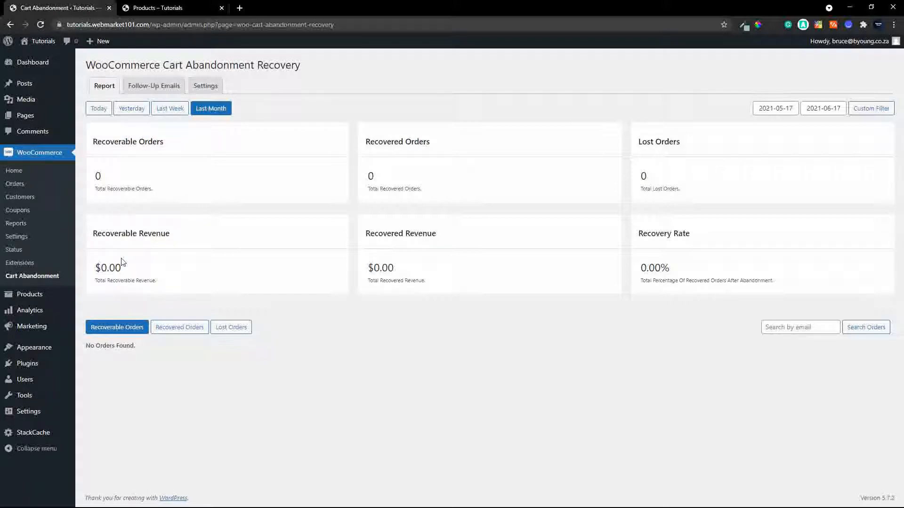
mouse_move(138, 137)
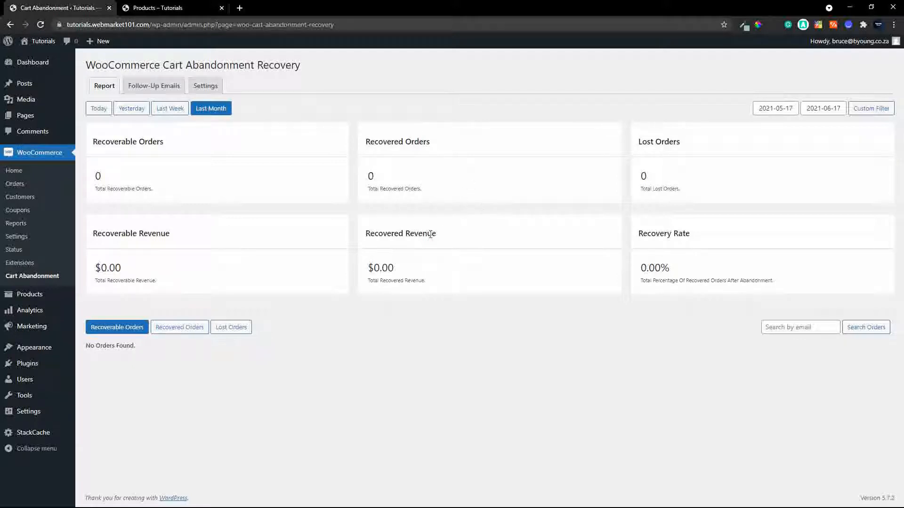
mouse_move(581, 215)
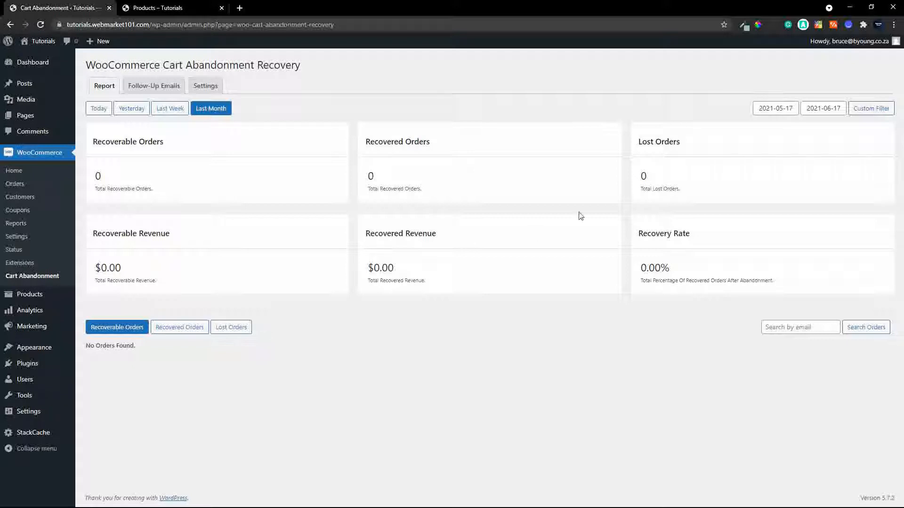
mouse_move(696, 247)
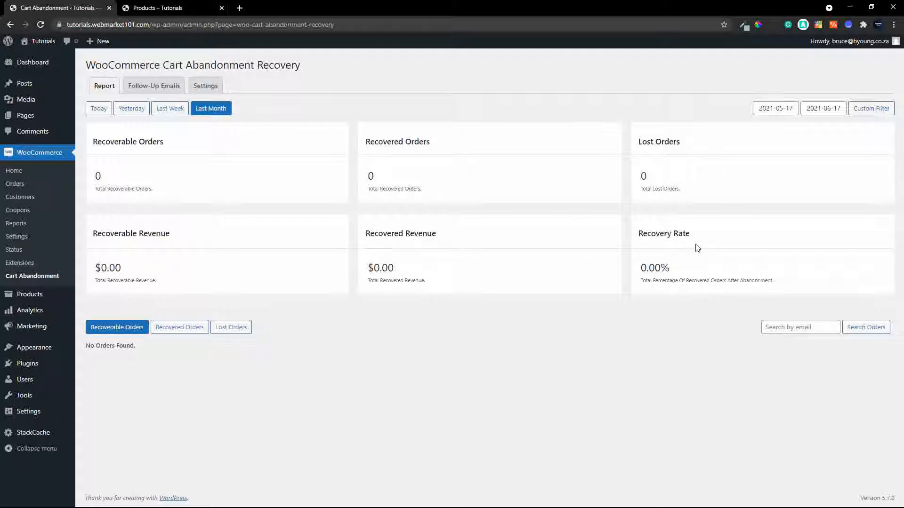
mouse_move(707, 259)
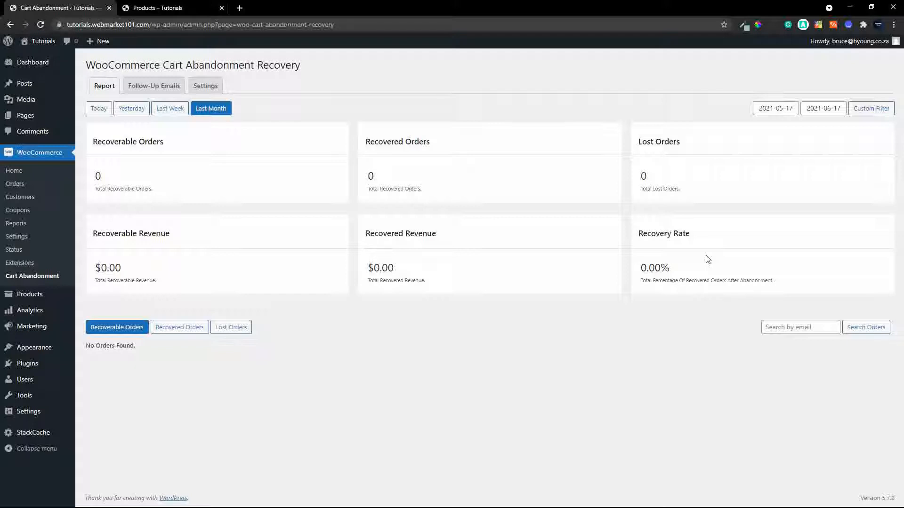
mouse_move(309, 117)
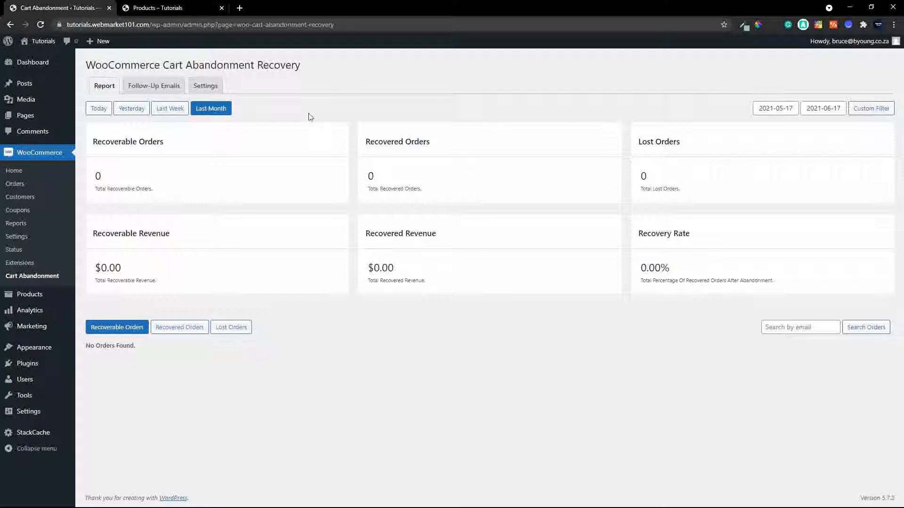
click(153, 86)
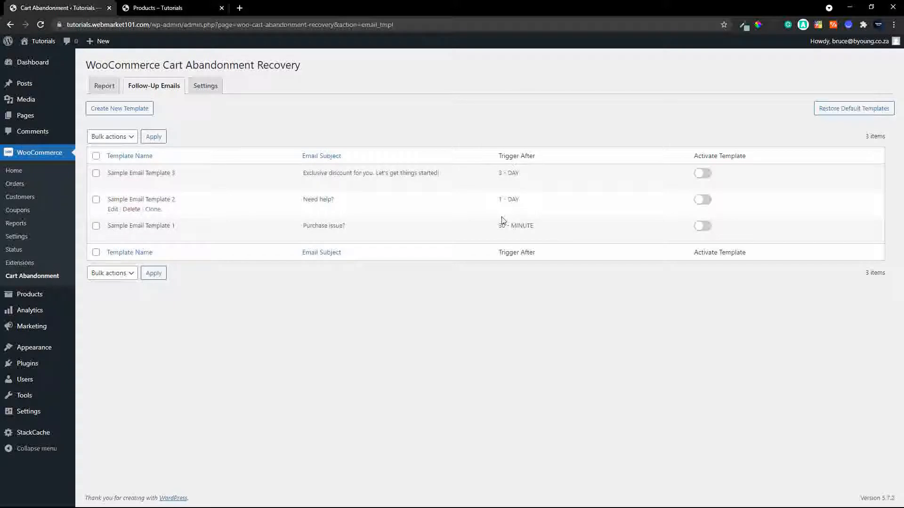
mouse_move(507, 211)
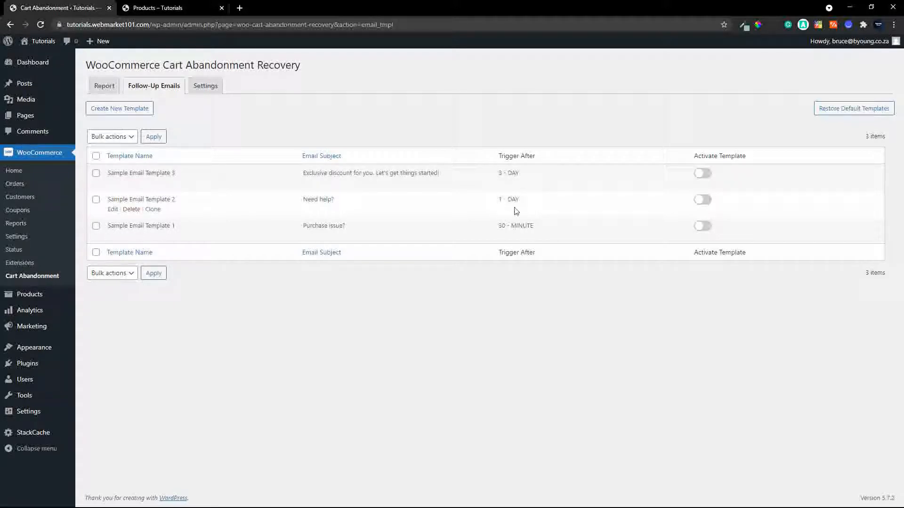
mouse_move(179, 263)
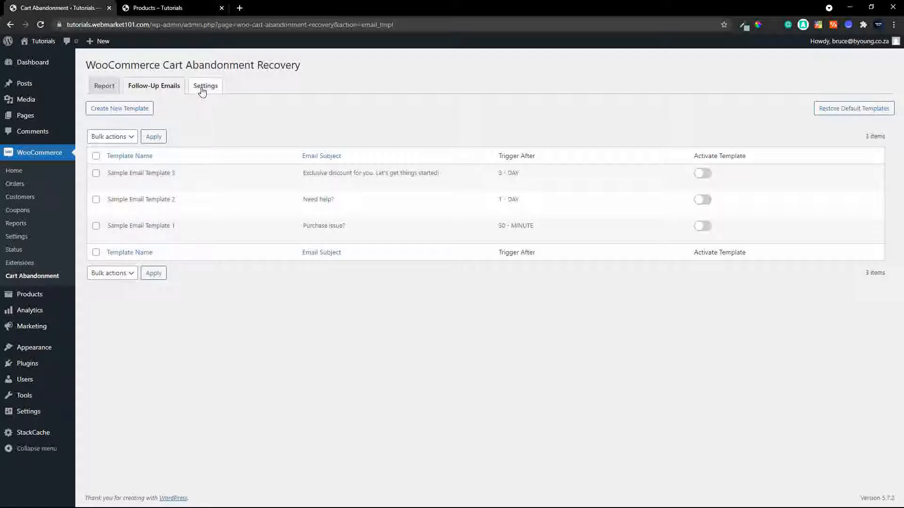
Step: Switch to the Cart Abandonment Settings tab and review the tracking and email options
click(205, 86)
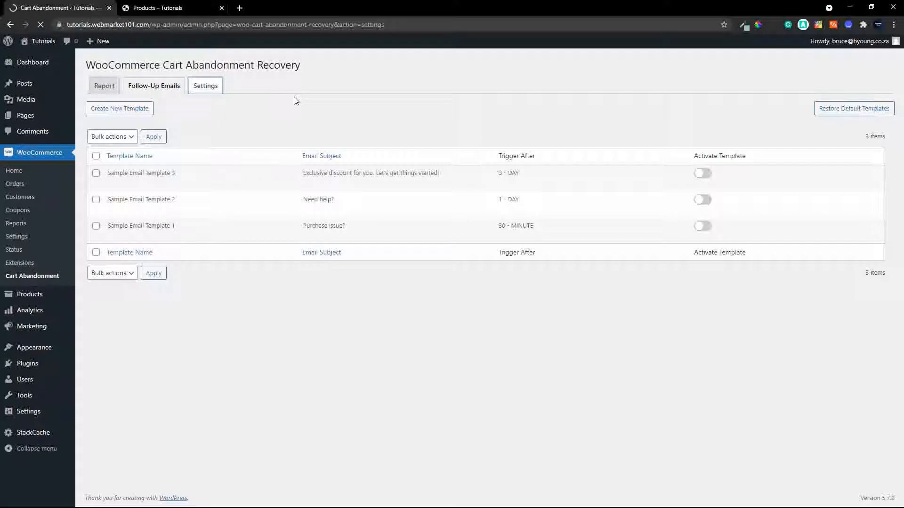
click(206, 86)
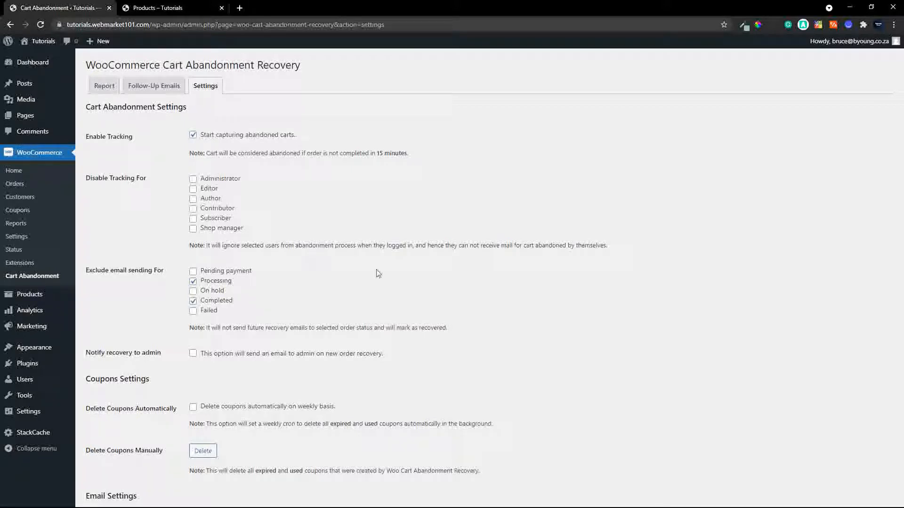
scroll(down, 3)
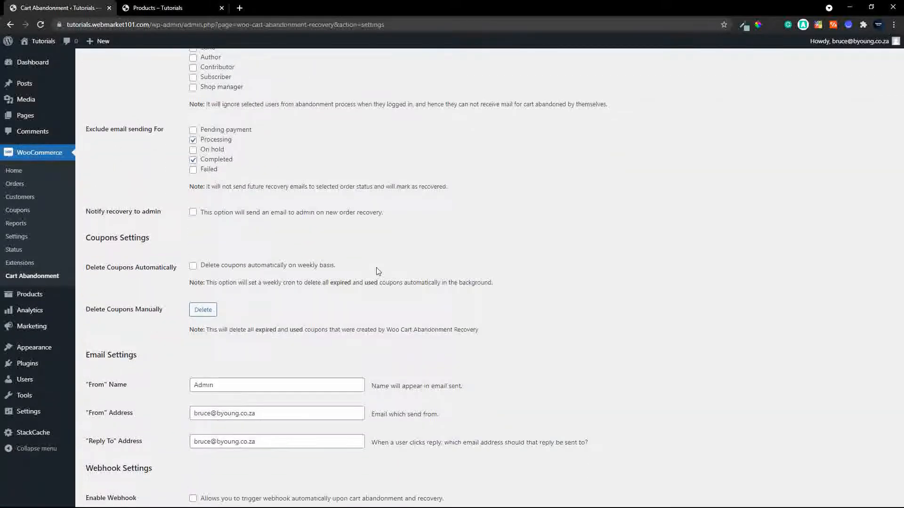
mouse_move(186, 137)
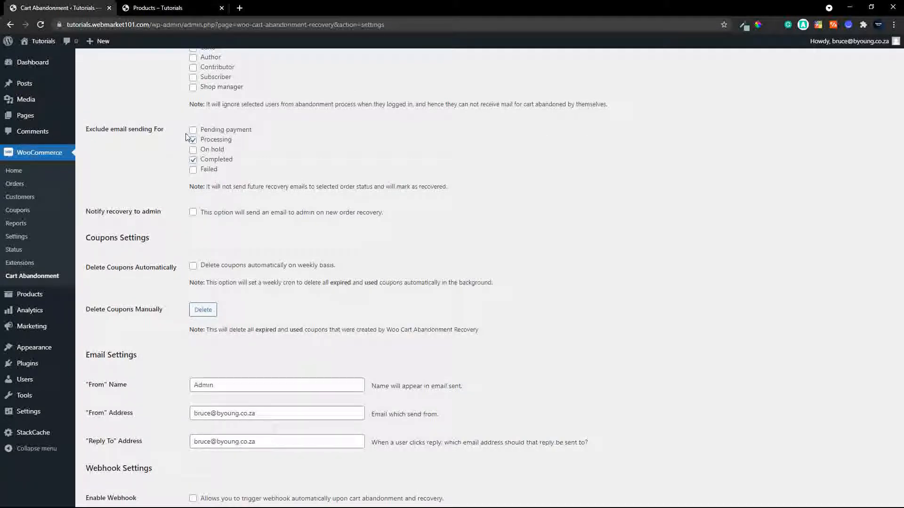
click(193, 139)
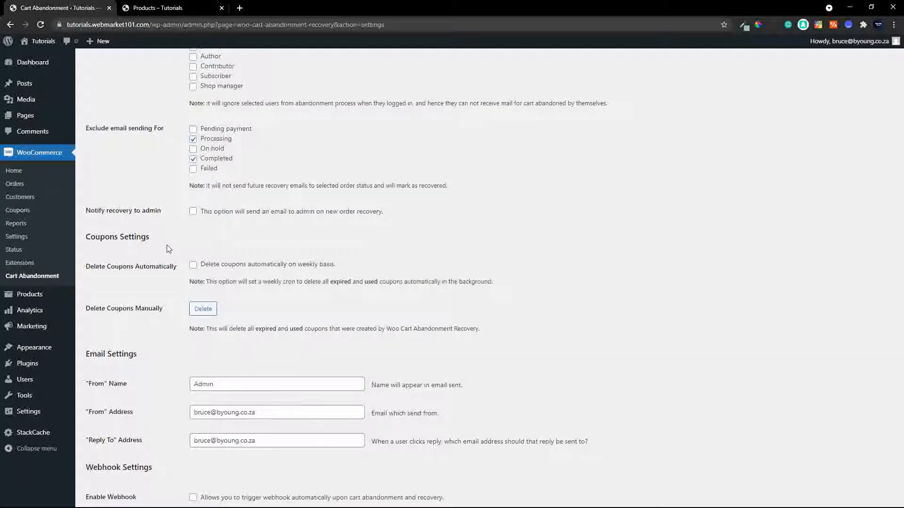
scroll(down, 3)
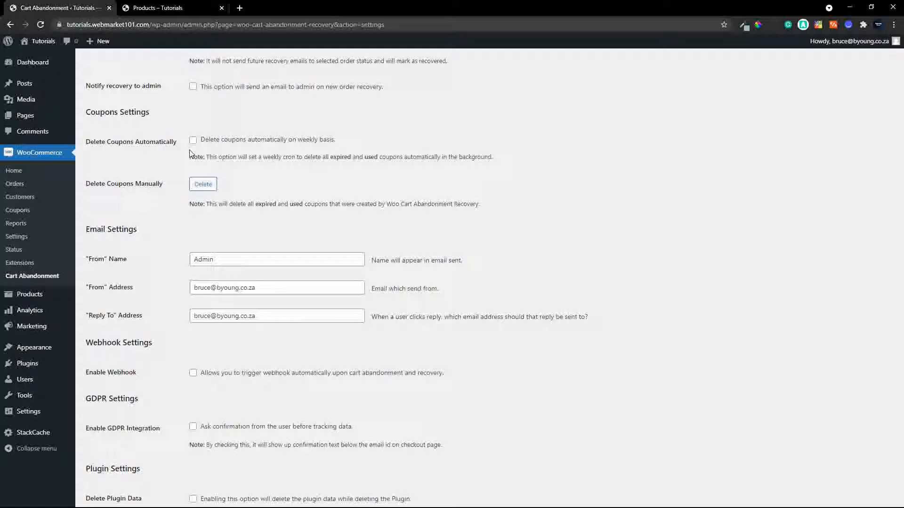
mouse_move(183, 183)
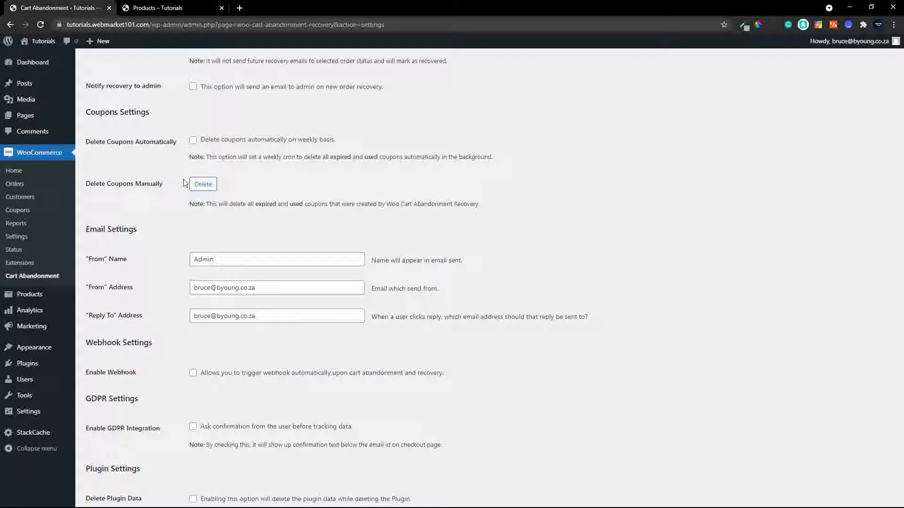
Step: Set the recovery email 'From' Name to Shop Admin, leaving Enable Webhook unticked
scroll(down, 3)
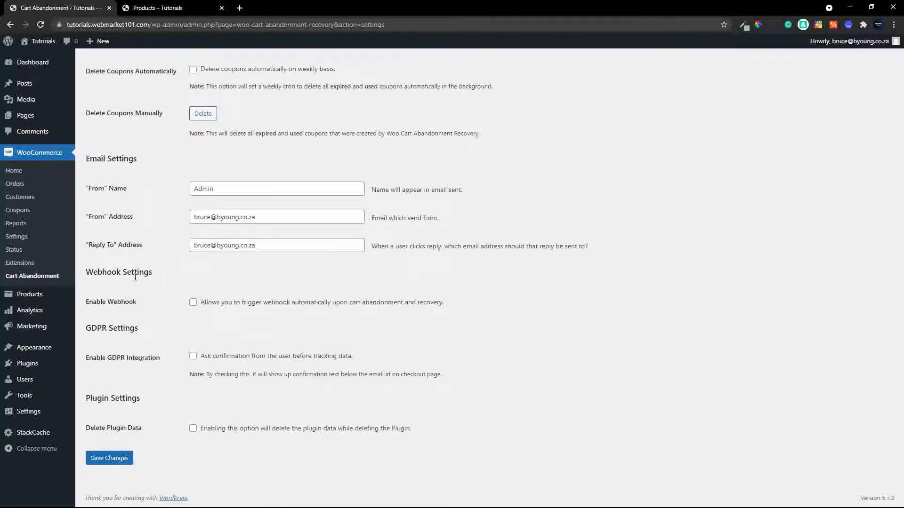
mouse_move(172, 187)
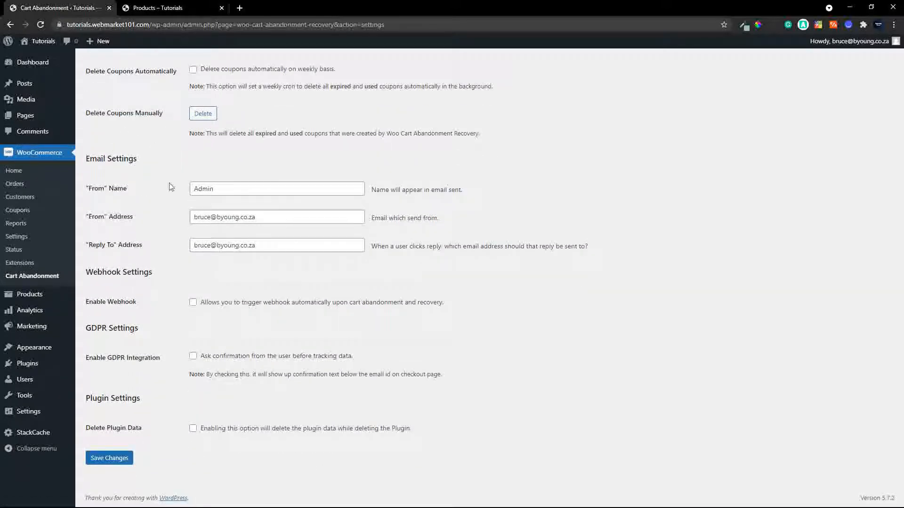
double_click(203, 188)
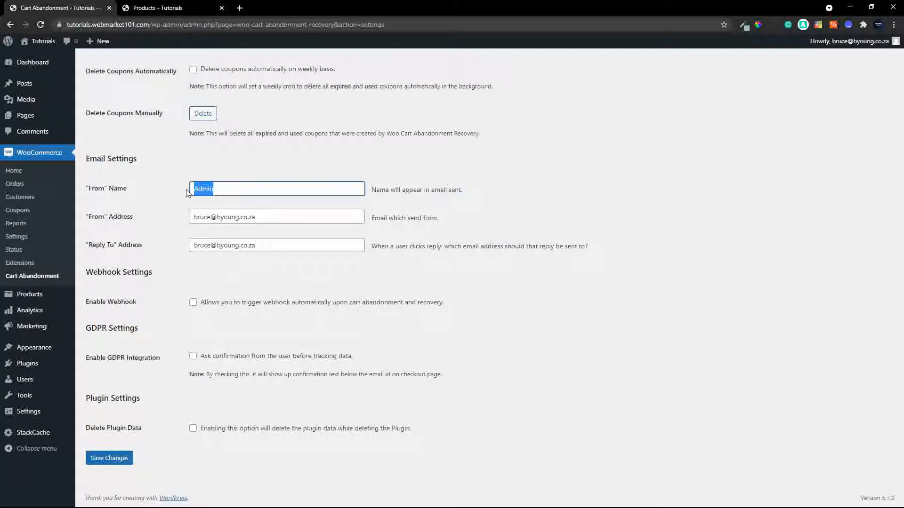
text(Shop)
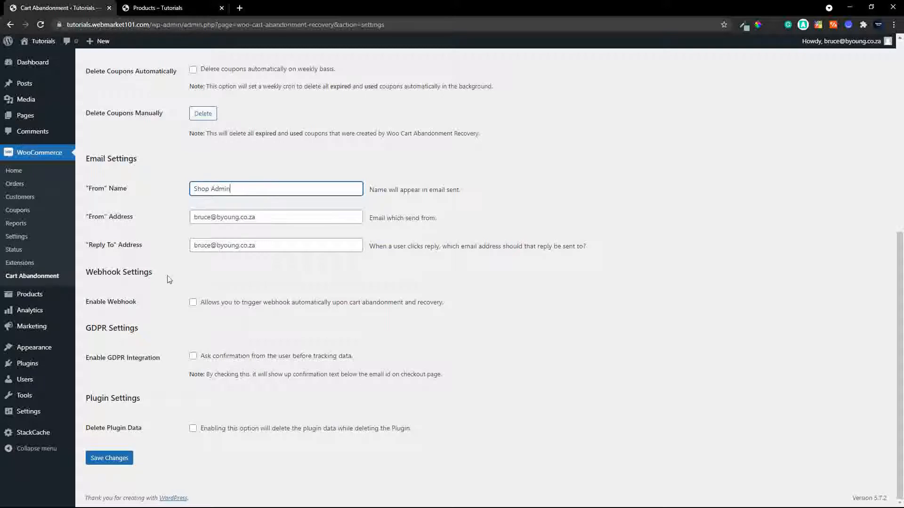
click(192, 303)
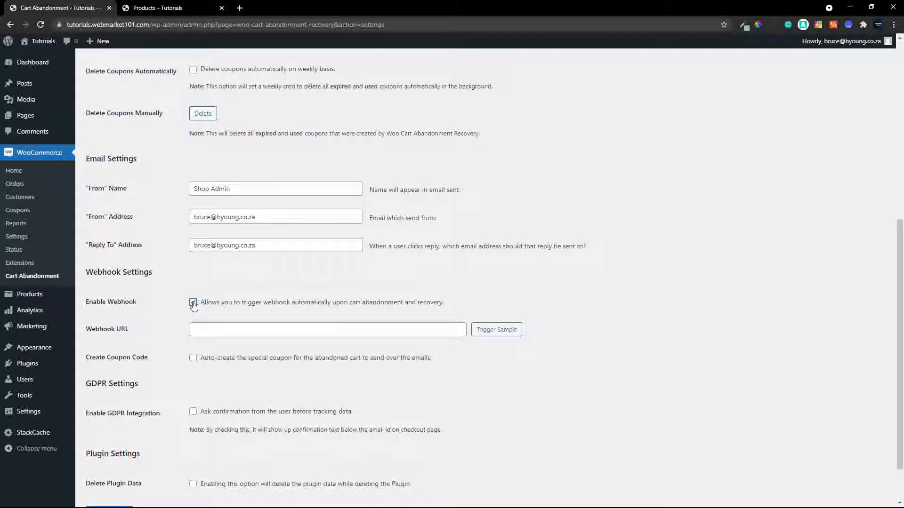
click(193, 303)
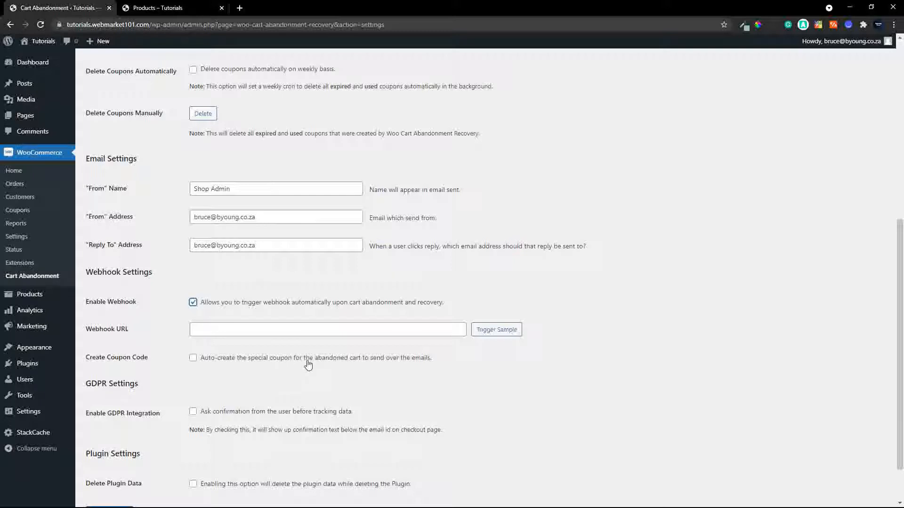
mouse_move(146, 306)
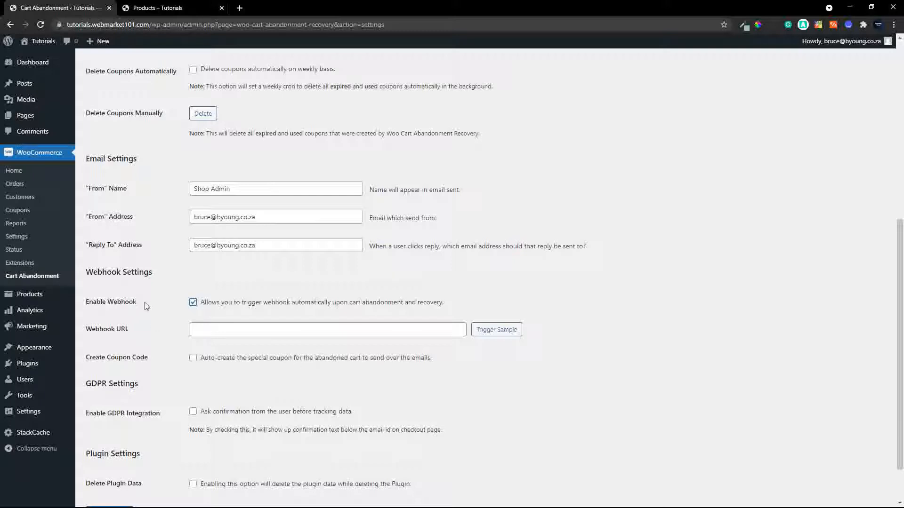
click(193, 302)
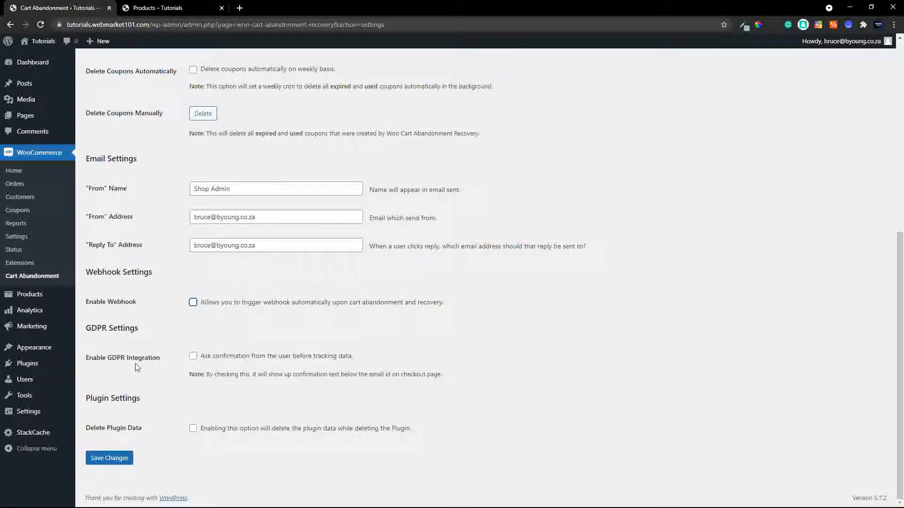
mouse_move(202, 365)
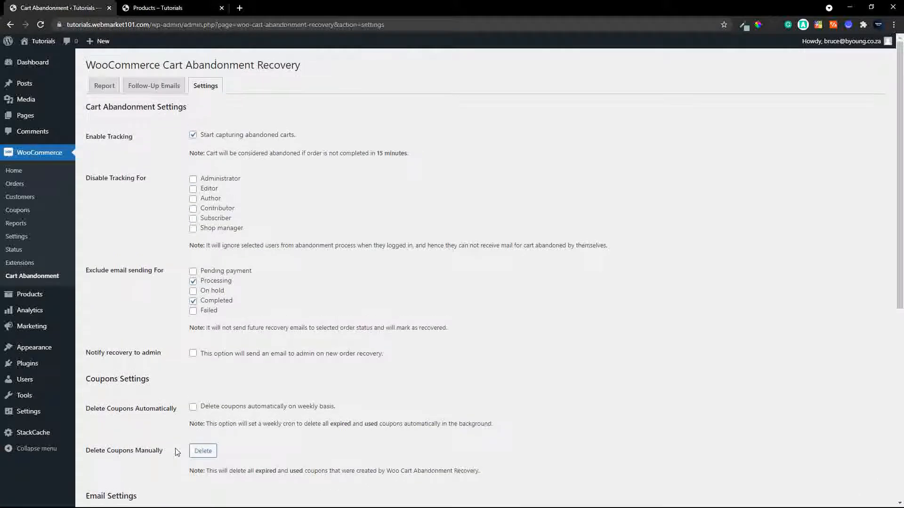
mouse_move(157, 88)
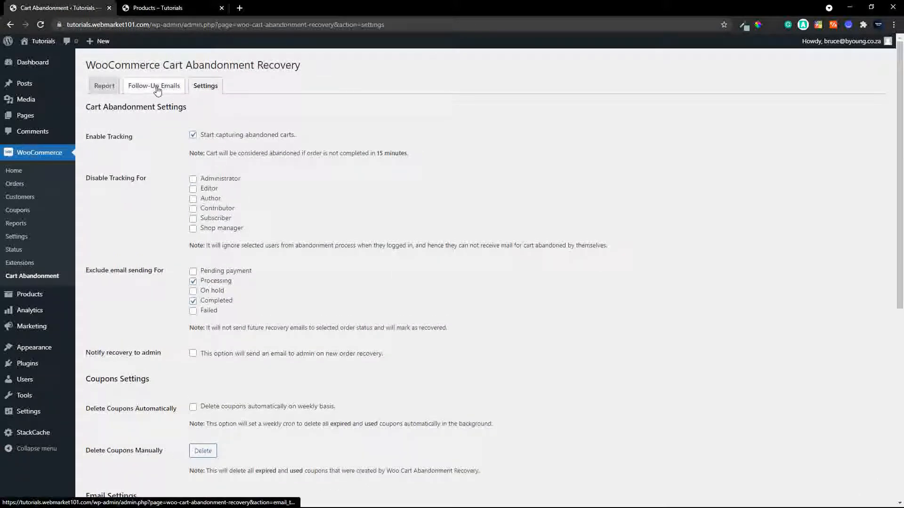
Step: Edit Sample Email Template 1 under Follow-Up Emails and switch on Activate Template now
click(155, 86)
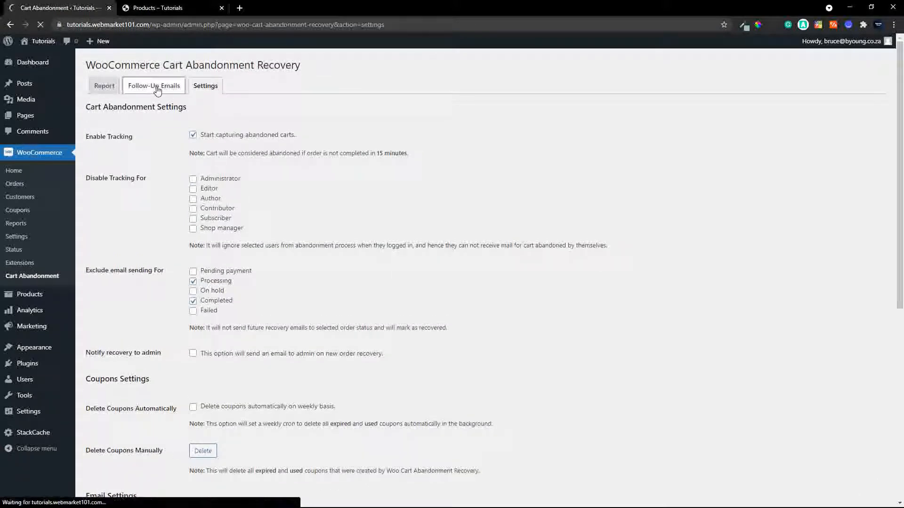
click(154, 86)
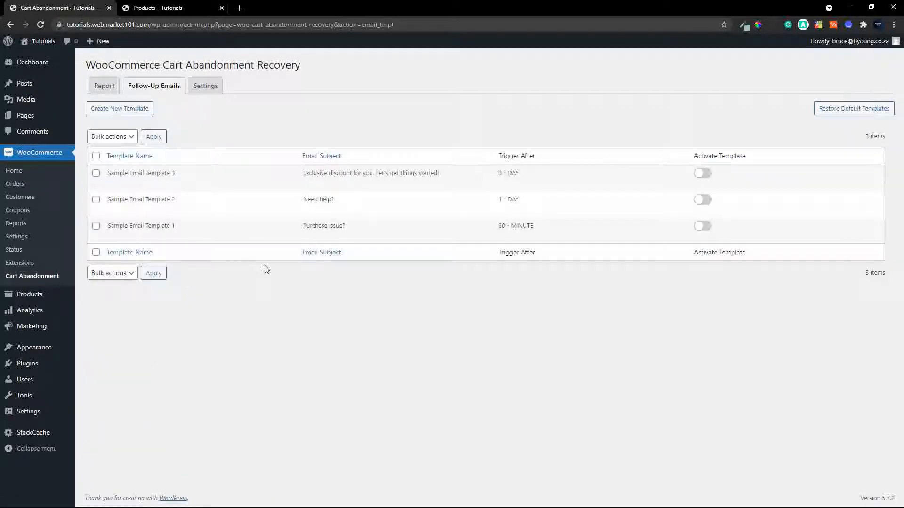
click(113, 235)
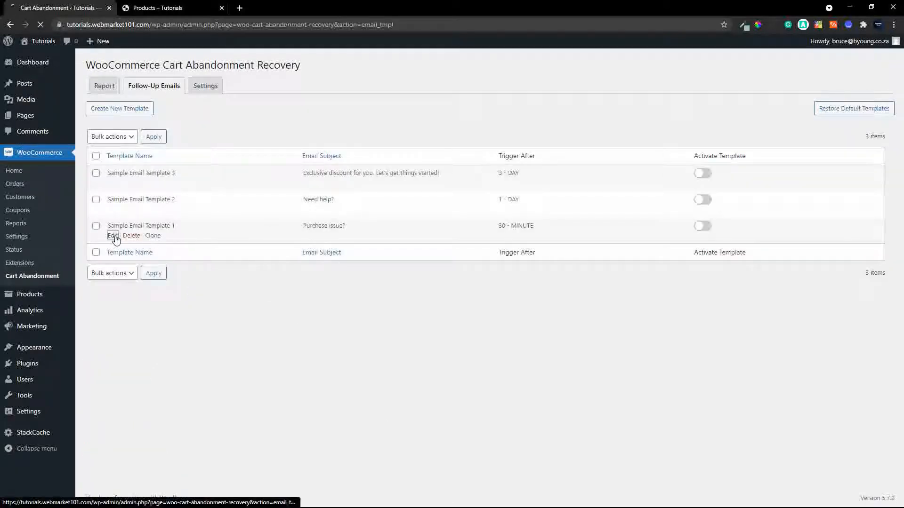
click(113, 235)
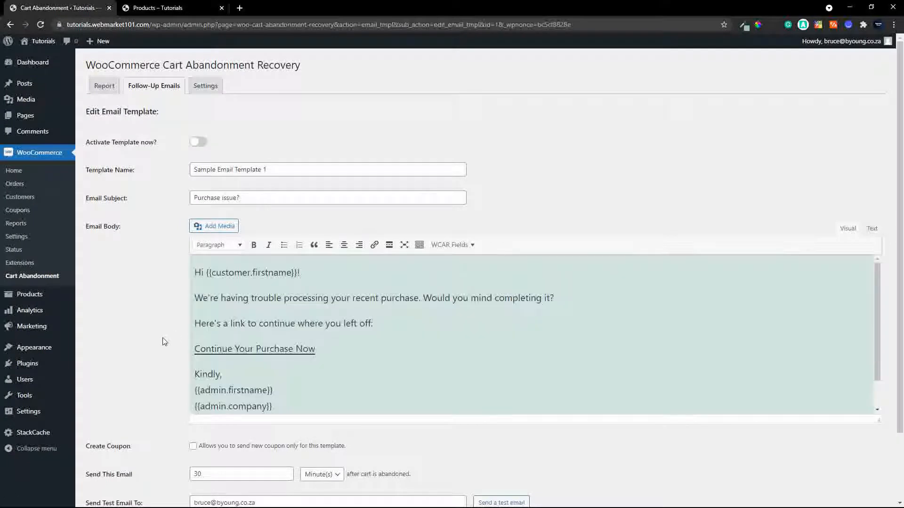
mouse_move(171, 328)
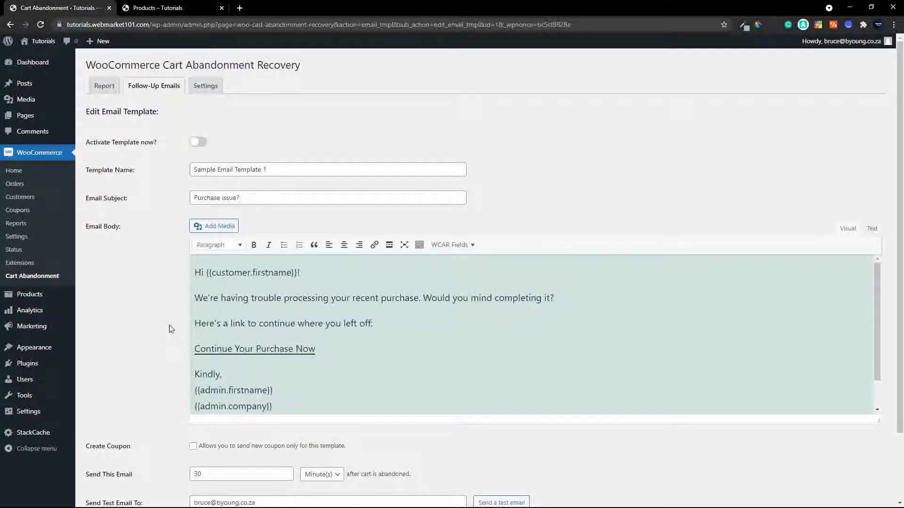
mouse_move(143, 153)
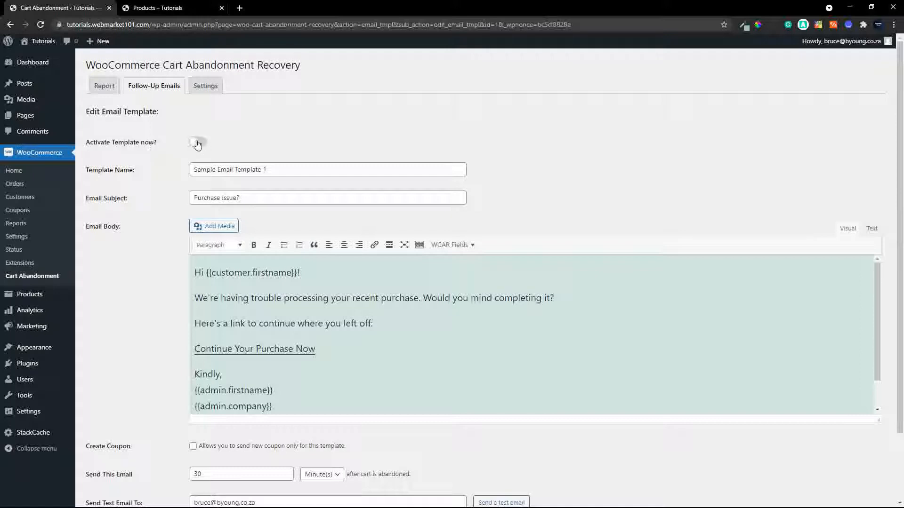
click(198, 143)
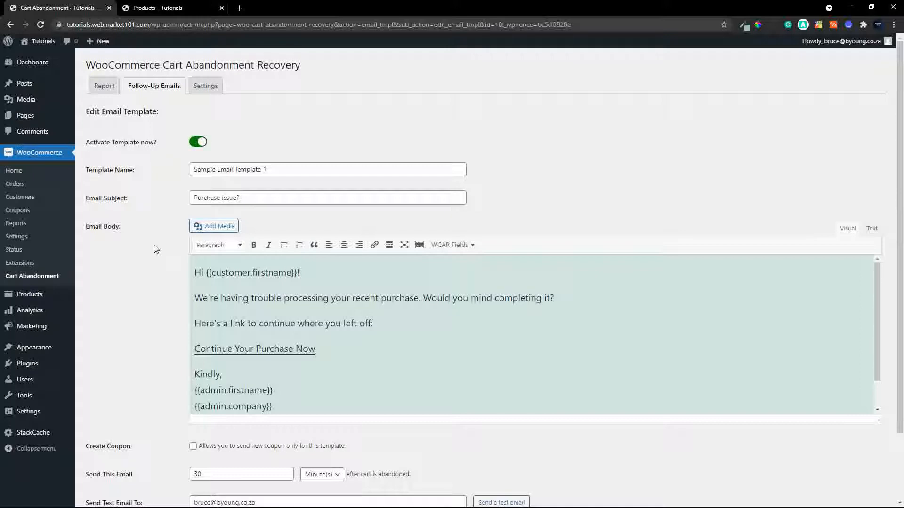
click(290, 170)
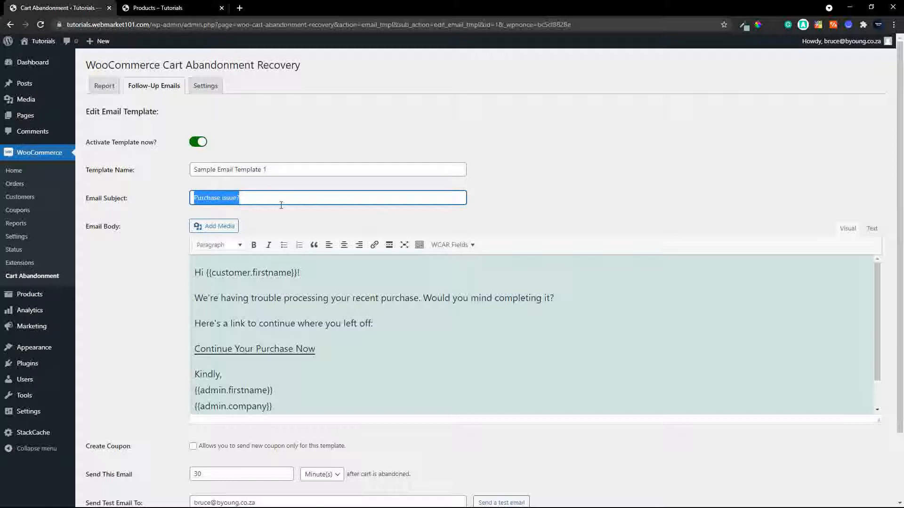
Step: Replace the Email Subject with 'Thank you for almost making a purchase'
text(Thankyou)
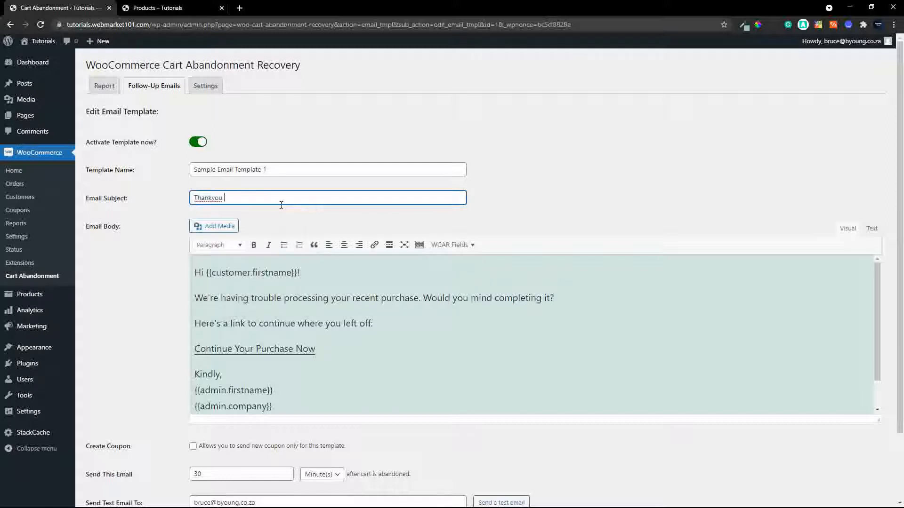
text(for)
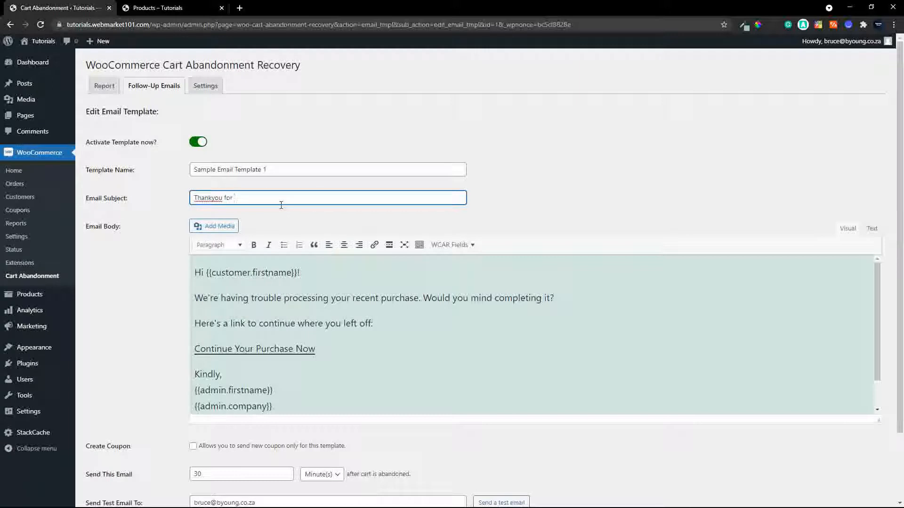
text(making a)
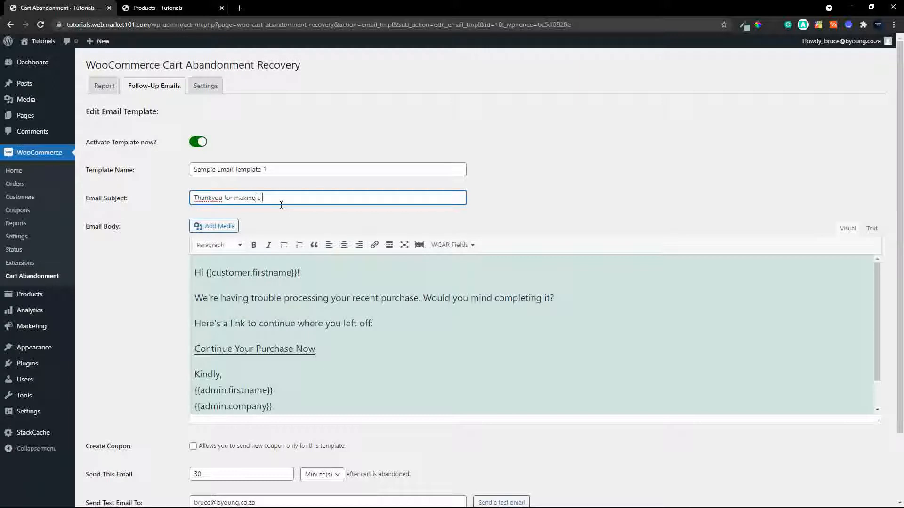
text(pu)
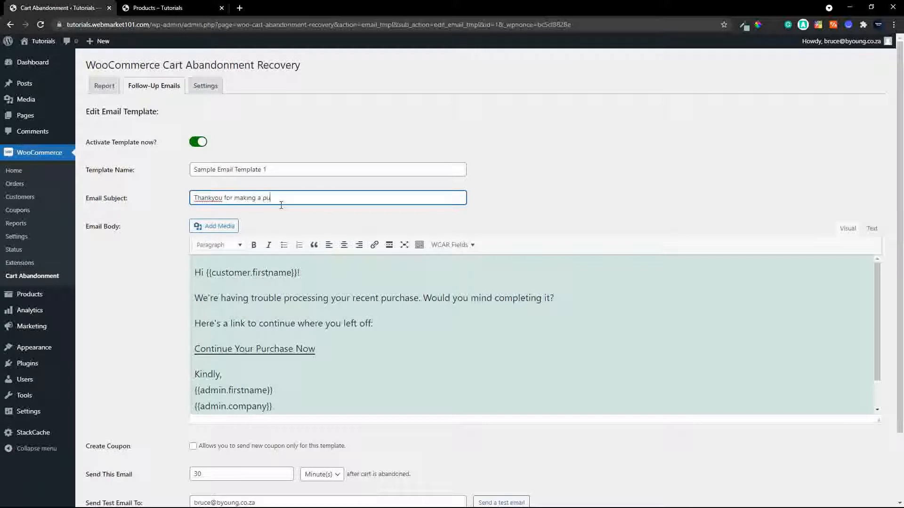
text(rchase)
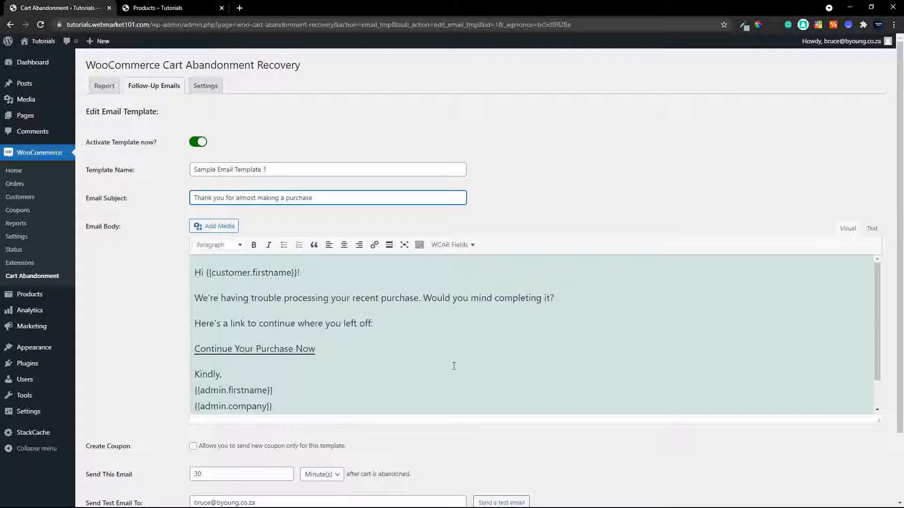
scroll(down, 3)
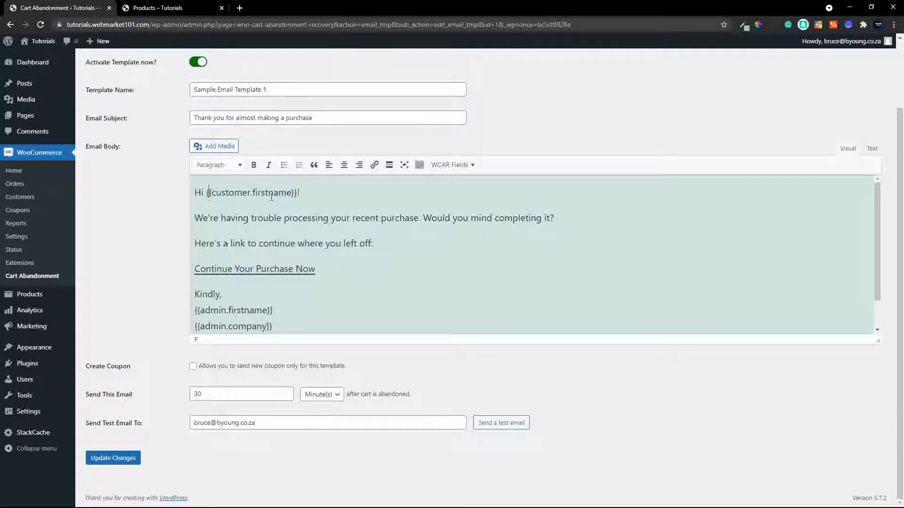
double_click(250, 192)
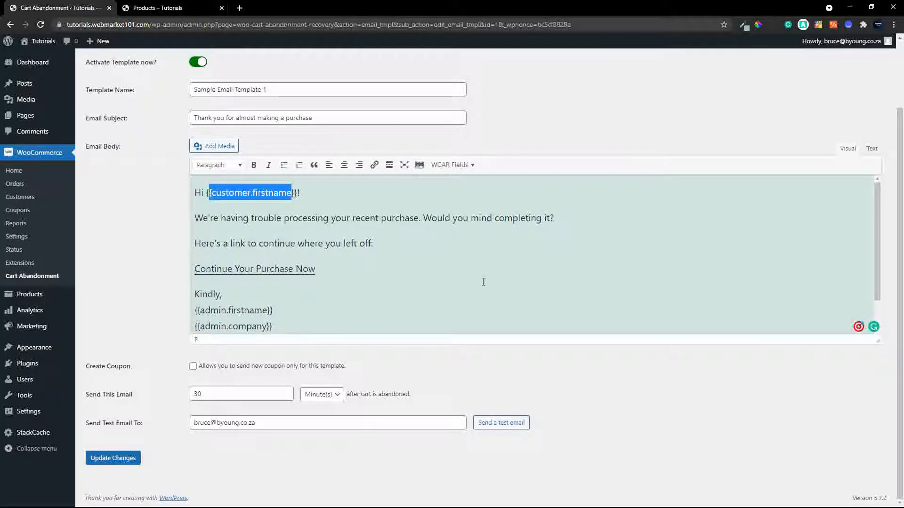
click(326, 193)
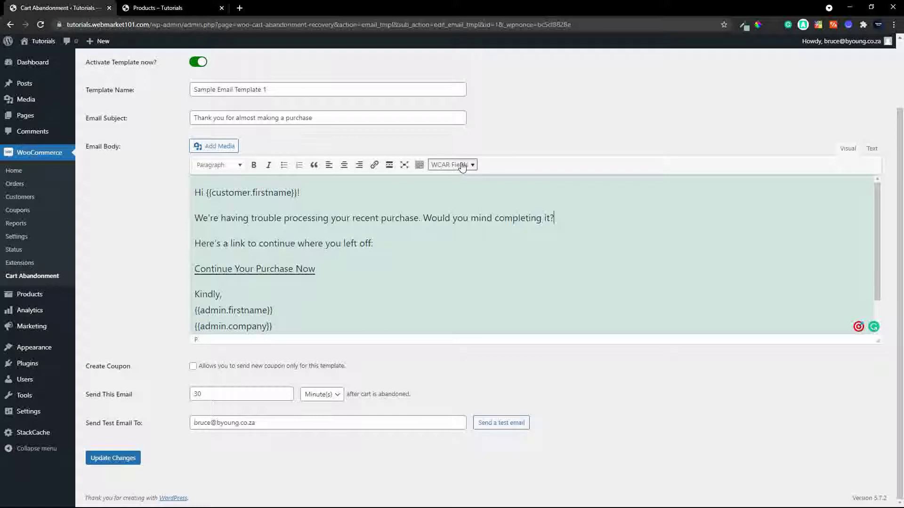
click(452, 163)
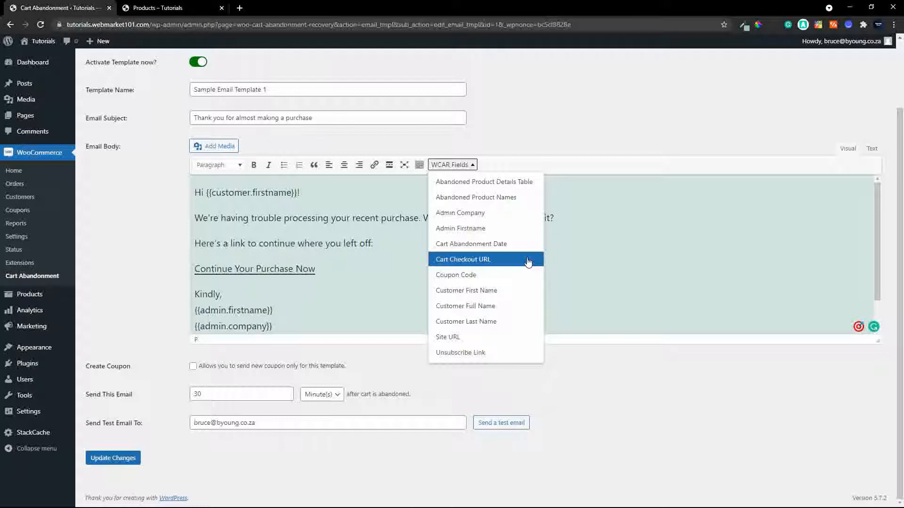
mouse_move(469, 220)
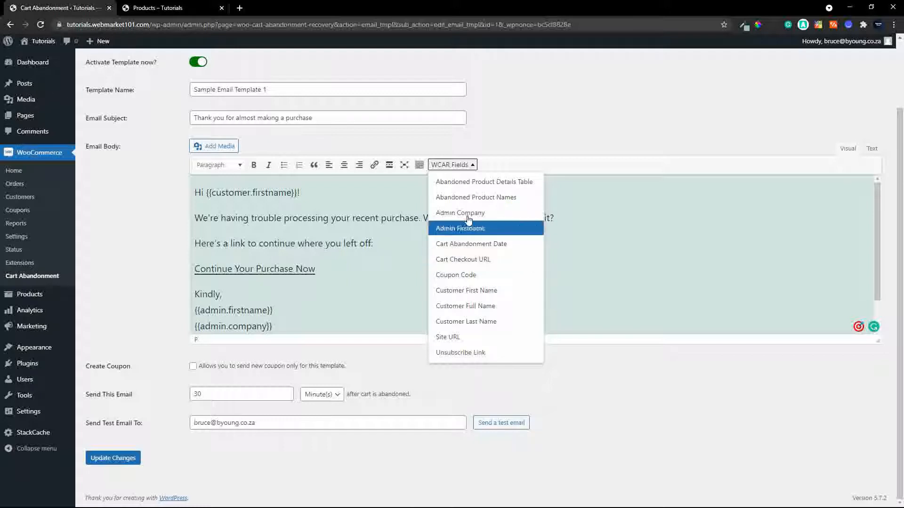
mouse_move(492, 186)
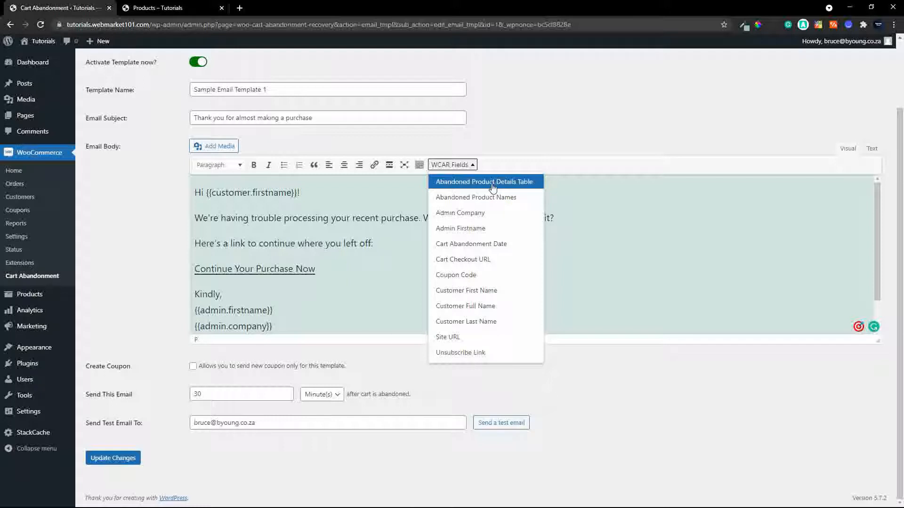
mouse_move(501, 186)
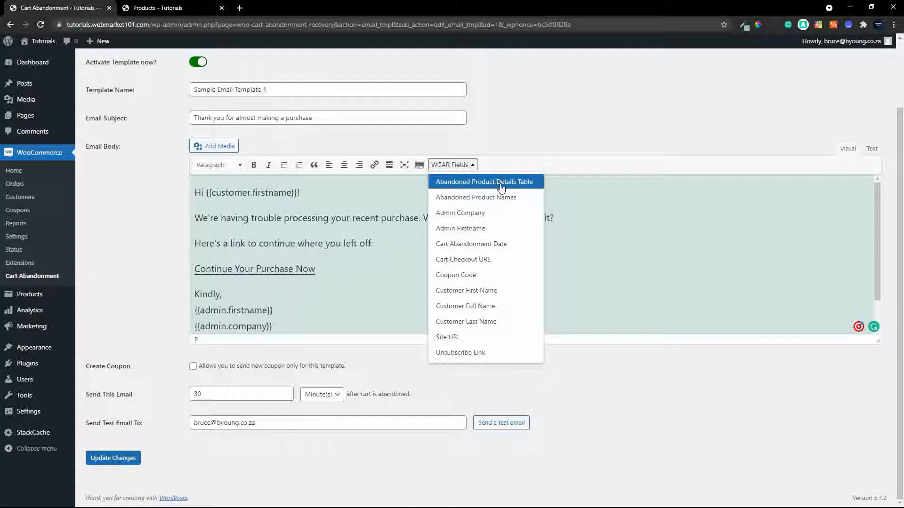
click(549, 206)
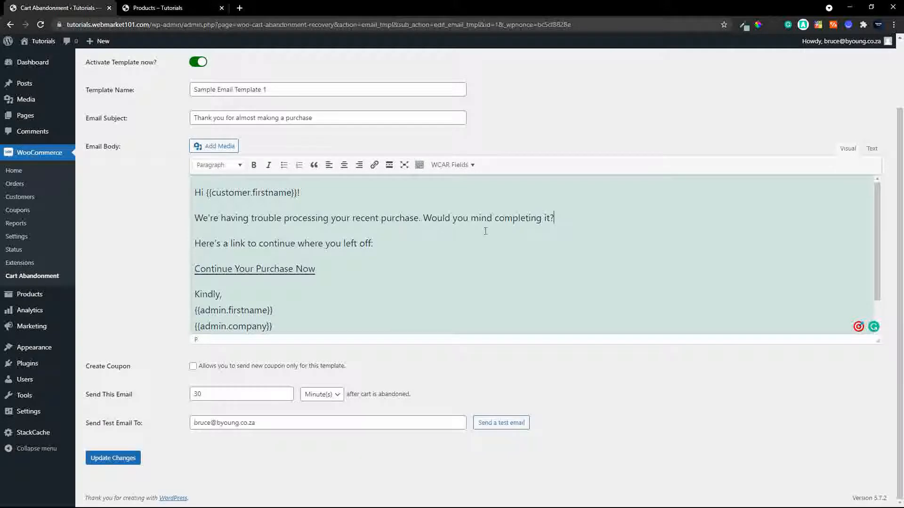
mouse_move(364, 243)
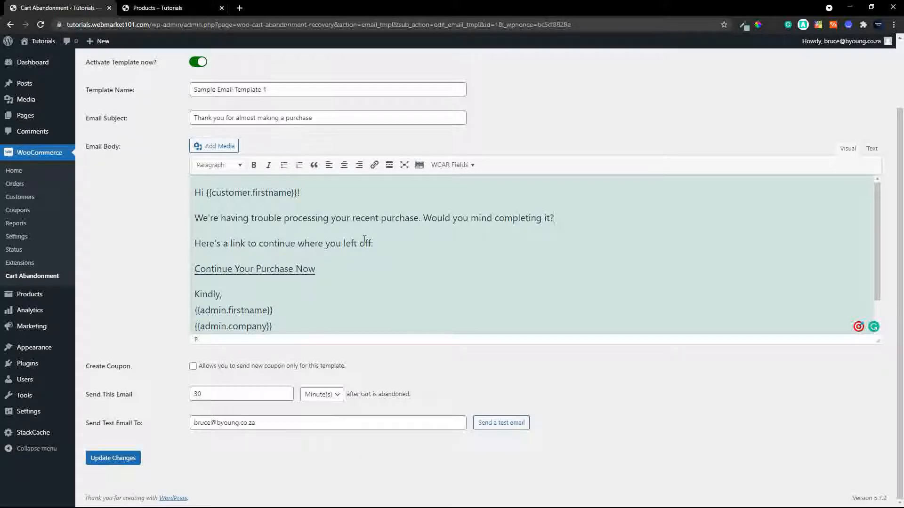
Step: Add 'This is what was in your cart.' and the Abandoned Product Details Table to the email body
click(255, 269)
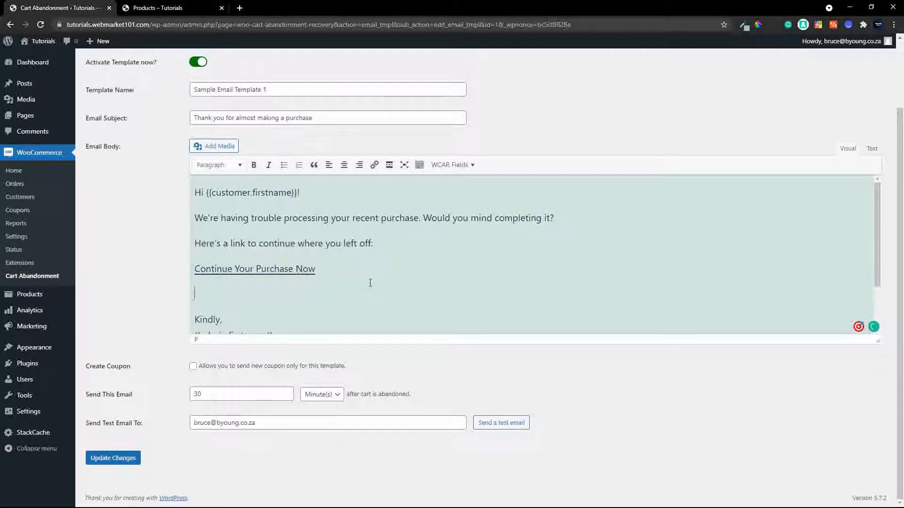
text(This is what wa)
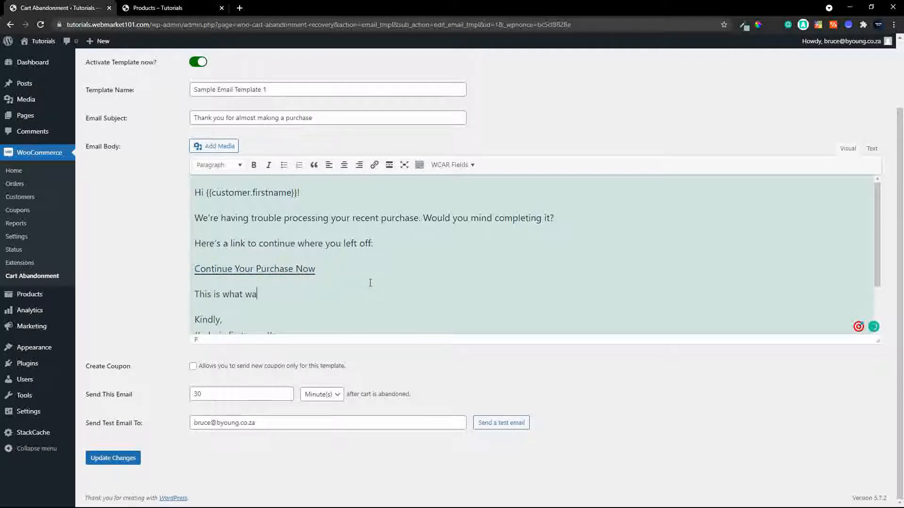
text(s in yo)
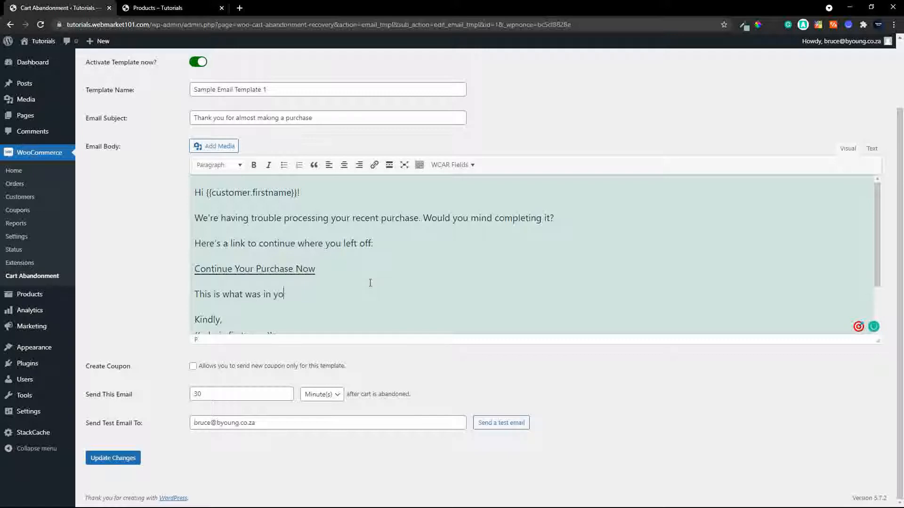
text(ur ca)
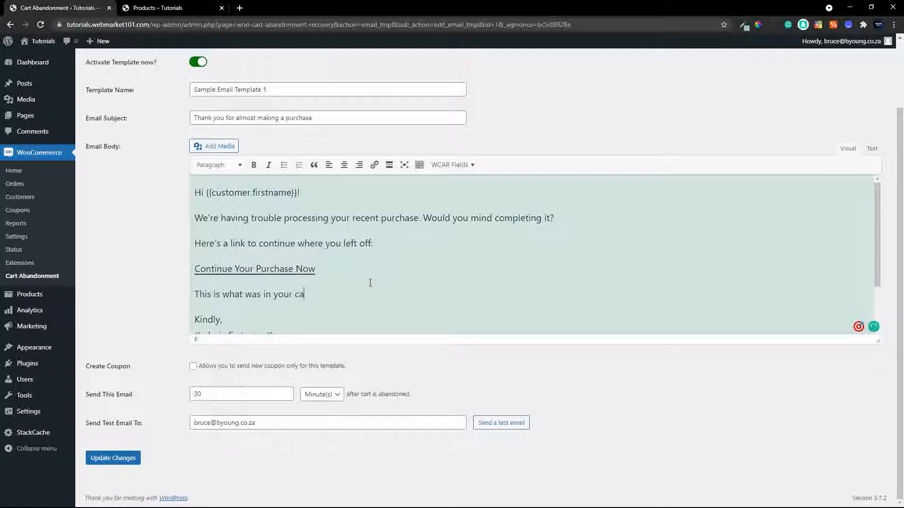
text(rt.)
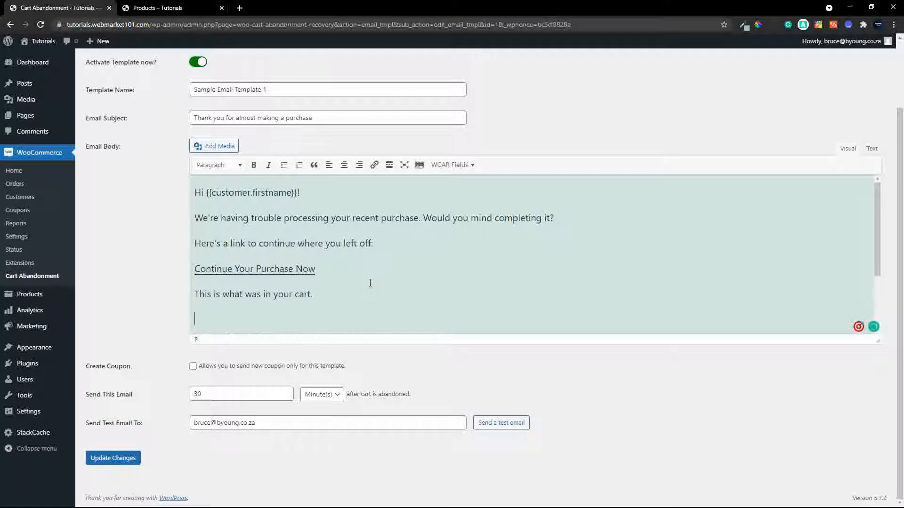
click(452, 165)
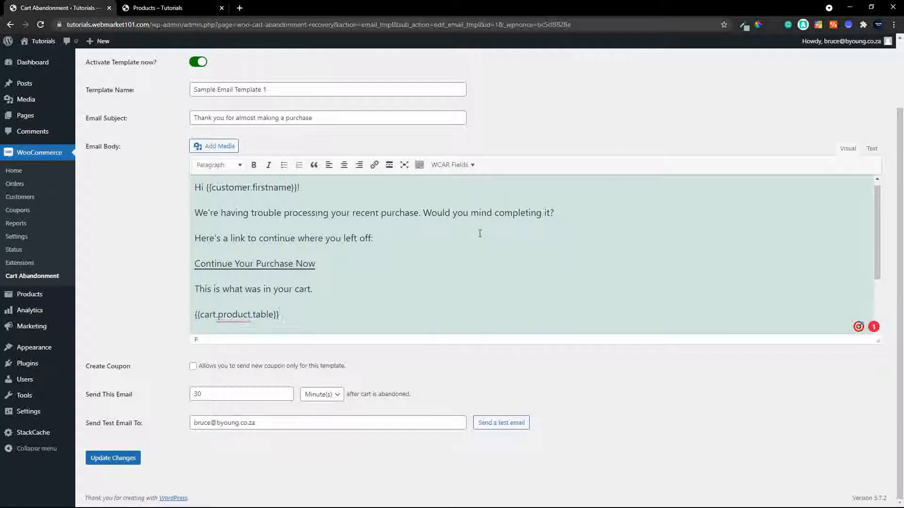
scroll(down, 3)
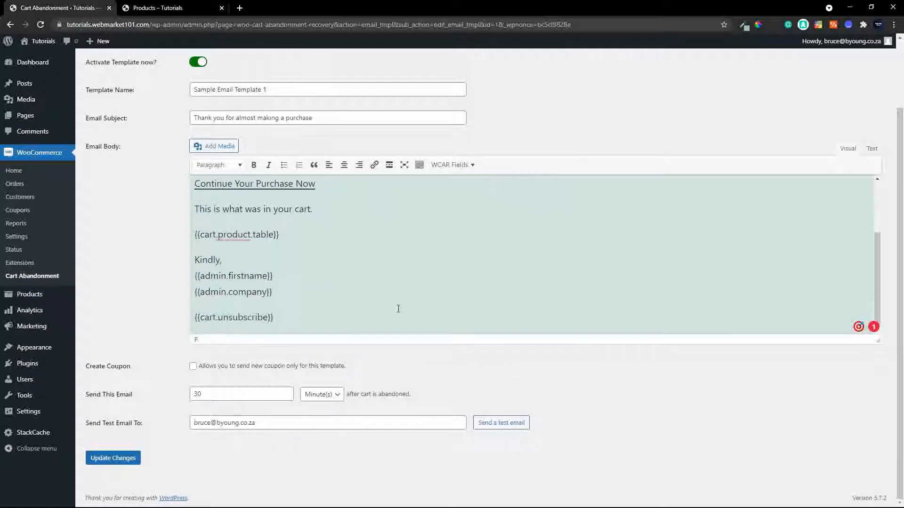
mouse_move(250, 277)
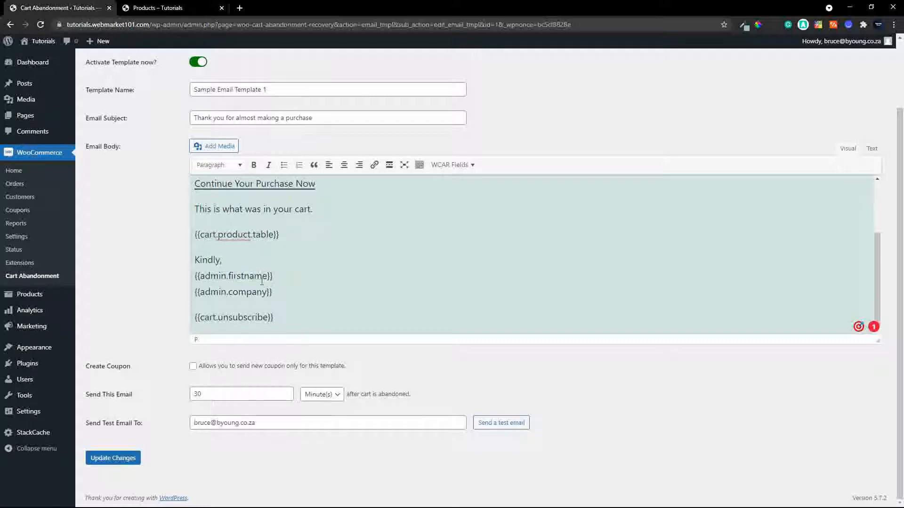
Step: Replace the {{admin.firstname}} sign-off with 'First Name'
double_click(234, 276)
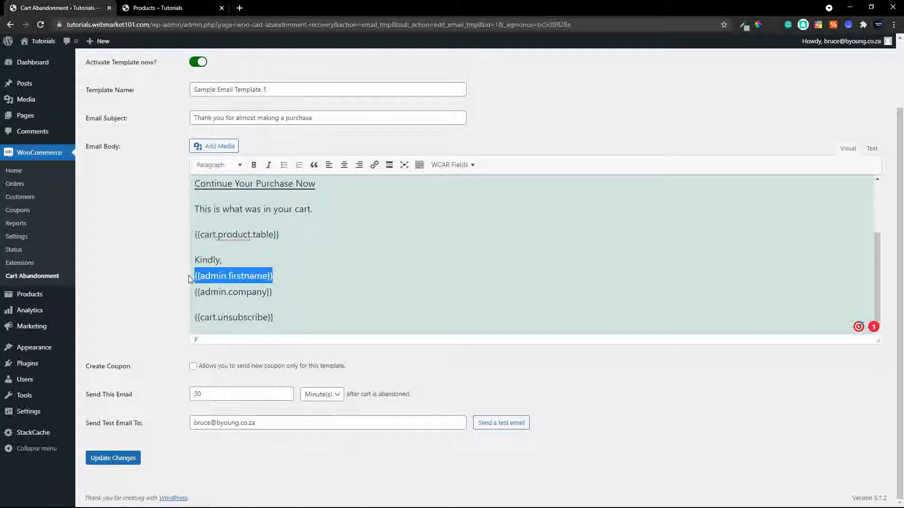
text(First)
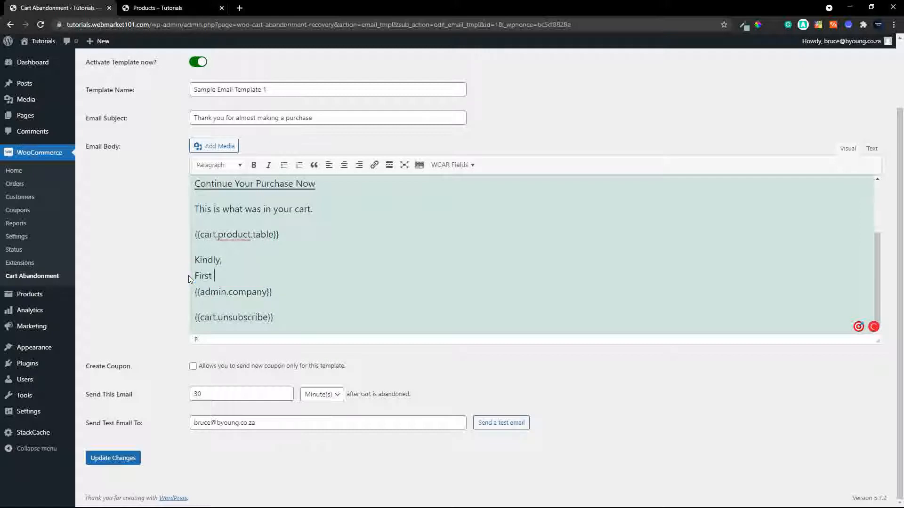
text(Name)
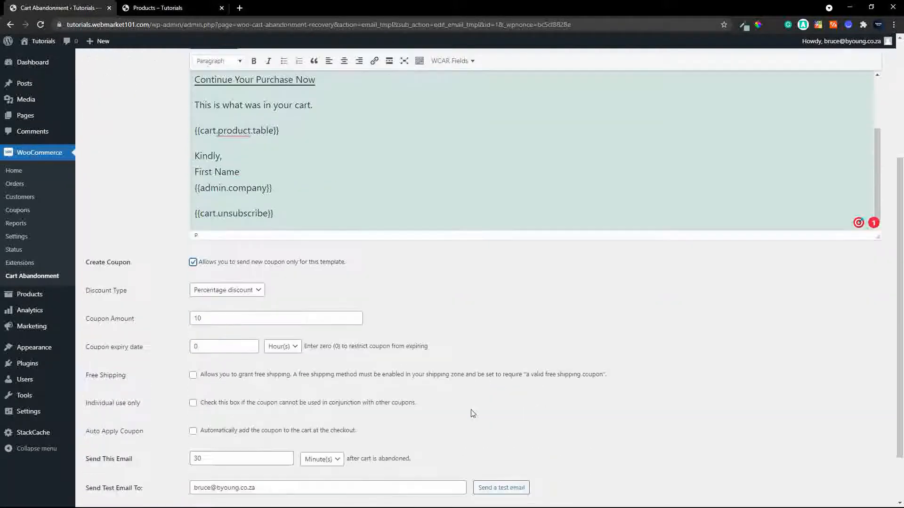
Step: Set the coupon for individual use only and auto-apply it at checkout
scroll(down, 3)
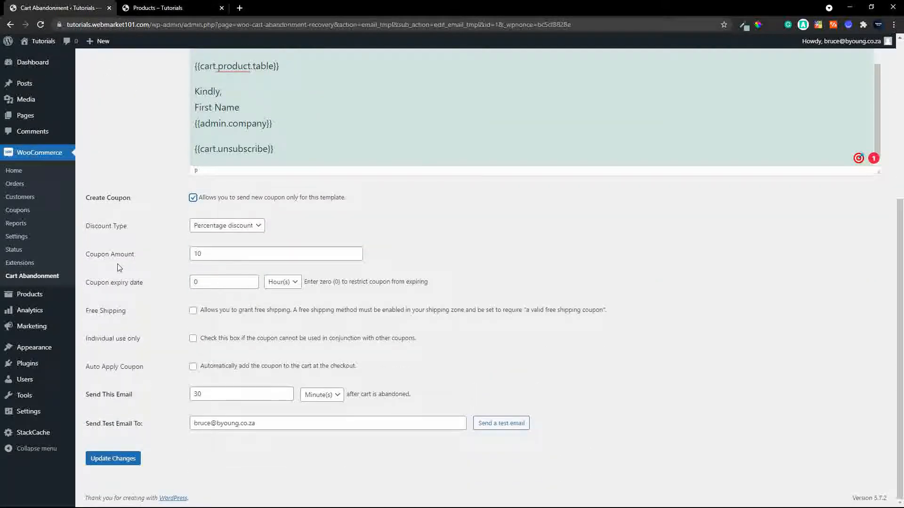
click(275, 253)
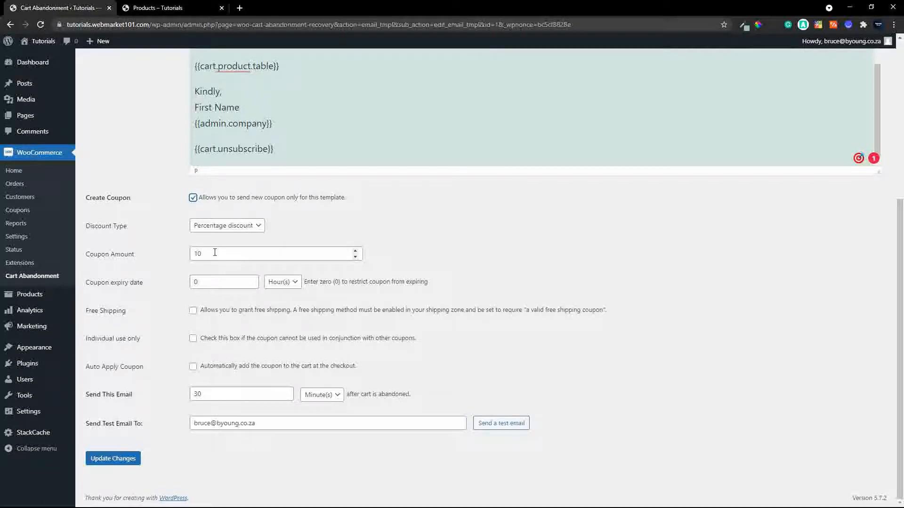
mouse_move(208, 282)
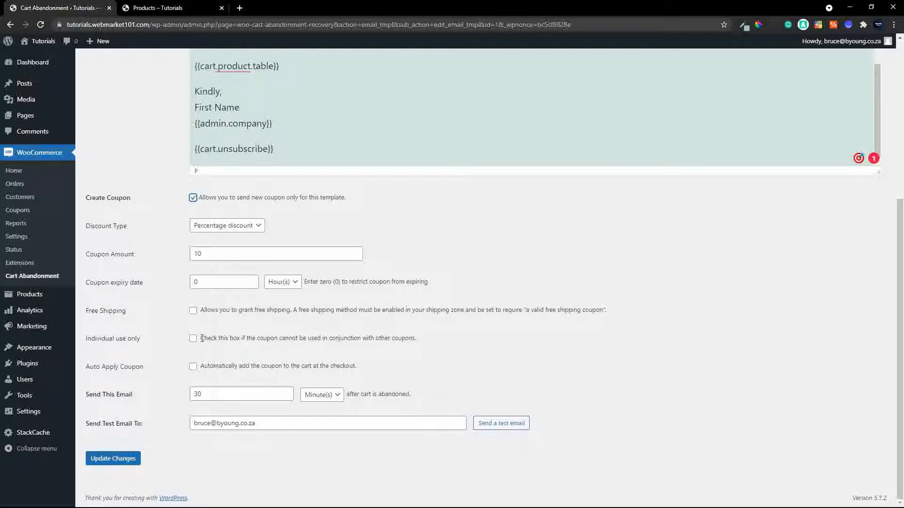
click(193, 338)
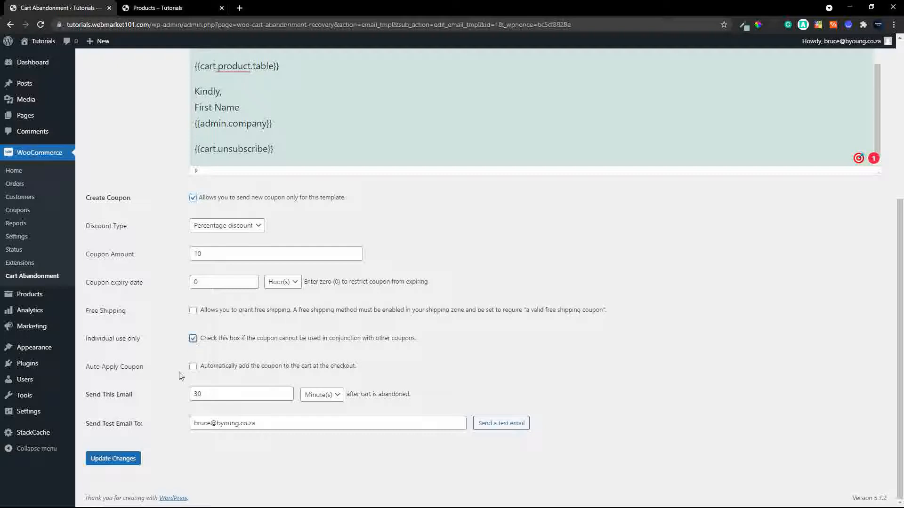
click(193, 366)
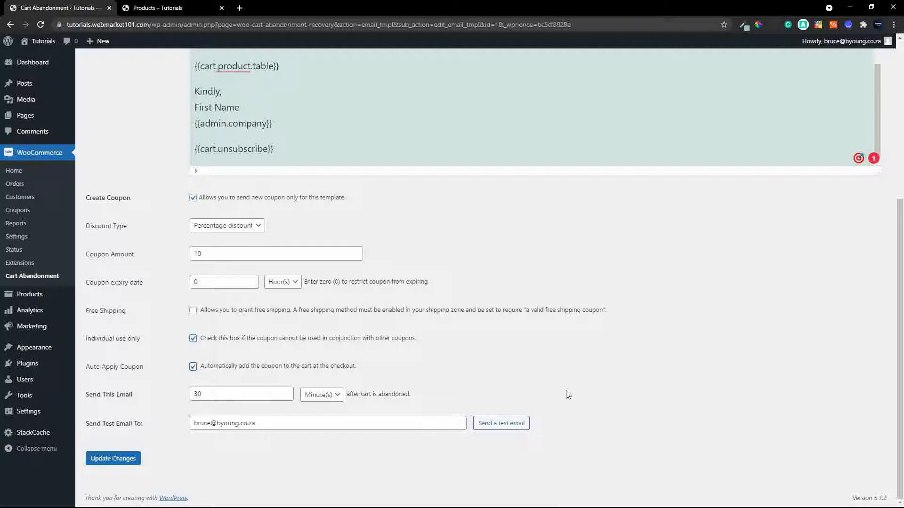
mouse_move(638, 399)
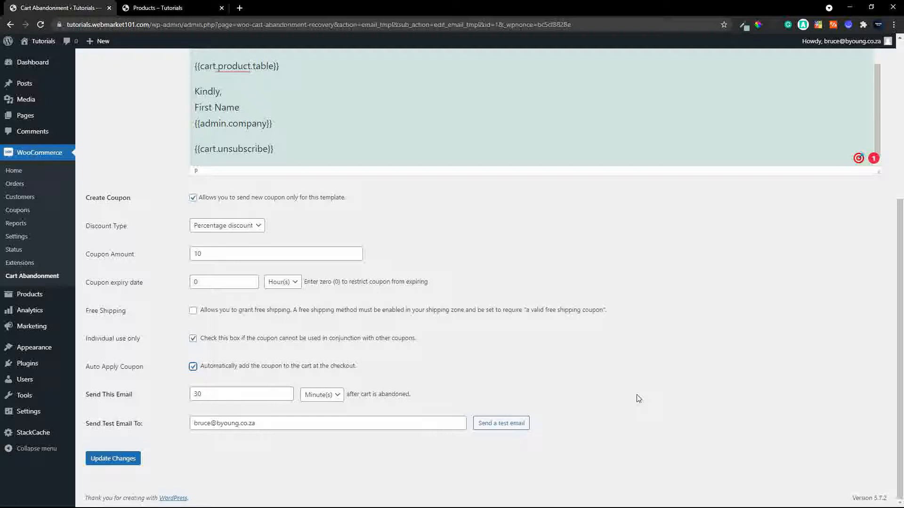
mouse_move(646, 397)
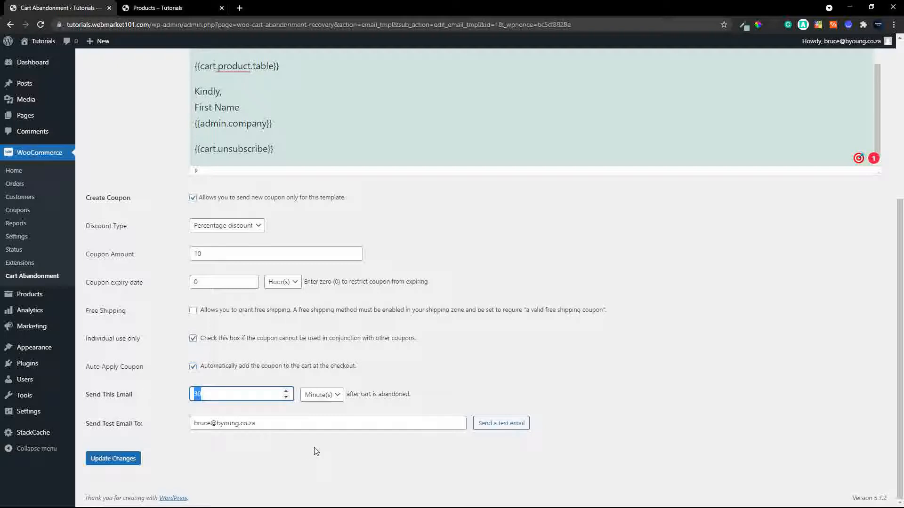
Step: Send the email 5 minutes after abandonment and save with Update Changes
text(5)
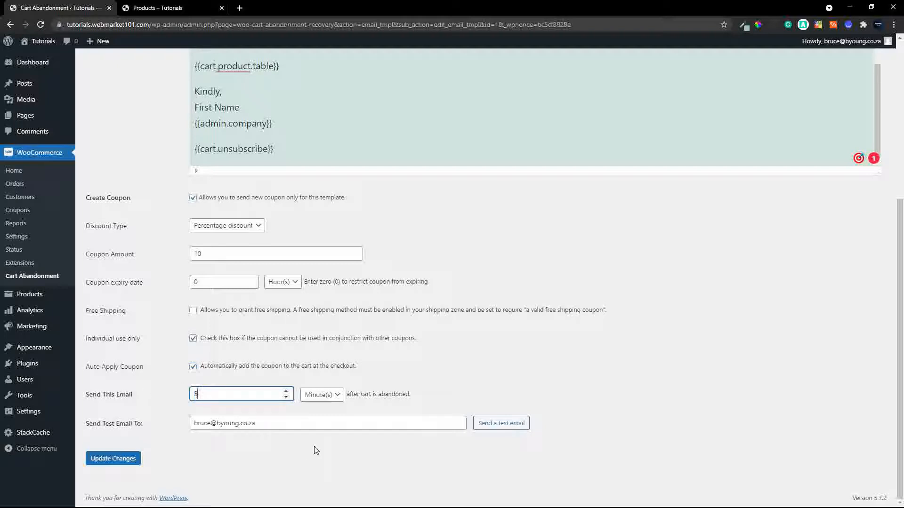
mouse_move(319, 396)
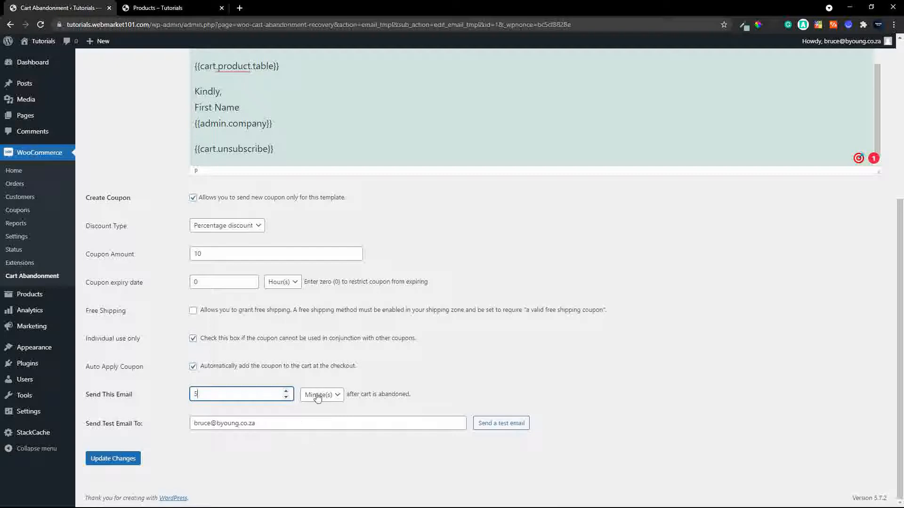
click(322, 394)
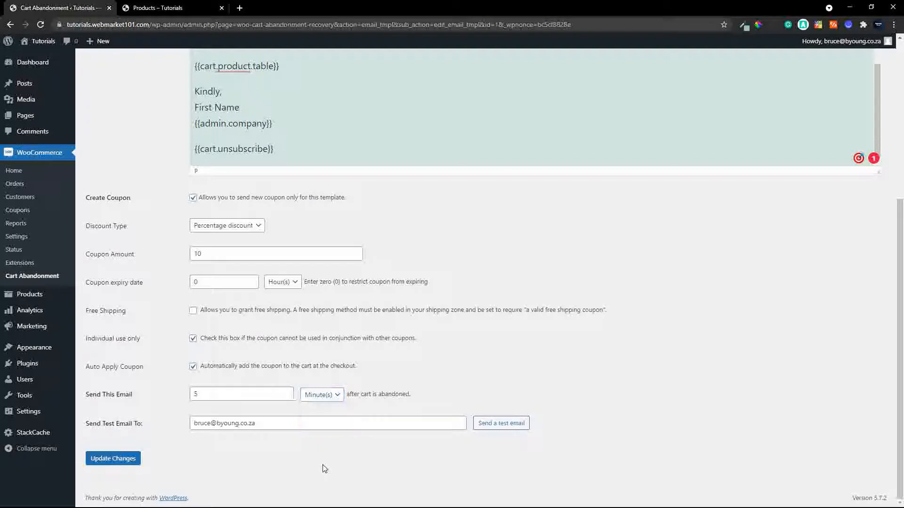
mouse_move(124, 460)
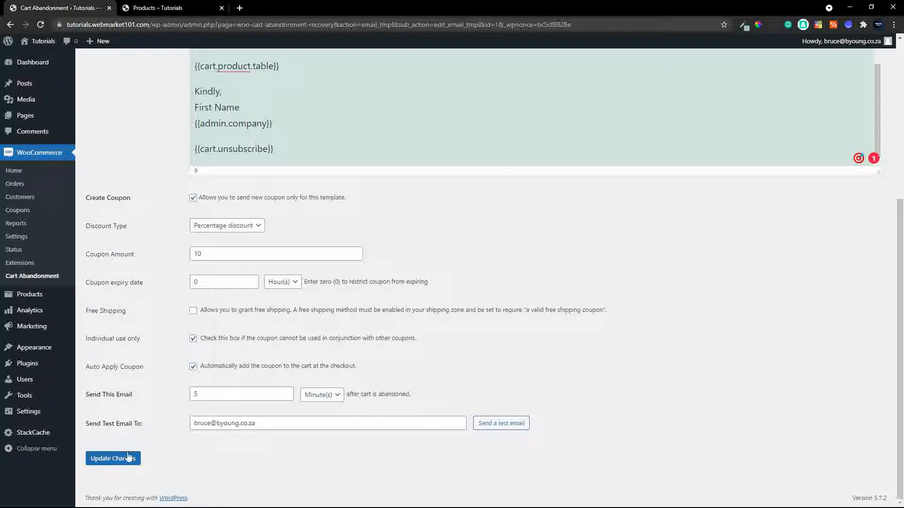
click(113, 459)
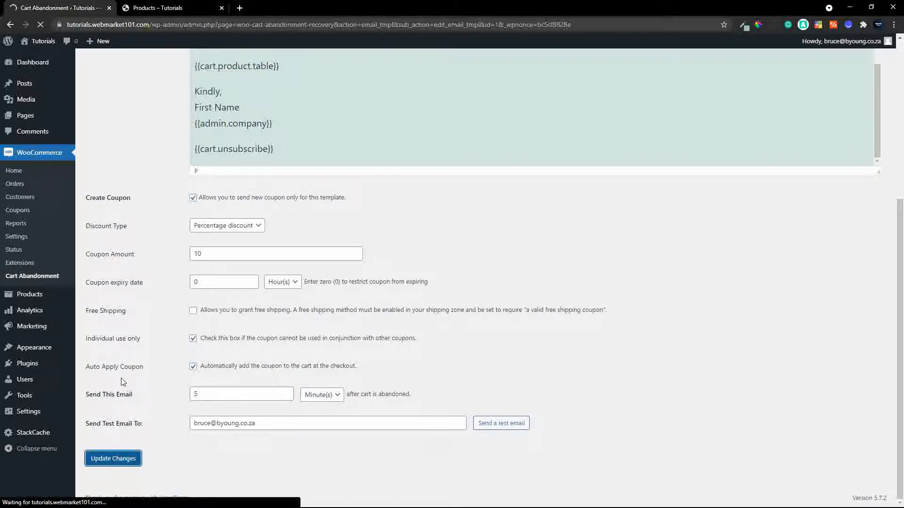
Step: Send a test copy of the saved follow-up email template to the test address
click(113, 458)
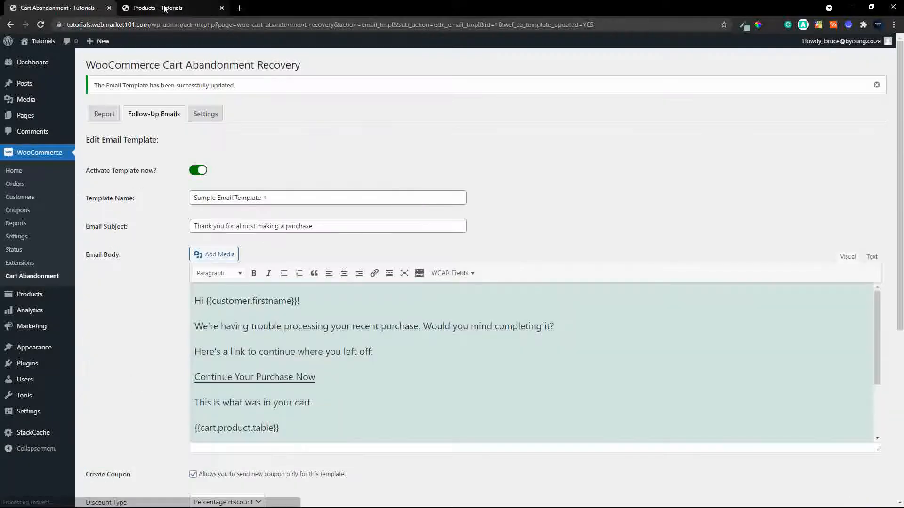
click(160, 7)
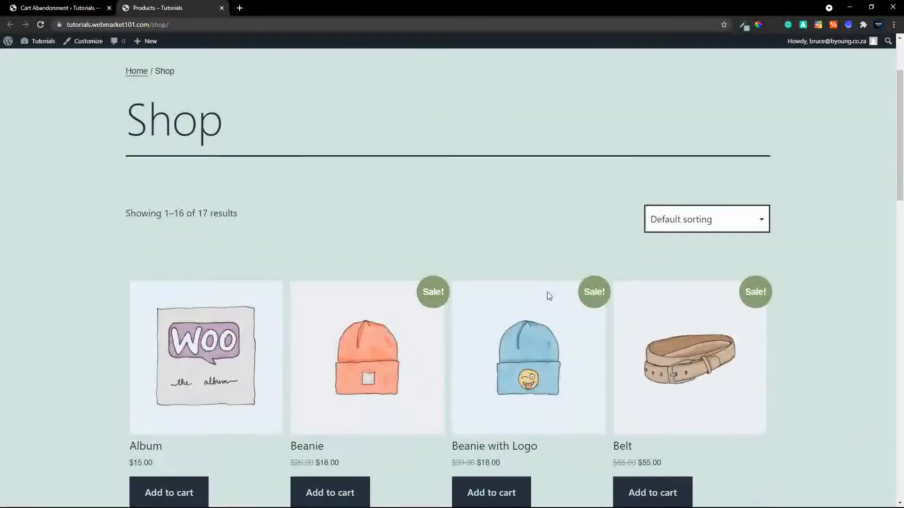
click(490, 492)
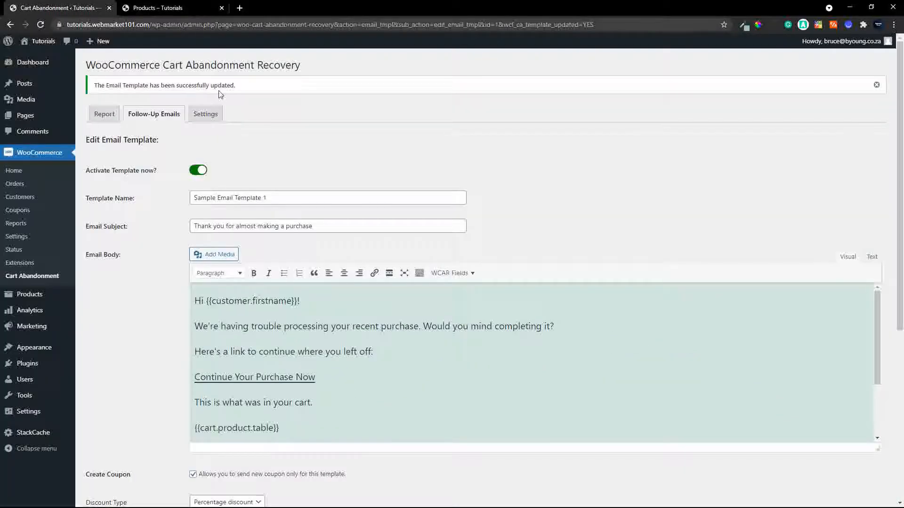
scroll(down, 3)
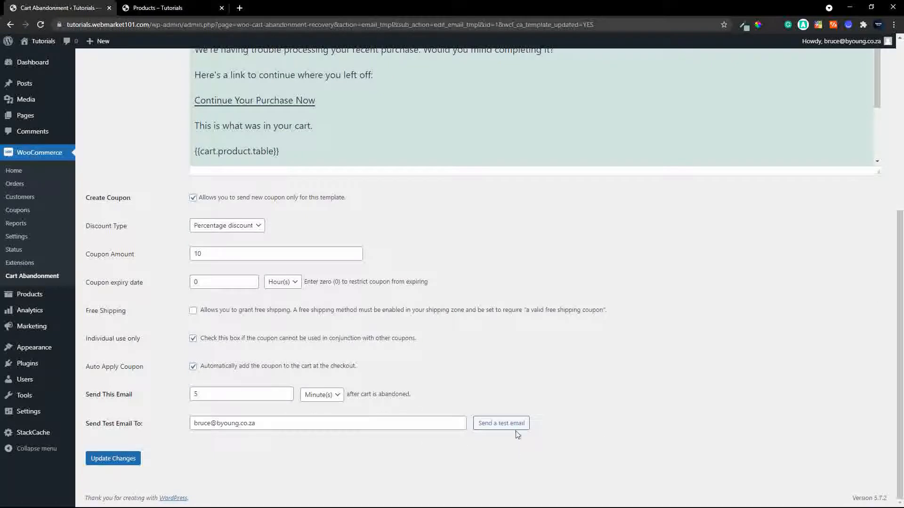
click(501, 424)
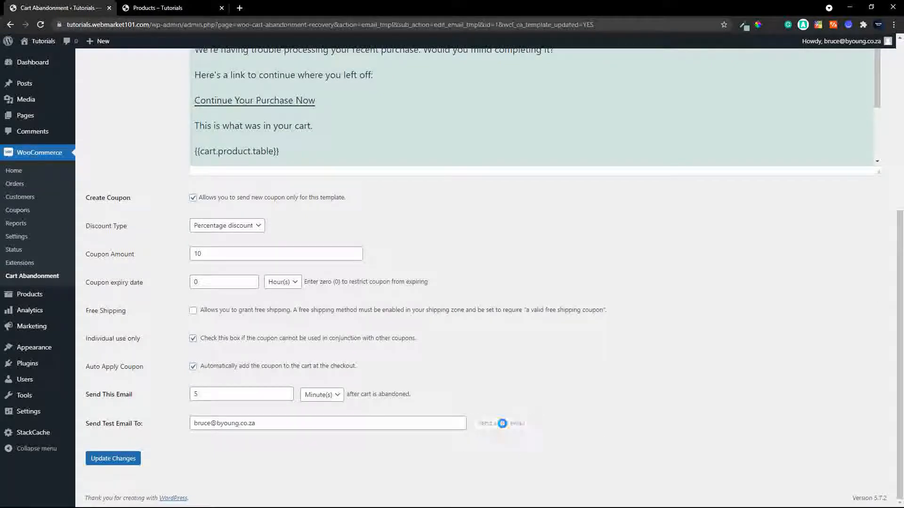
click(501, 423)
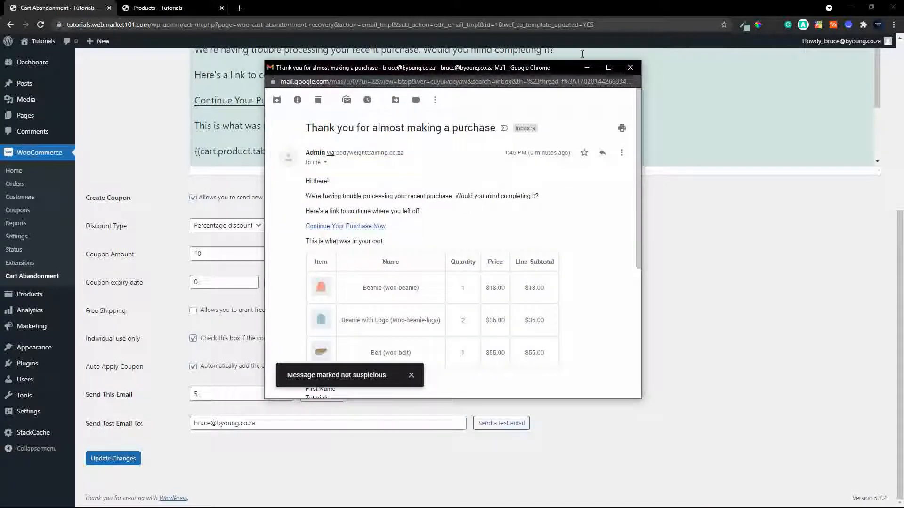
Step: Maximize the 'Thank you for almost making a purchase' test email to read its full body
click(608, 68)
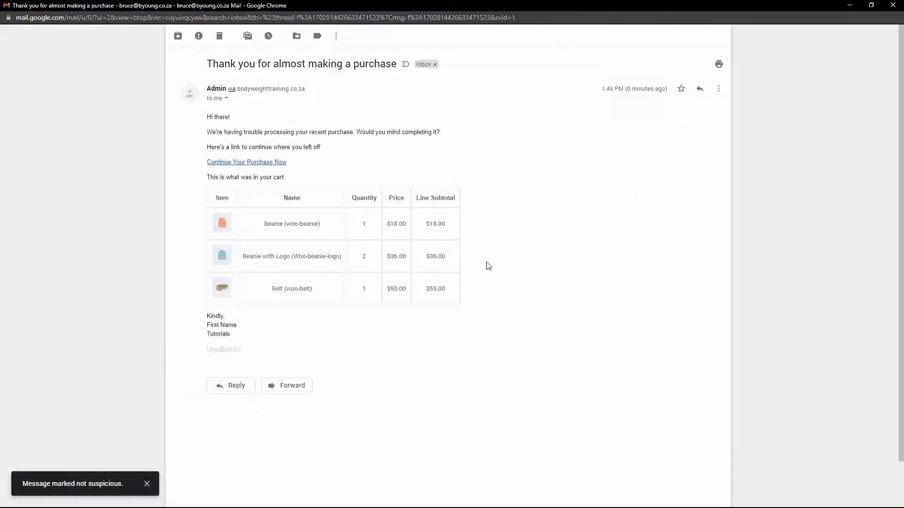
mouse_move(467, 265)
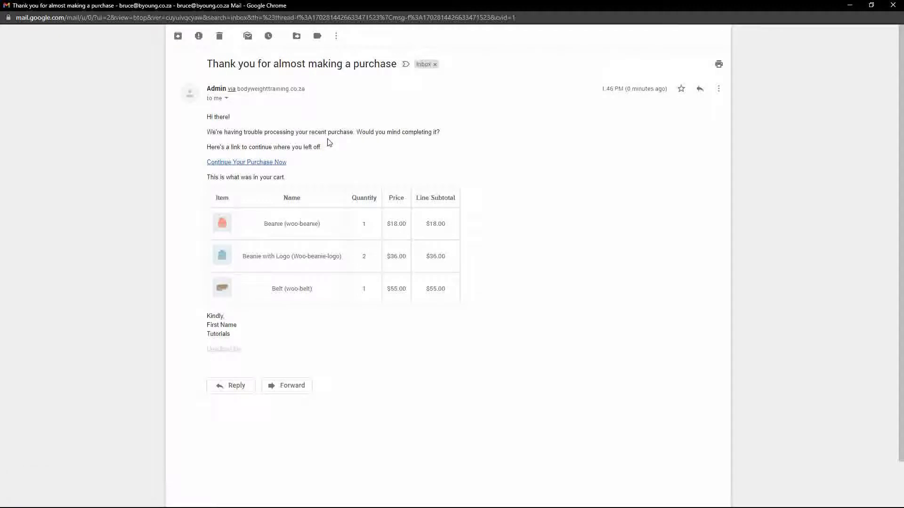
mouse_move(447, 139)
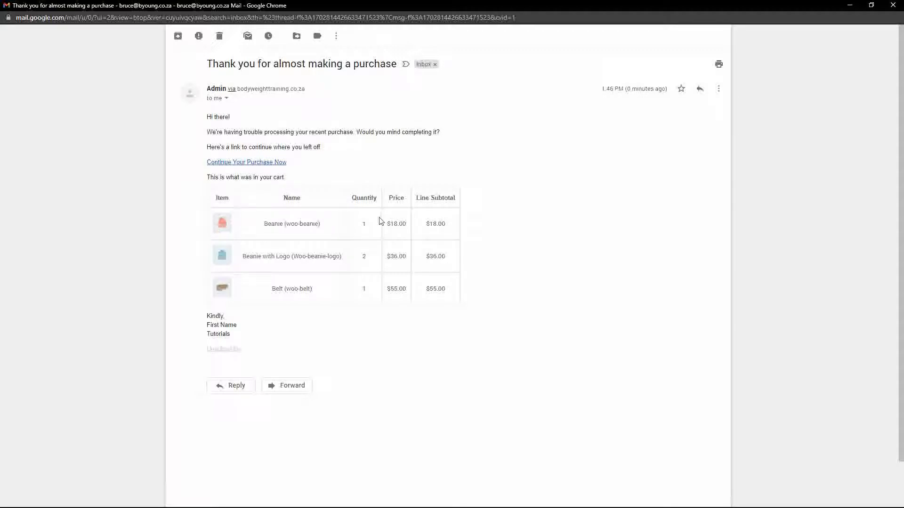
mouse_move(381, 318)
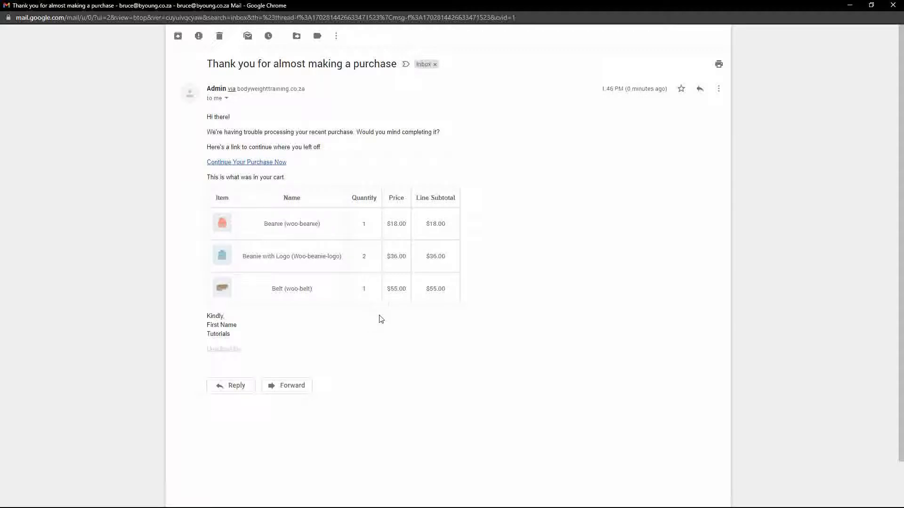
mouse_move(252, 163)
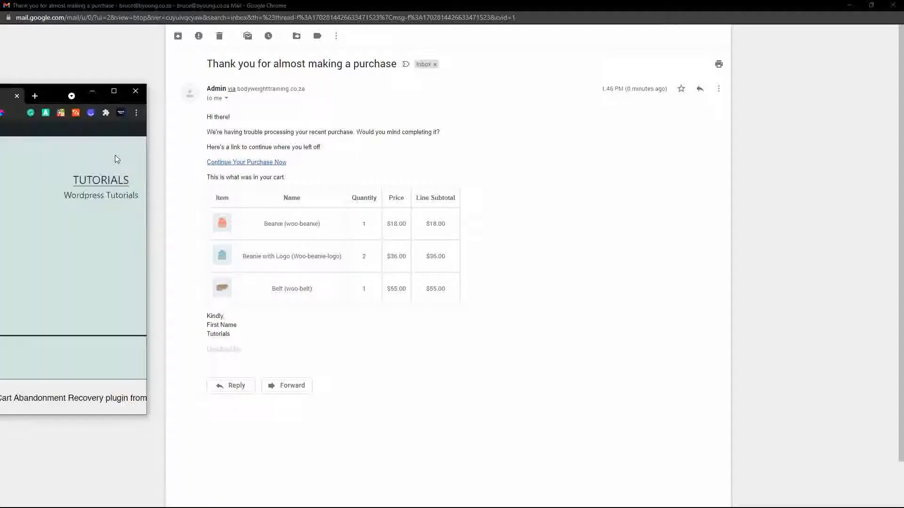
Step: Review the recovery checkout page down to the Your order summary totalling $109.00
click(247, 162)
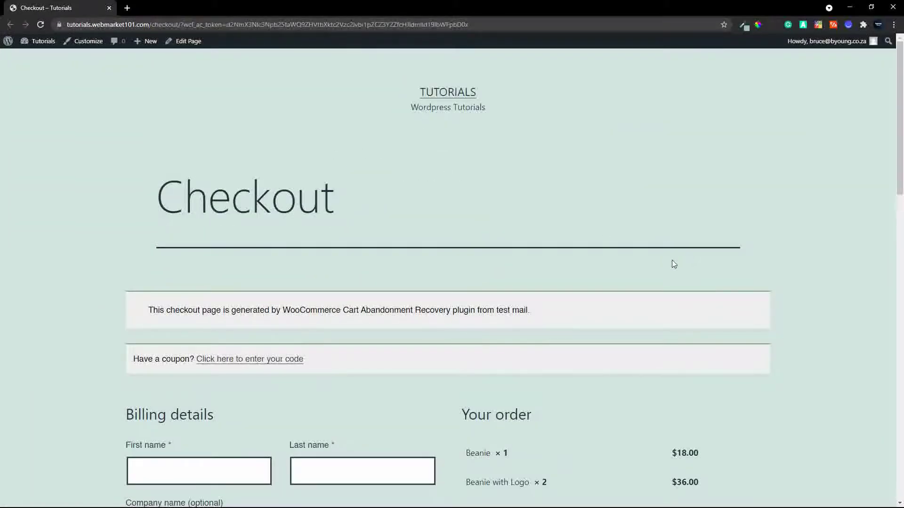
scroll(down, 3)
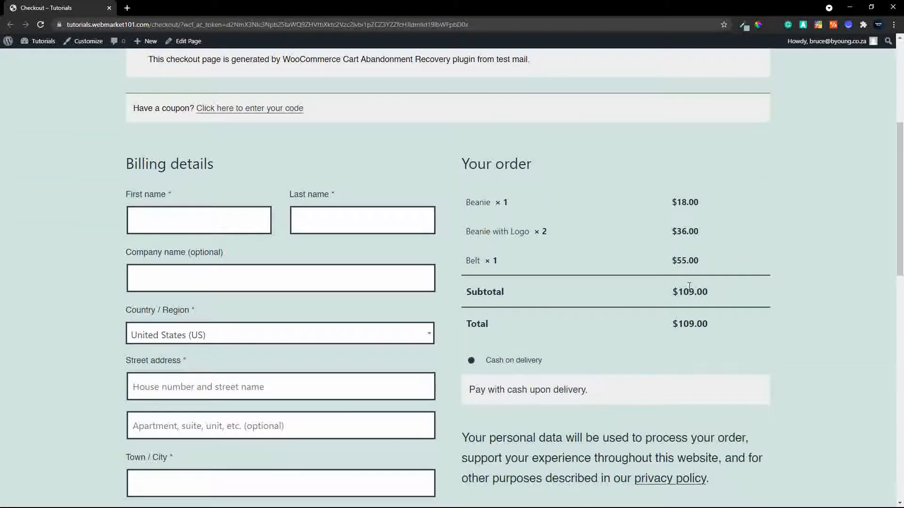
mouse_move(517, 298)
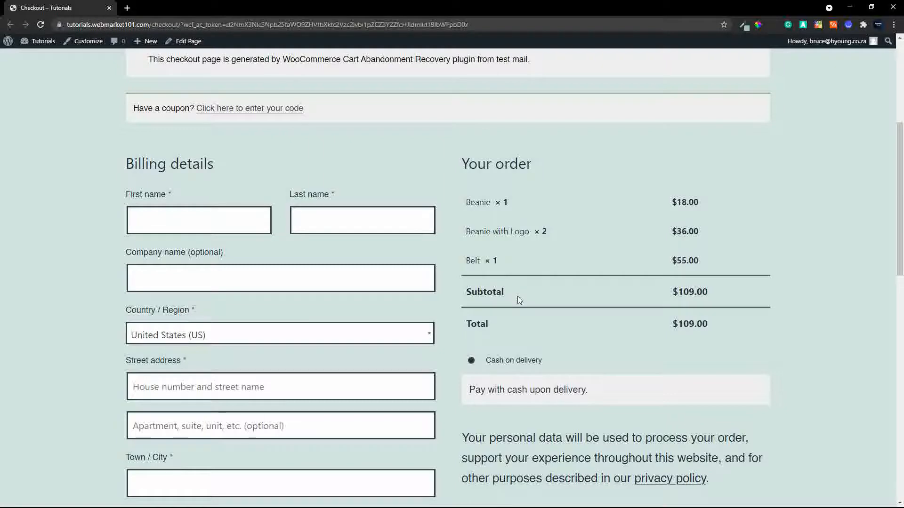
mouse_move(525, 312)
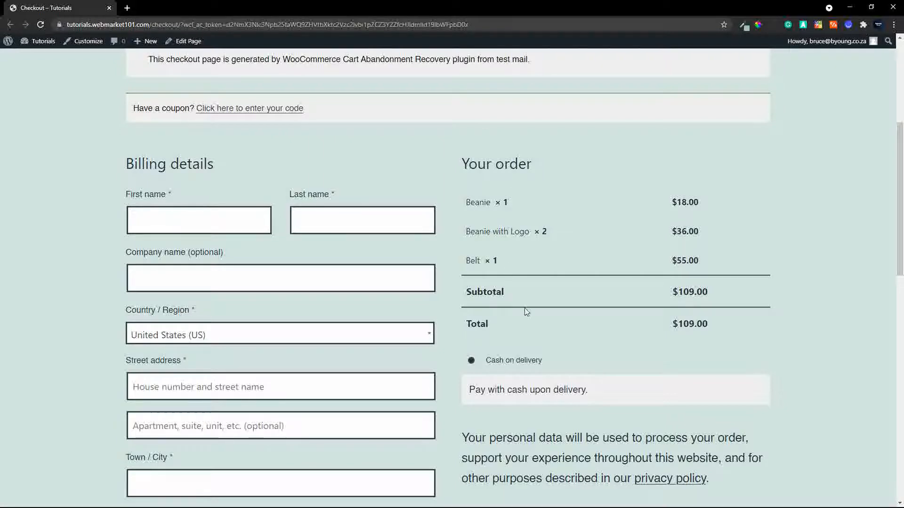
scroll(down, 3)
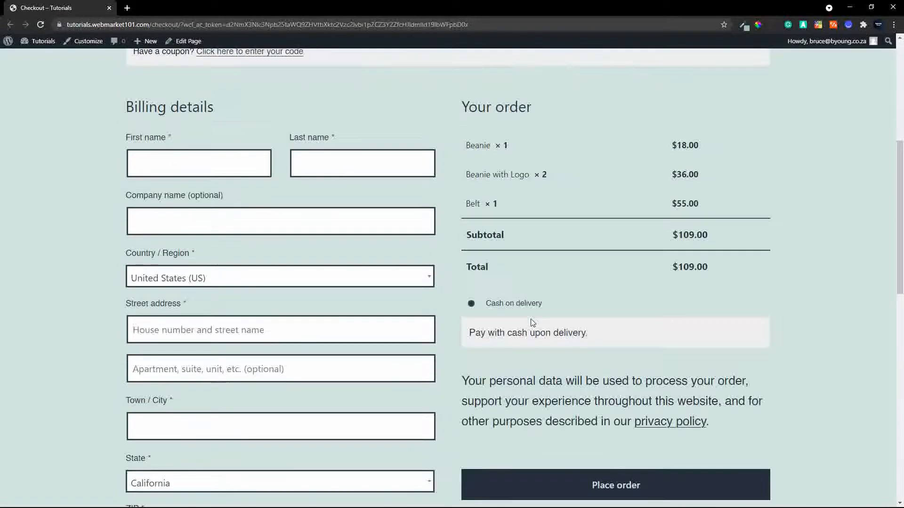
scroll(up, 3)
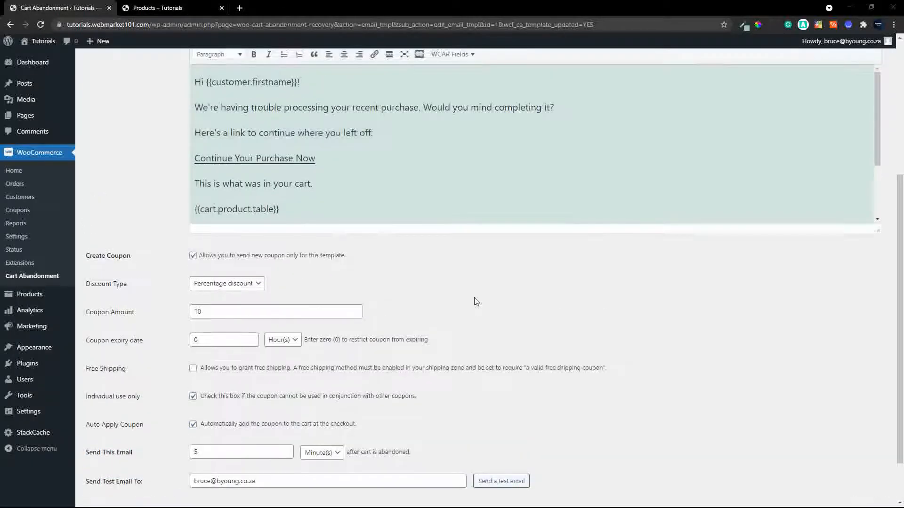
Step: From the shop page, update the cart to two of each item for a $182.00 total
click(155, 7)
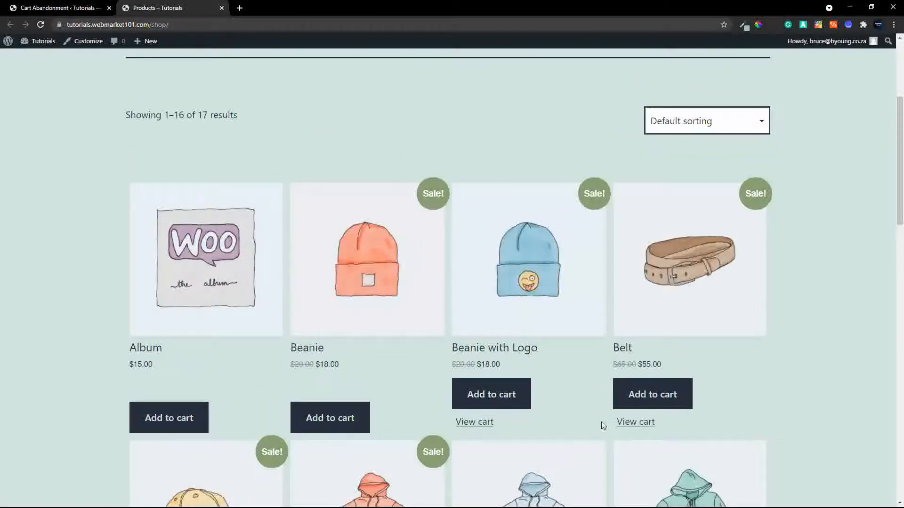
scroll(down, 3)
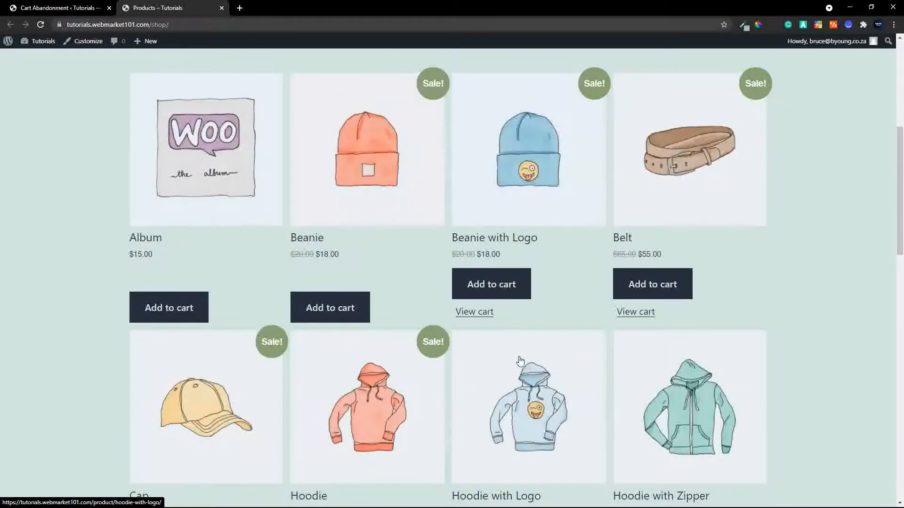
click(474, 312)
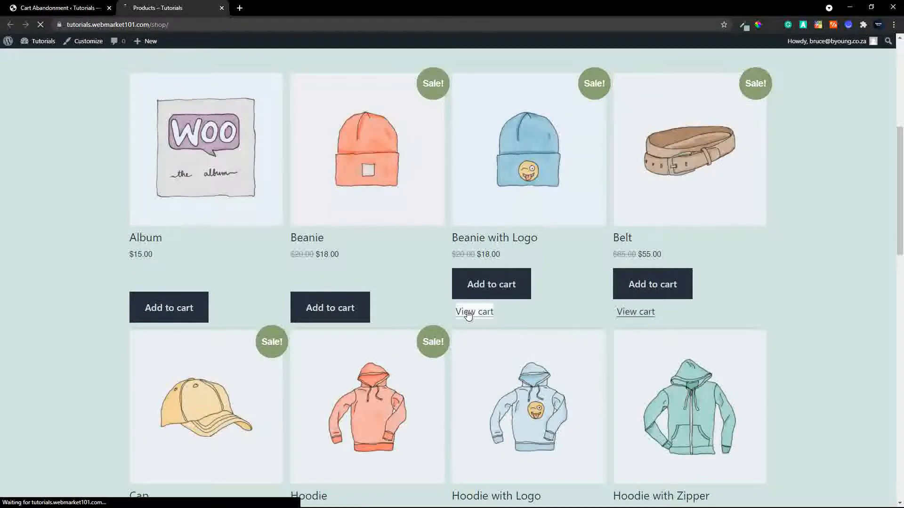
click(473, 312)
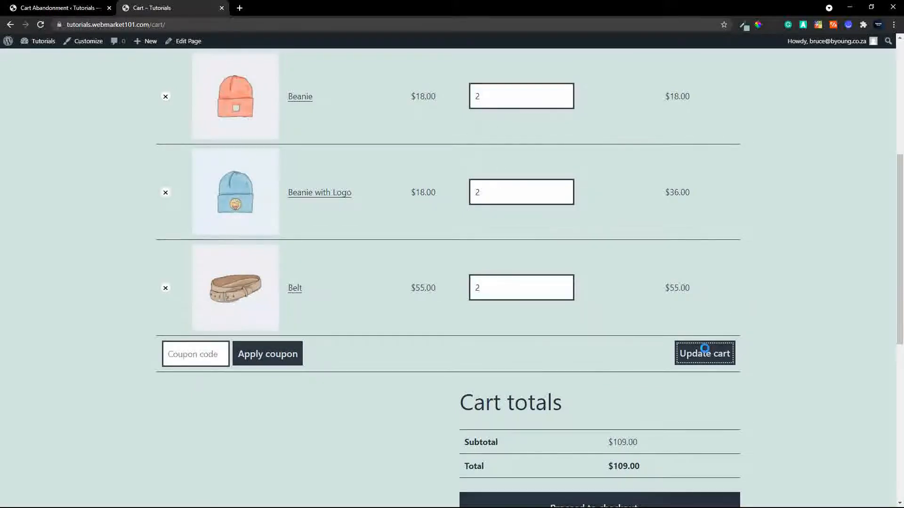
click(704, 353)
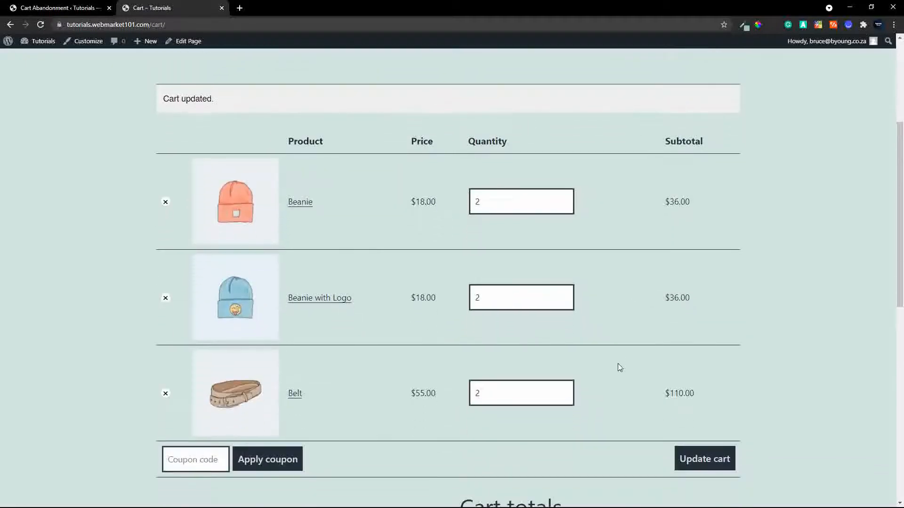
Step: Proceed to checkout and review the billing form and order summary without placing the order
click(578, 407)
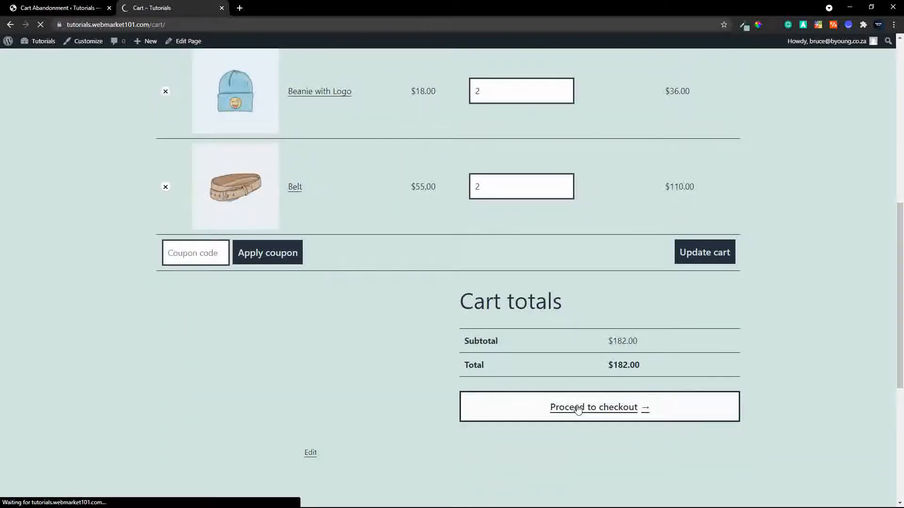
click(599, 406)
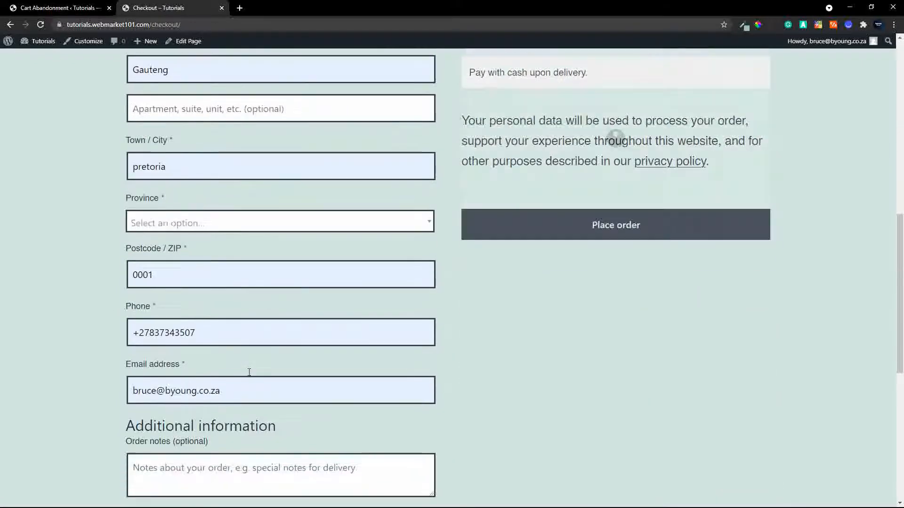
scroll(down, 3)
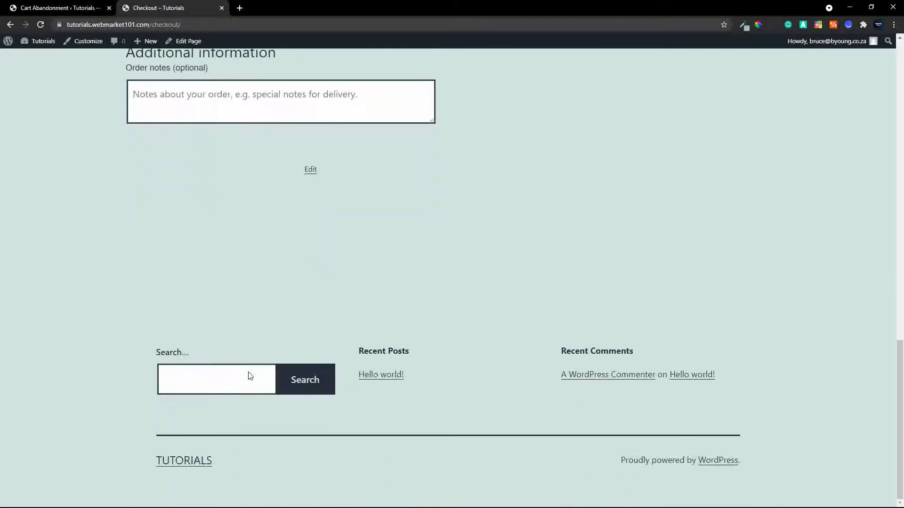
mouse_move(602, 254)
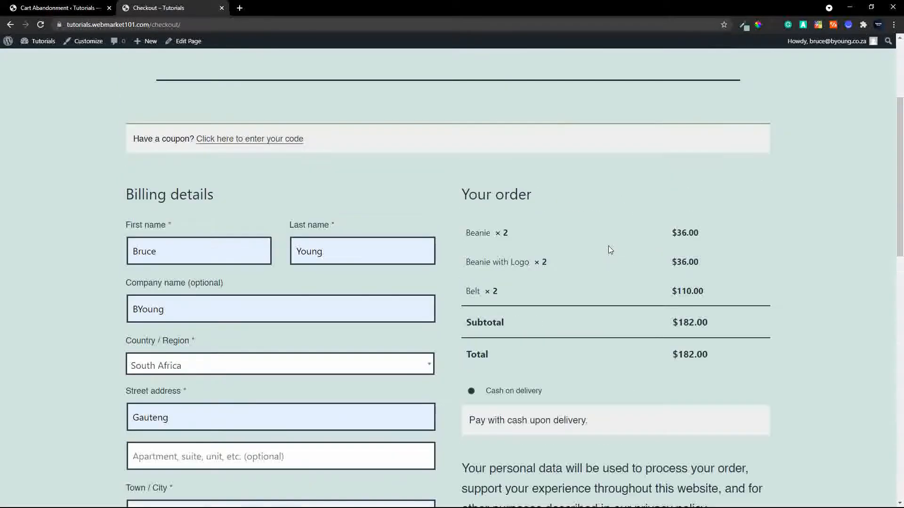
scroll(up, 3)
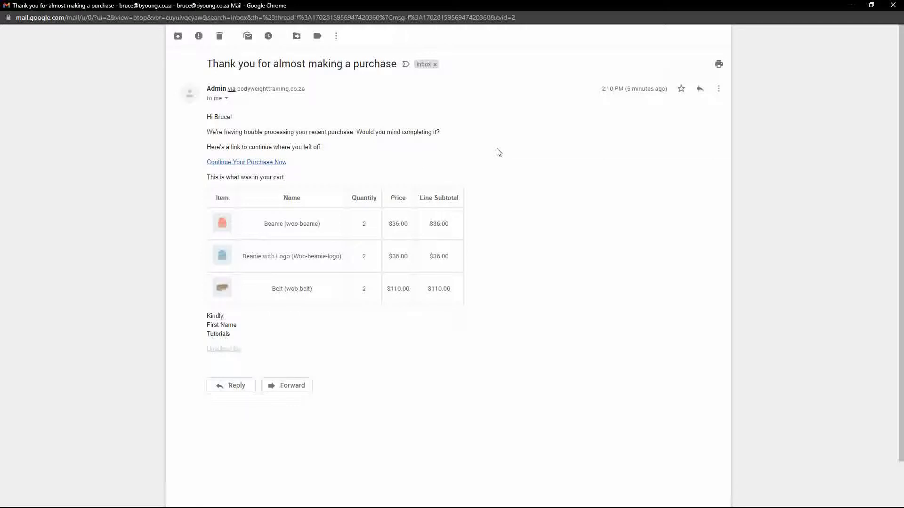
mouse_move(346, 293)
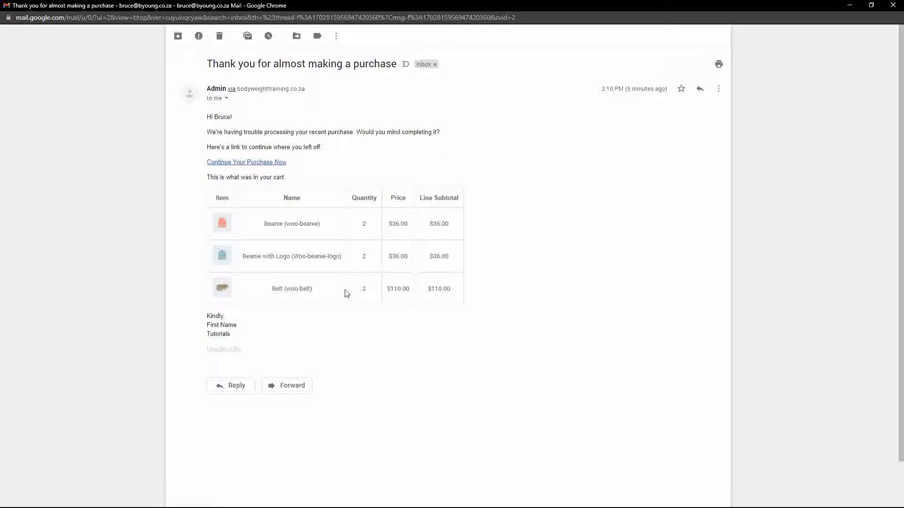
mouse_move(268, 175)
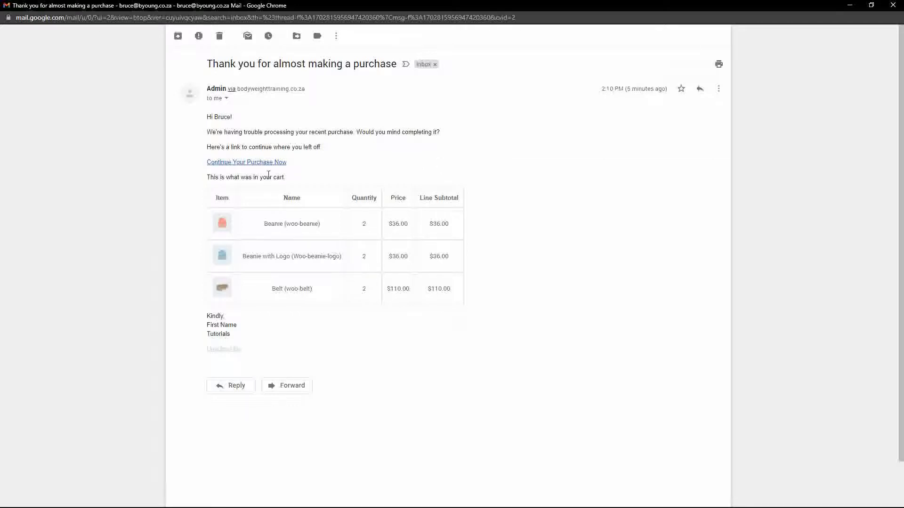
mouse_move(277, 166)
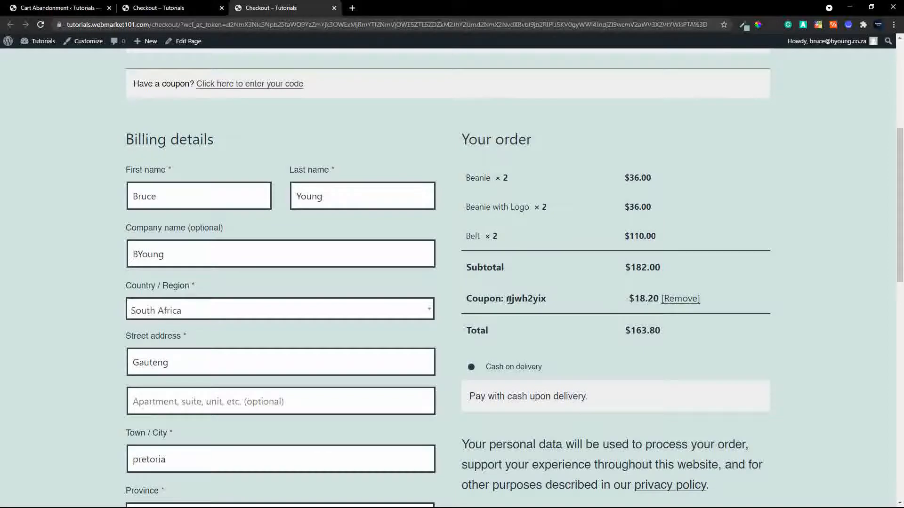
double_click(526, 298)
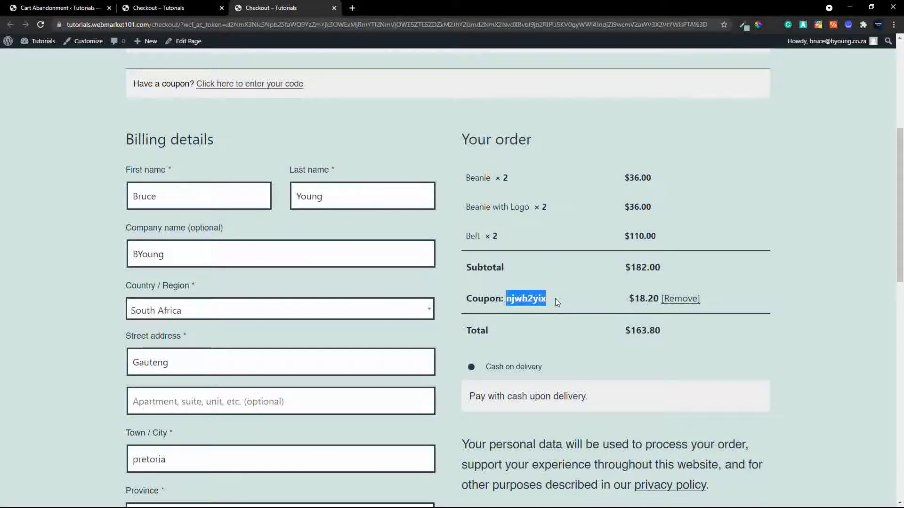
mouse_move(612, 328)
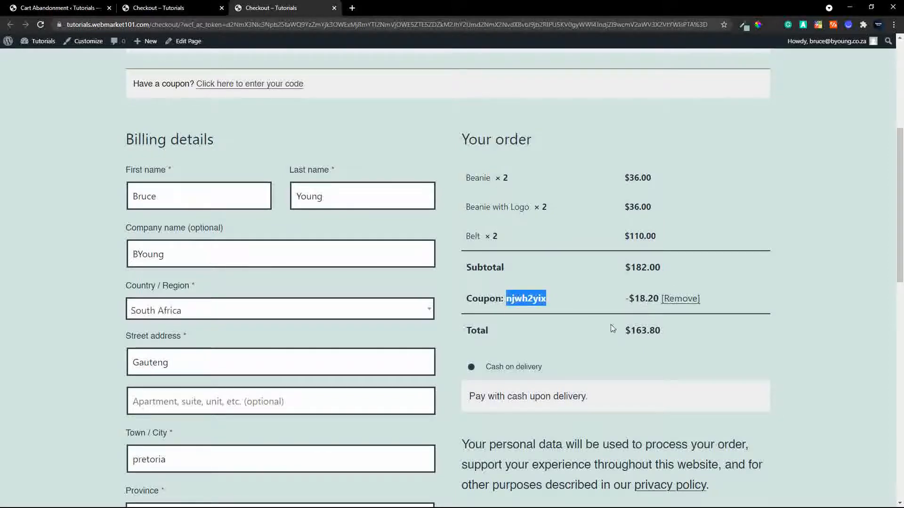
mouse_move(659, 342)
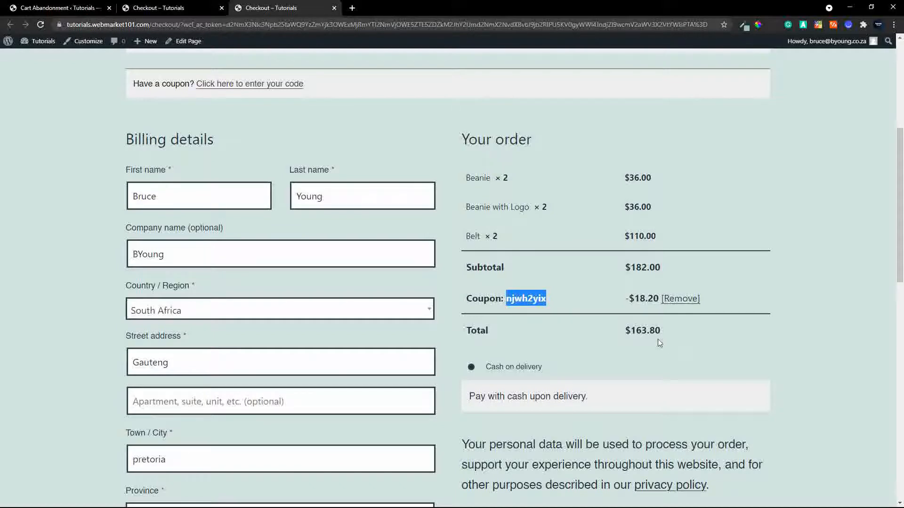
scroll(down, 3)
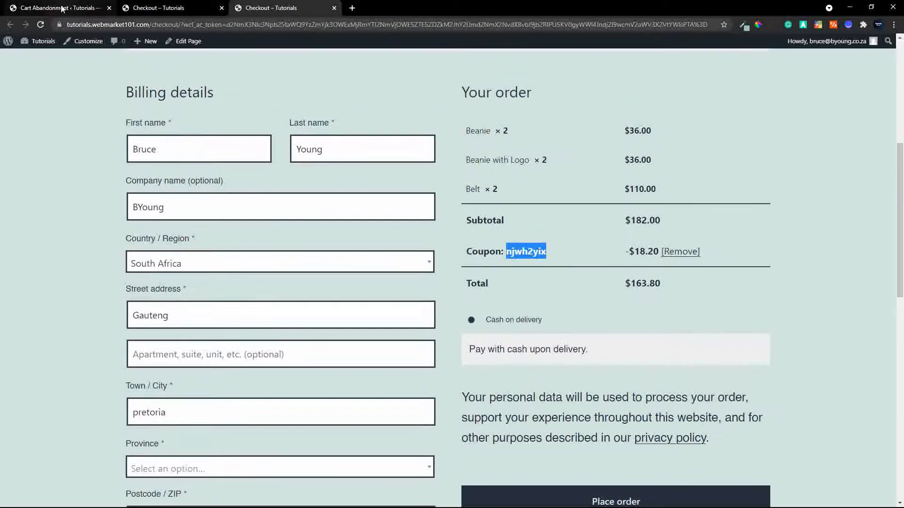
click(56, 8)
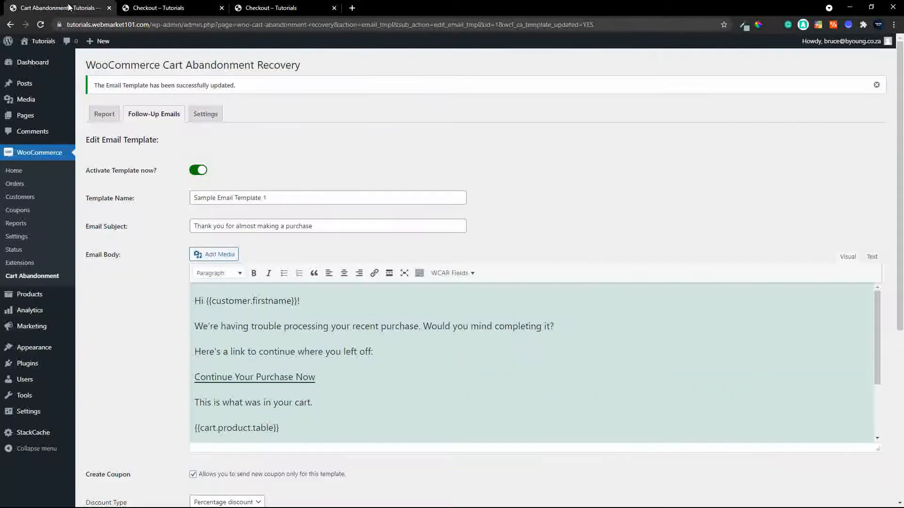
mouse_move(81, 181)
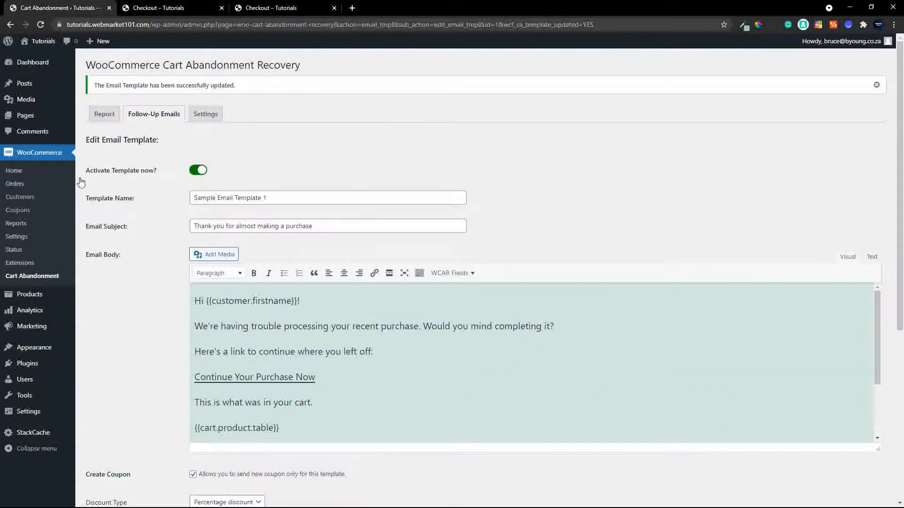
click(104, 113)
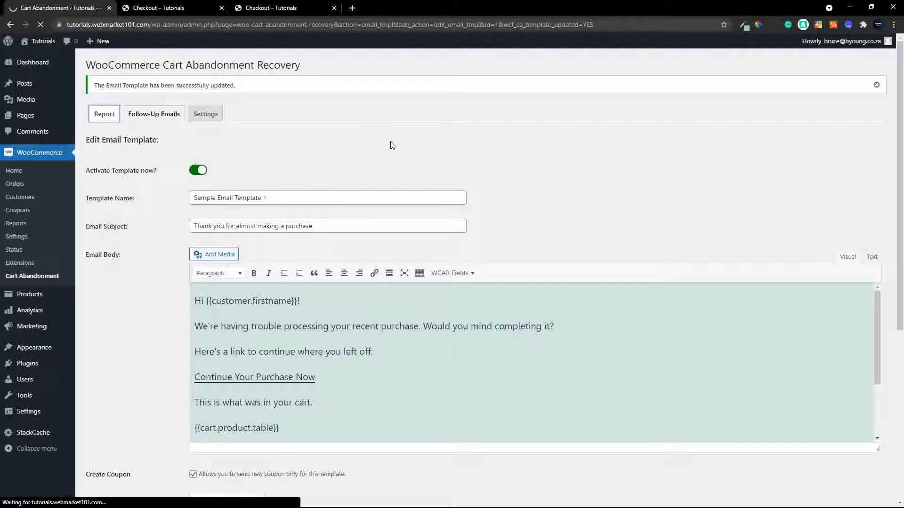
click(104, 114)
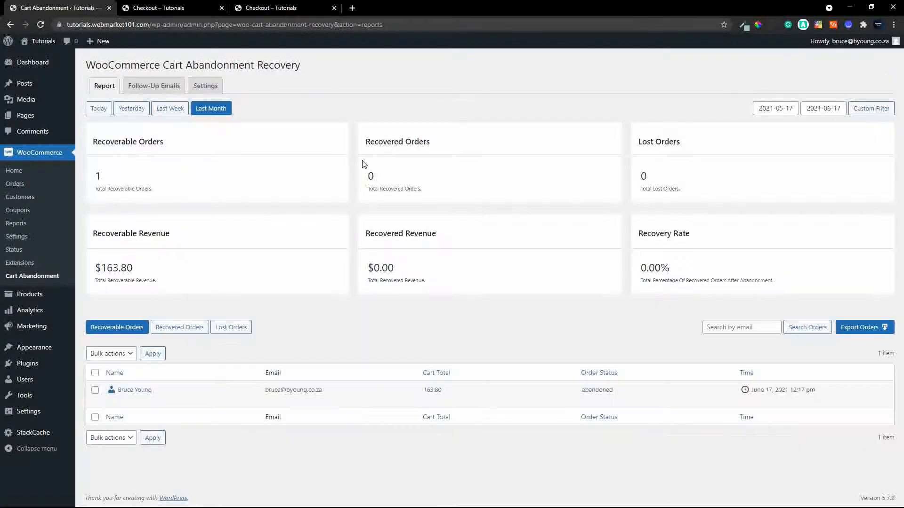
mouse_move(124, 191)
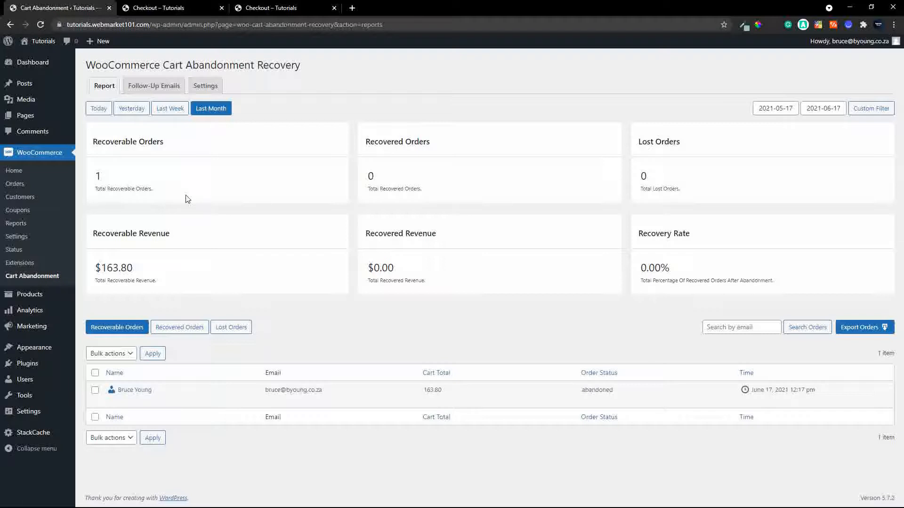
mouse_move(117, 303)
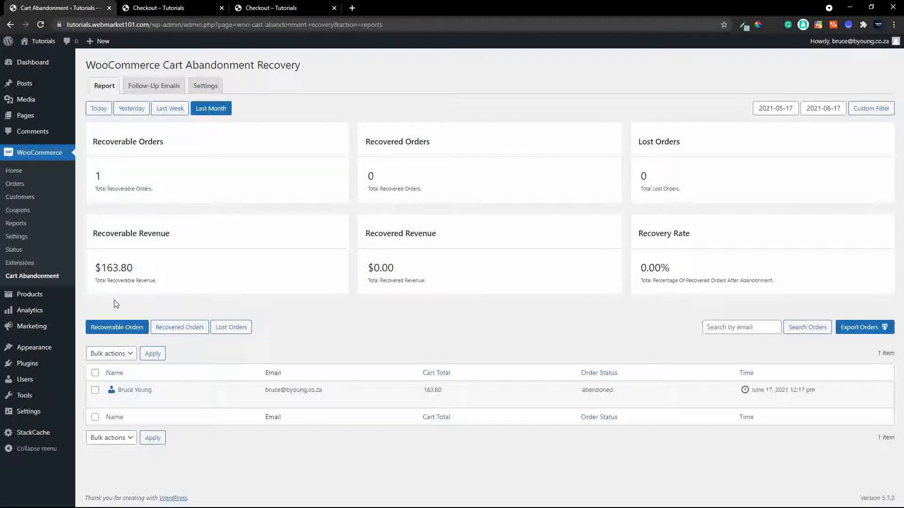
mouse_move(210, 414)
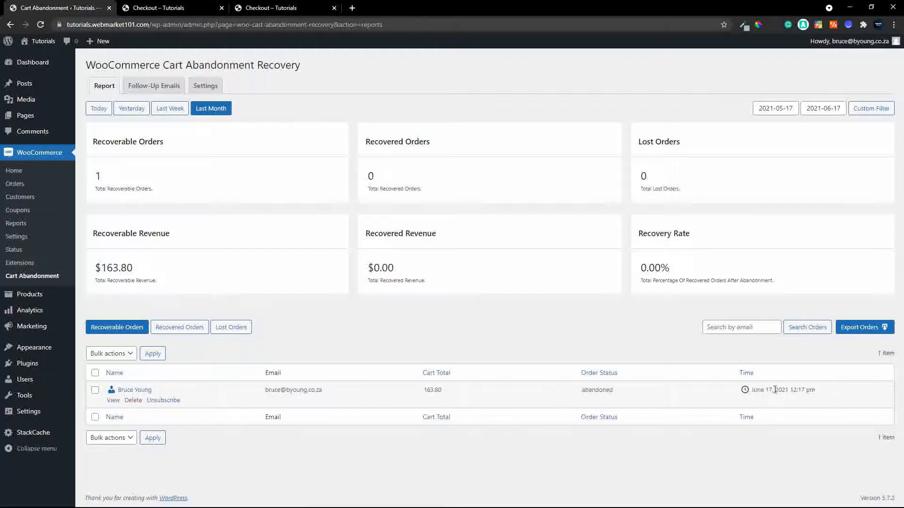
mouse_move(133, 393)
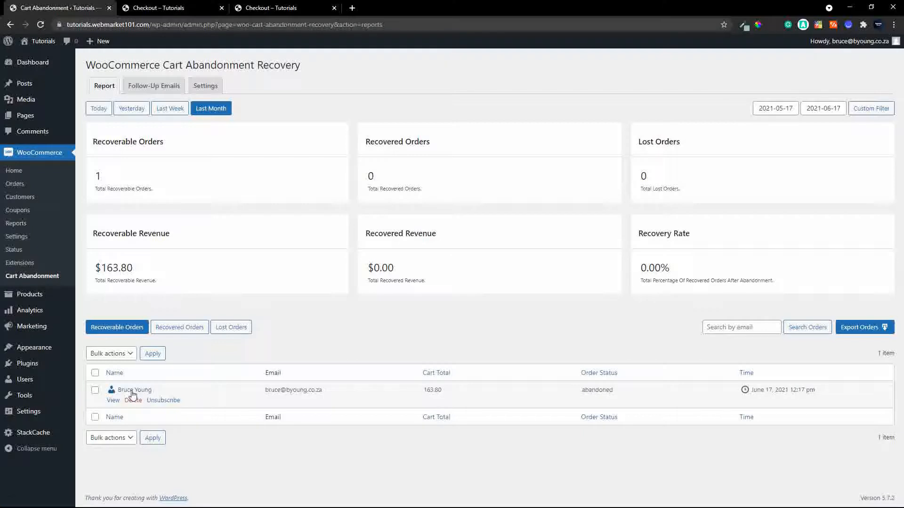
Step: View the abandoned order's details, including the email sent with coupon NJWH2YIX
click(112, 400)
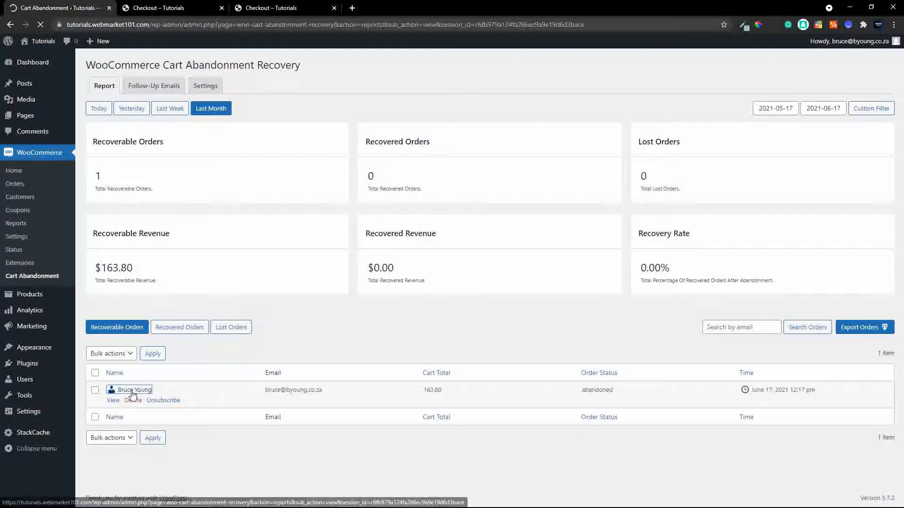
click(112, 400)
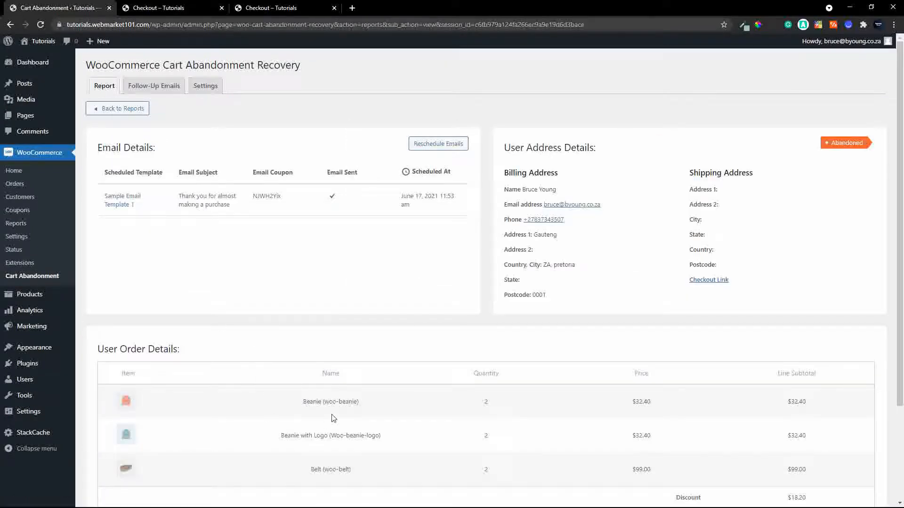
scroll(down, 3)
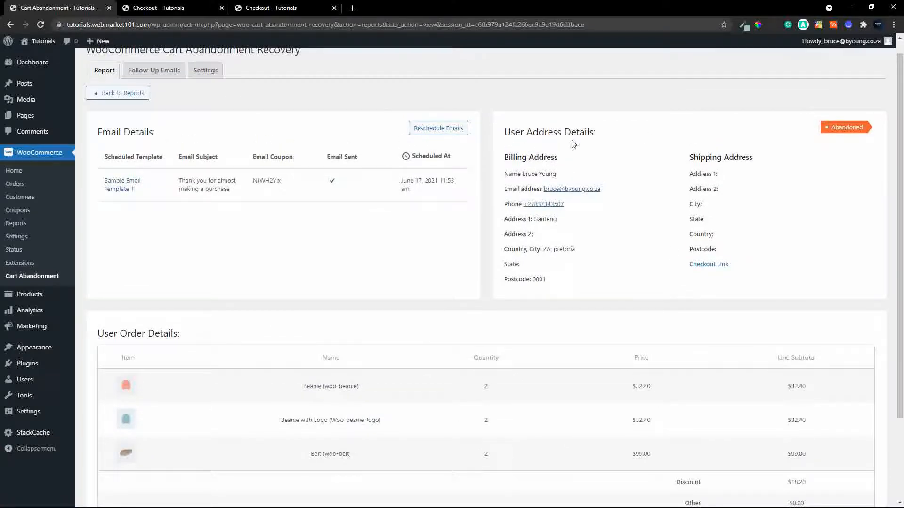
mouse_move(283, 202)
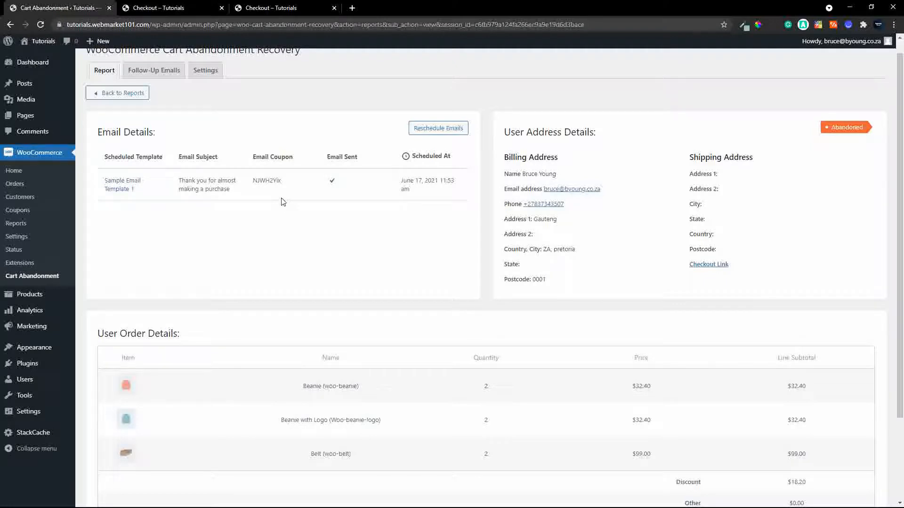
mouse_move(357, 190)
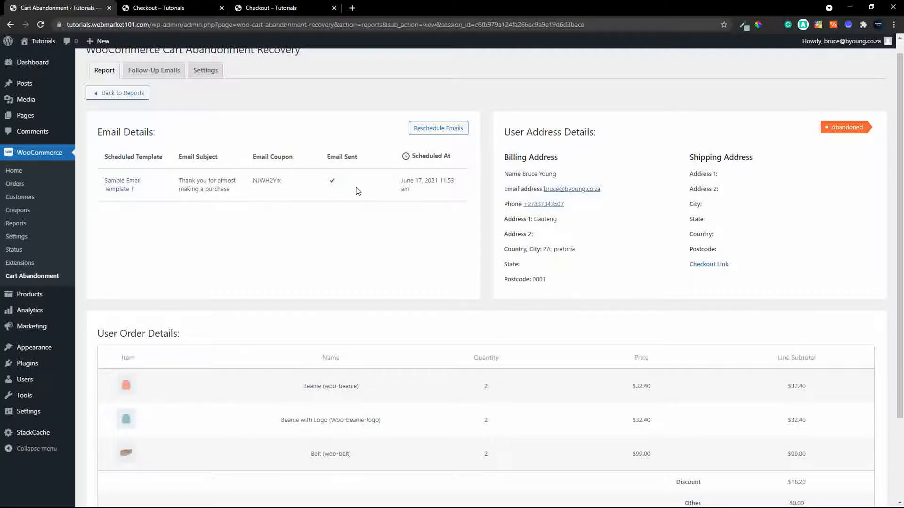
mouse_move(170, 73)
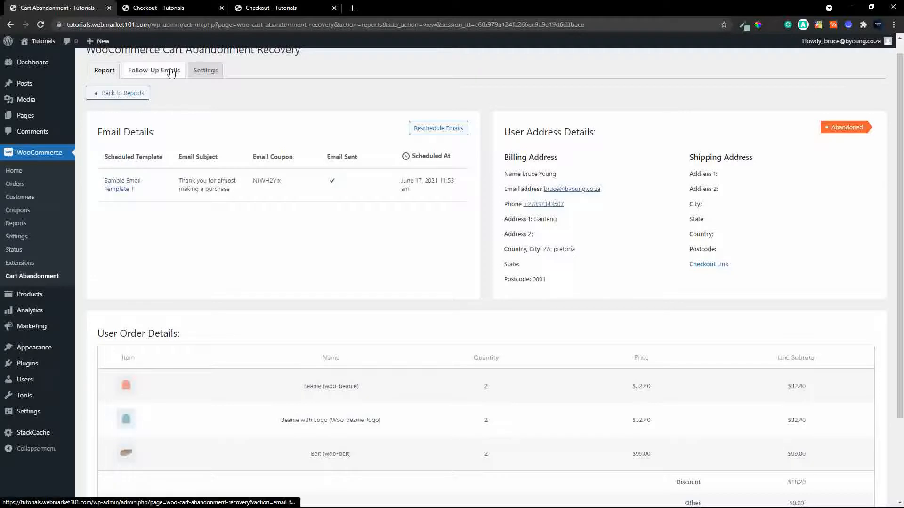
Step: Review the Follow-Up Emails templates list, then return to the report overview
click(154, 70)
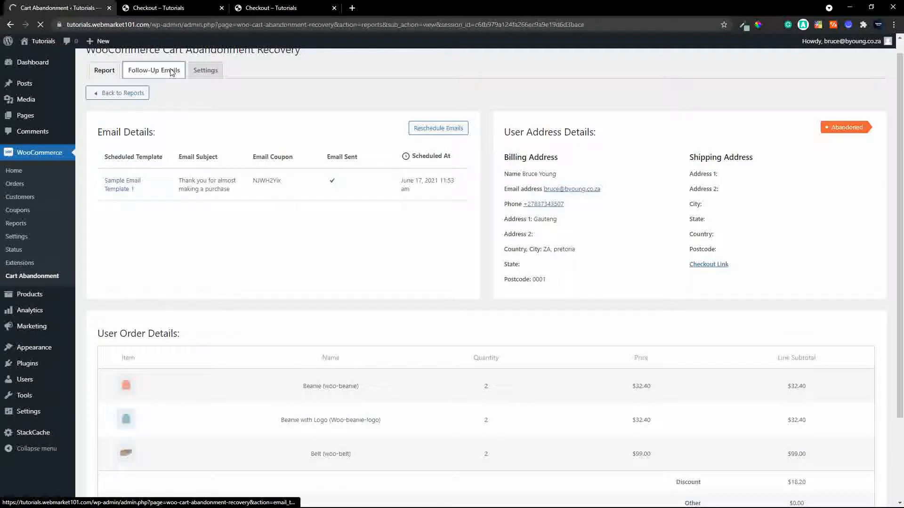
click(153, 70)
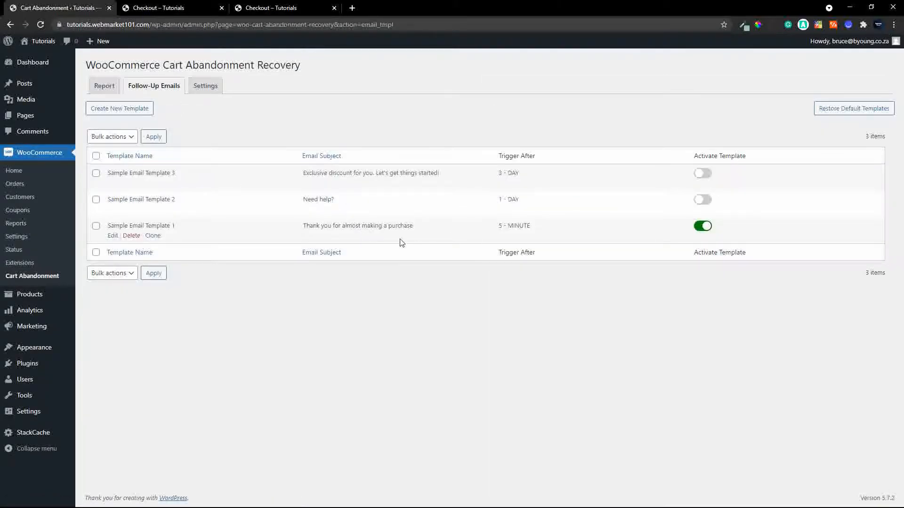
click(104, 85)
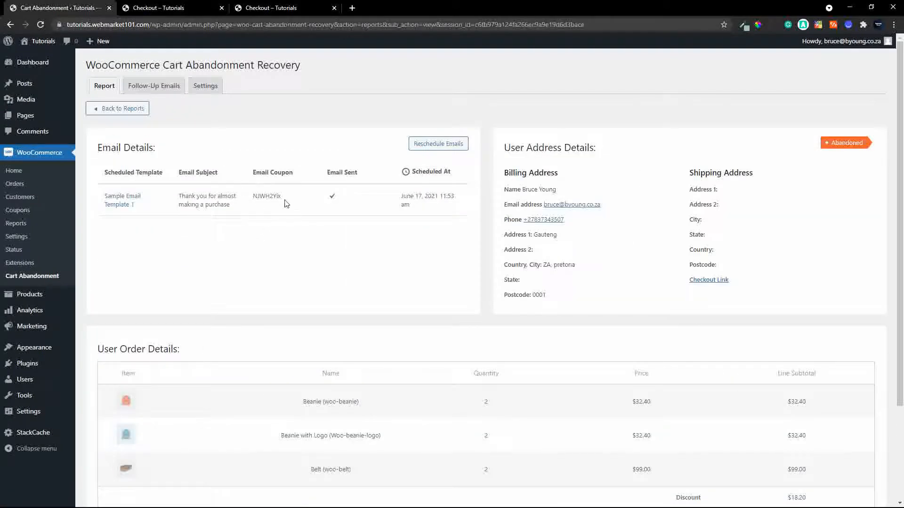
mouse_move(357, 184)
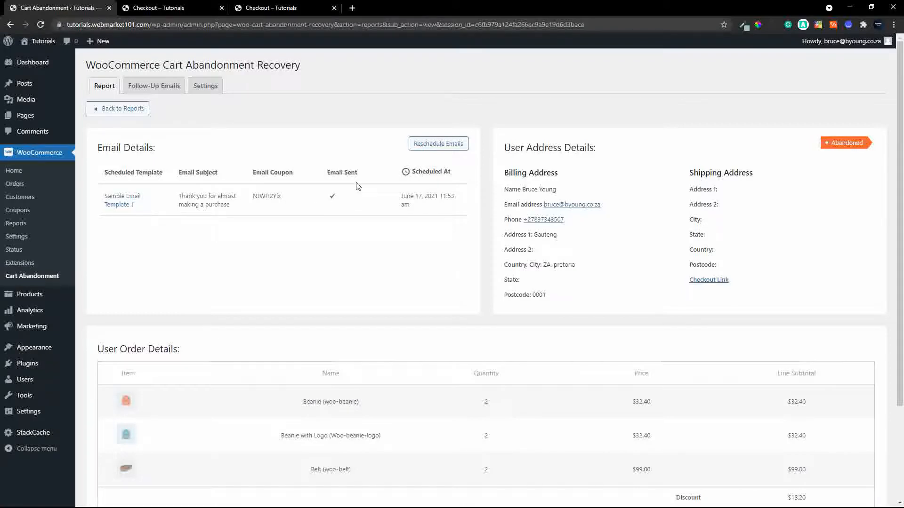
mouse_move(137, 209)
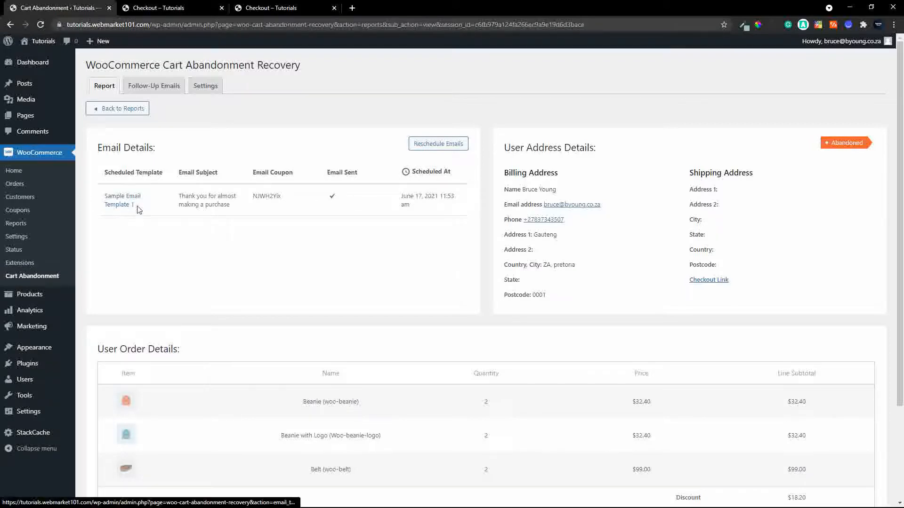
mouse_move(149, 87)
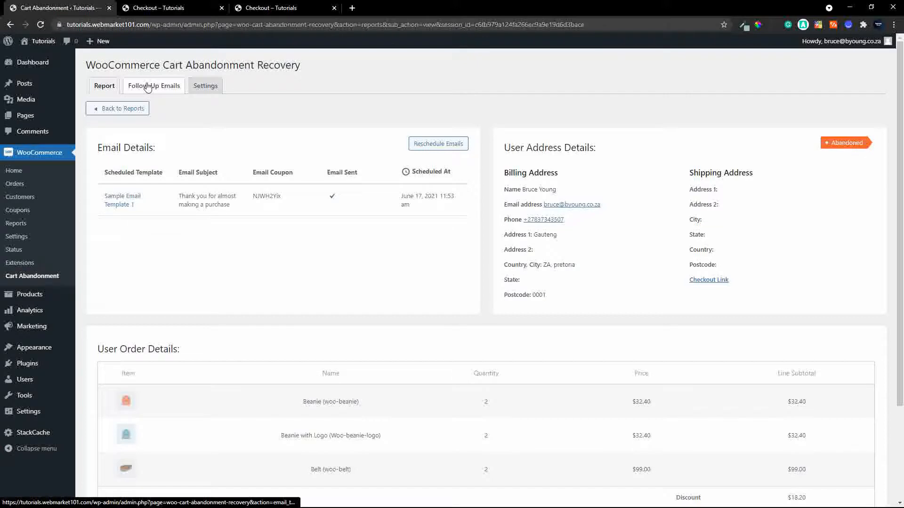
click(152, 85)
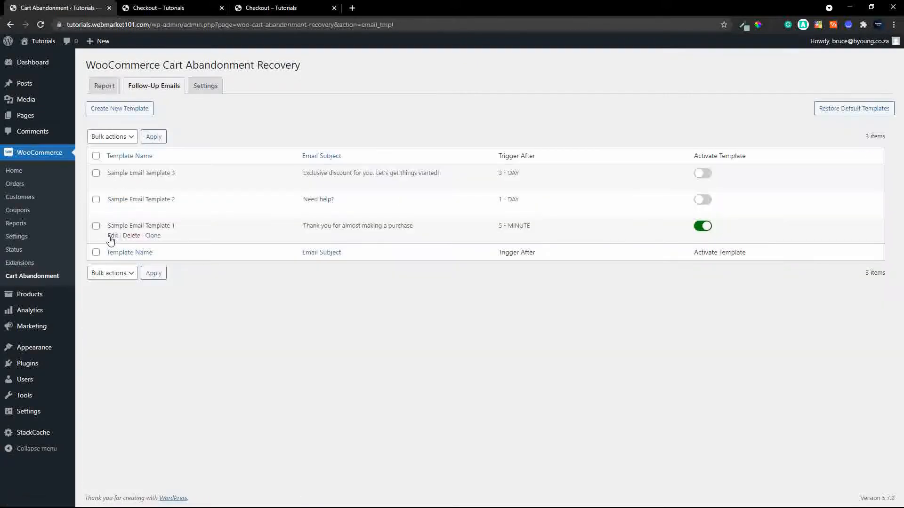
click(104, 86)
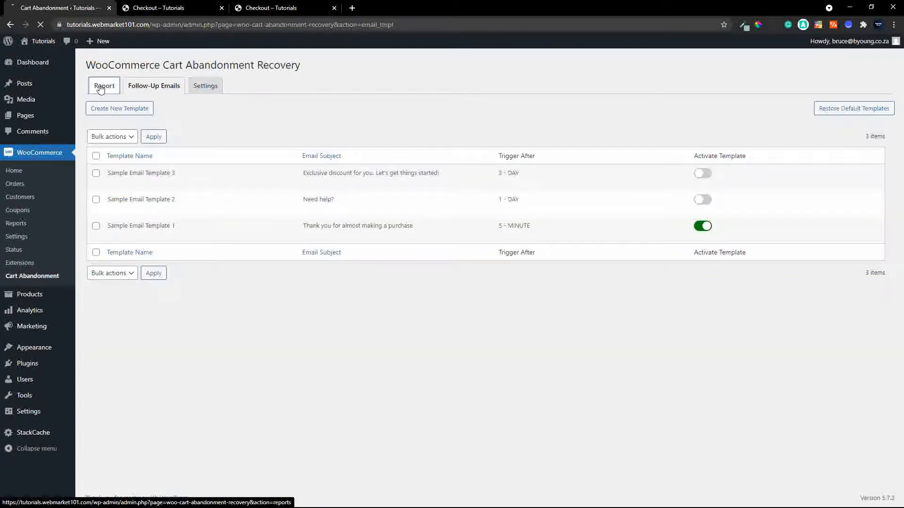
click(104, 86)
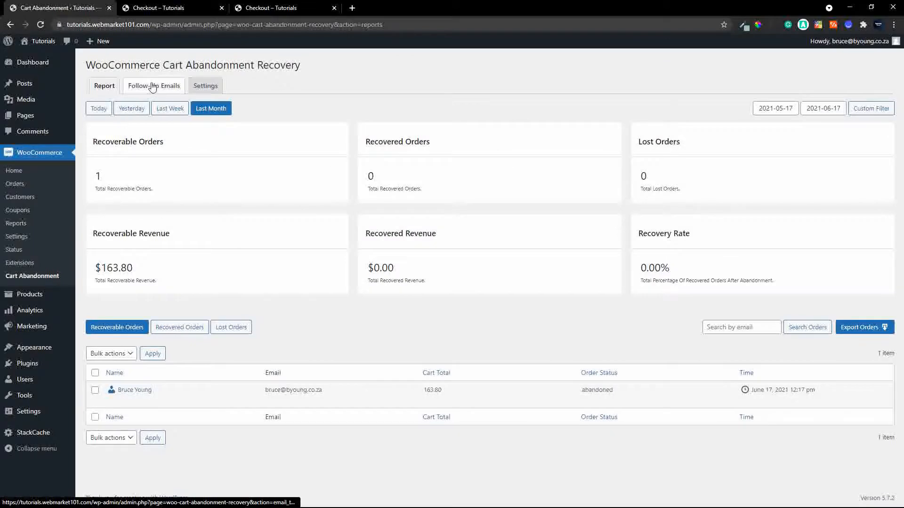
Step: Attempt to place the discounted order and choose Gauteng as the missing province
click(274, 7)
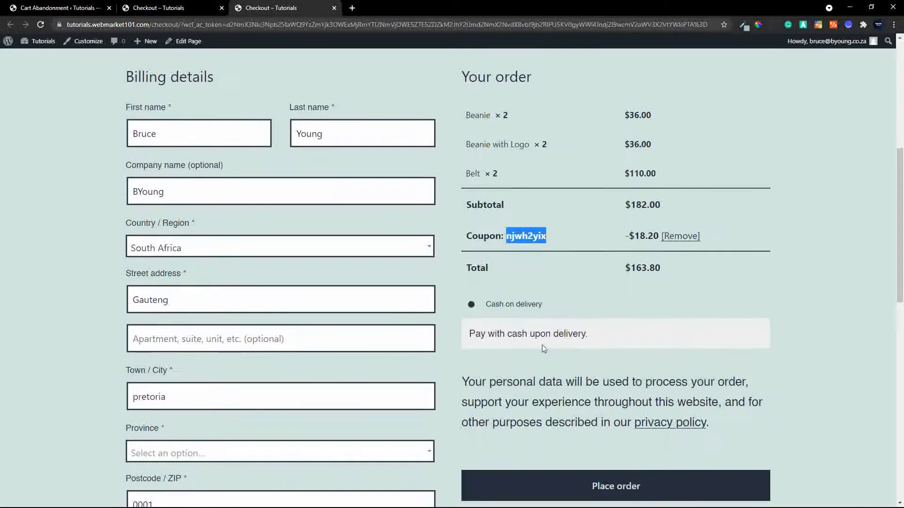
click(616, 486)
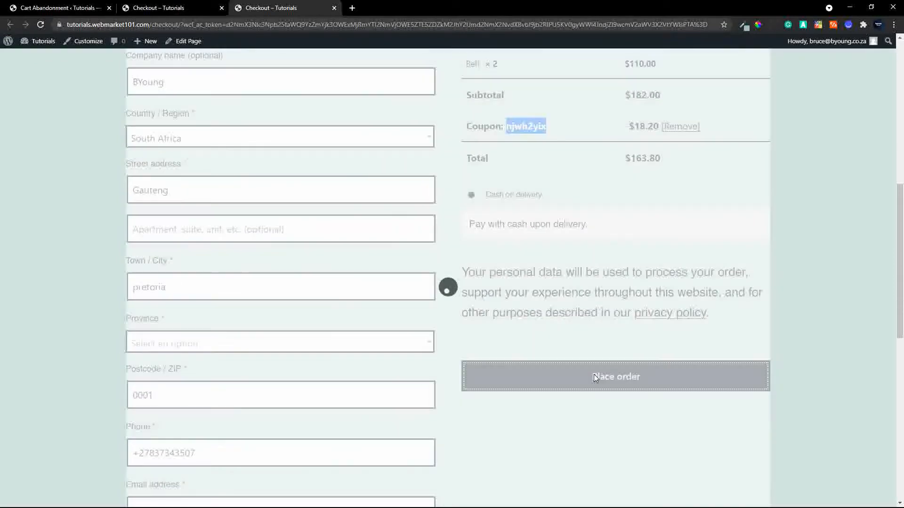
click(616, 376)
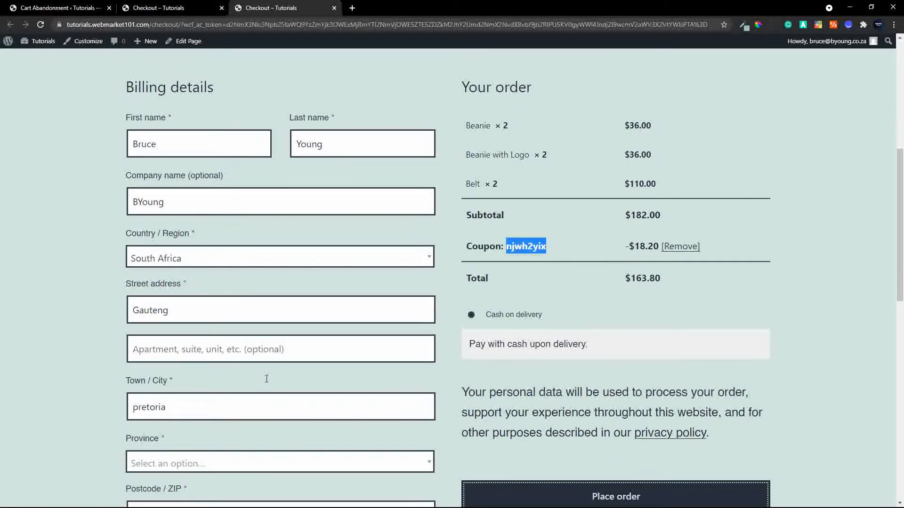
scroll(down, 3)
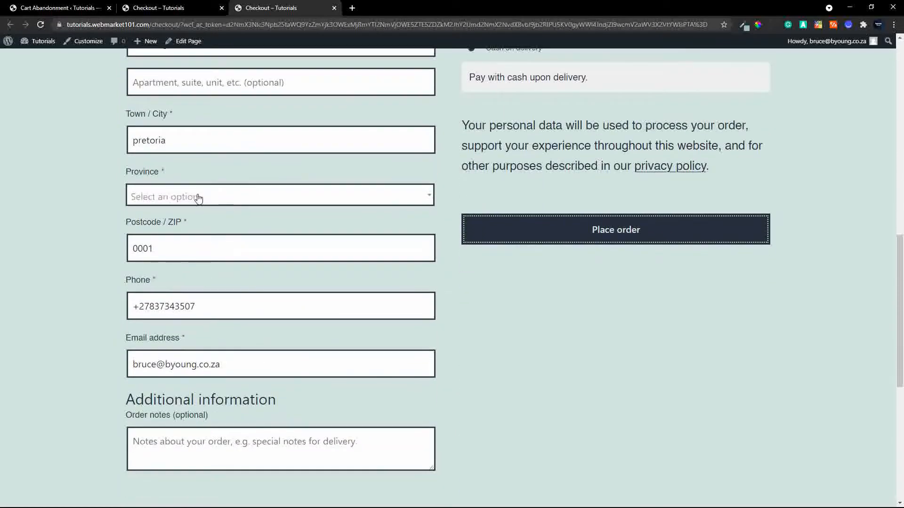
click(281, 196)
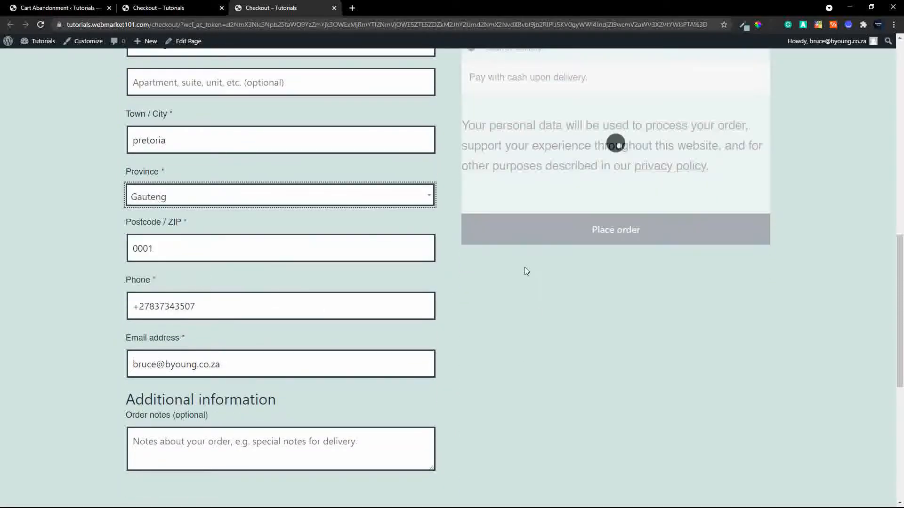
Step: Place order 108 for $163.80 and return to the cart abandonment report
click(616, 229)
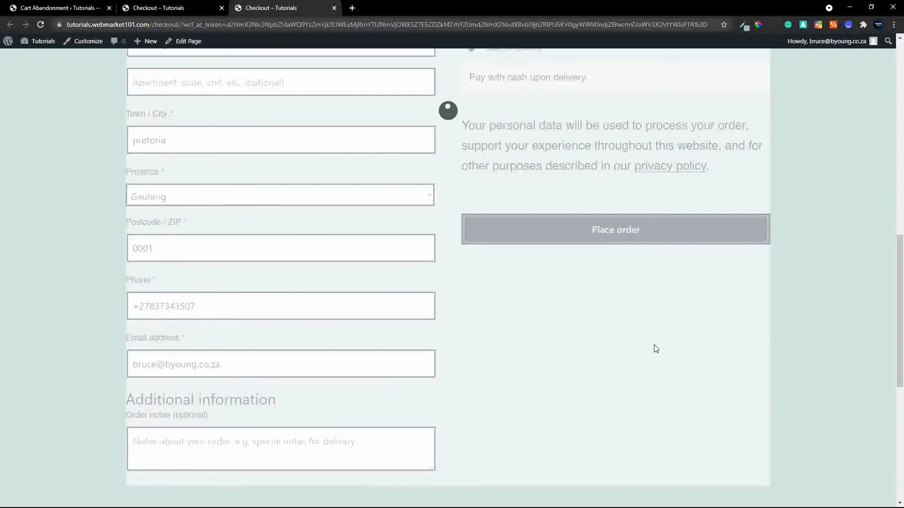
click(616, 230)
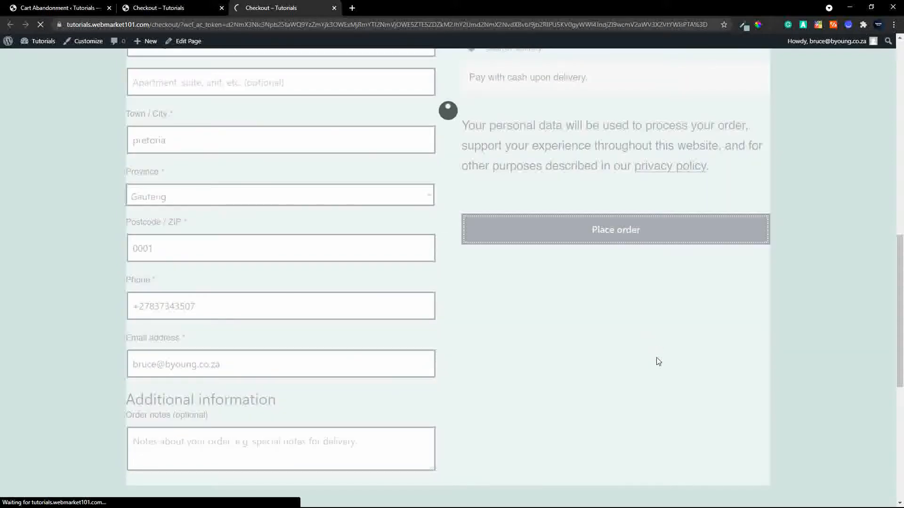
click(616, 230)
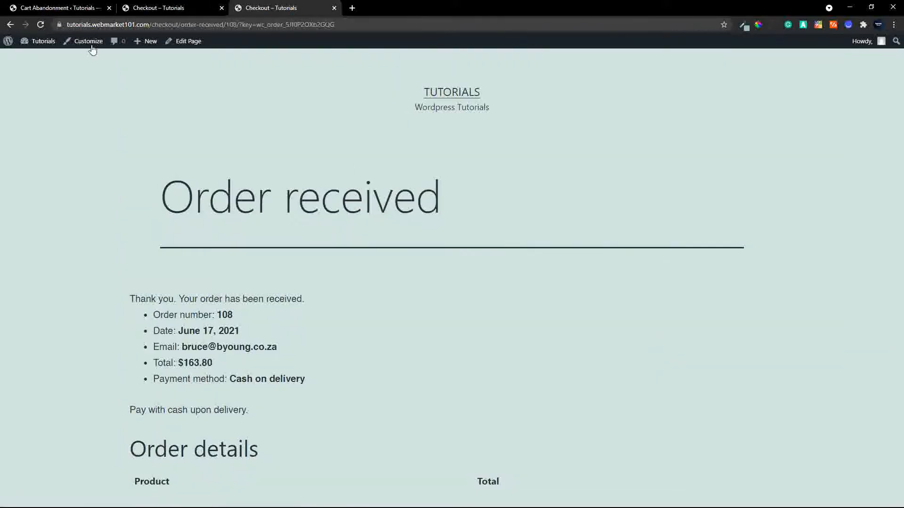
click(61, 7)
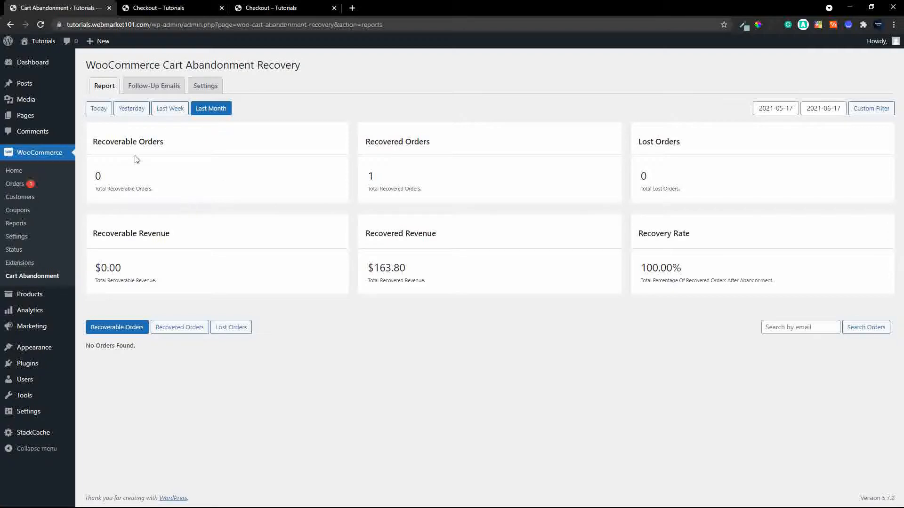
mouse_move(181, 269)
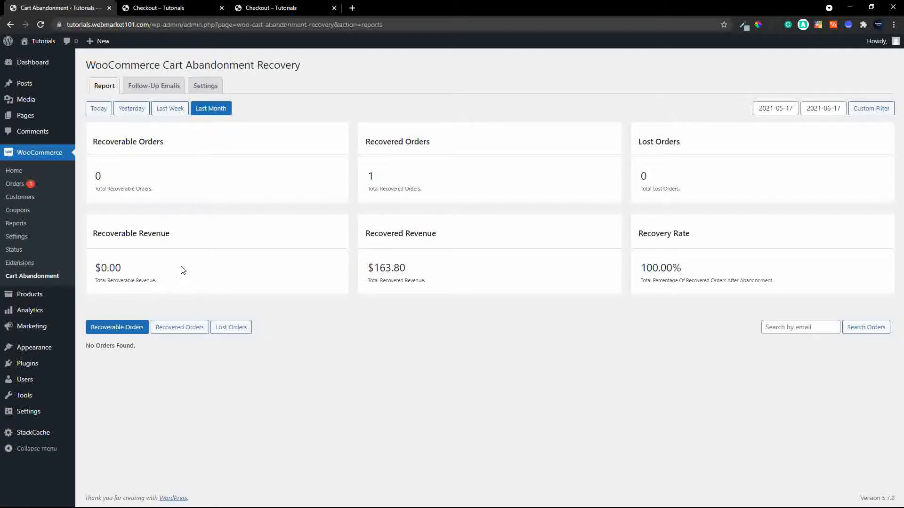
mouse_move(382, 179)
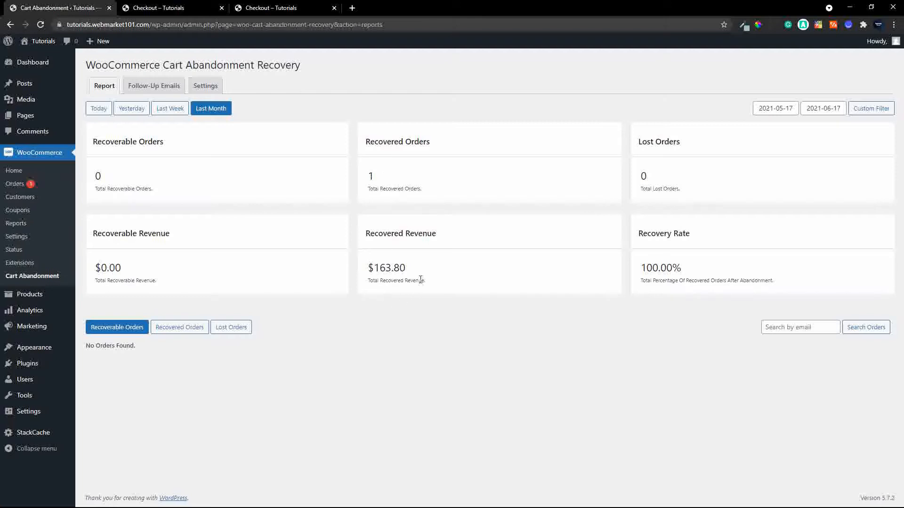
mouse_move(424, 203)
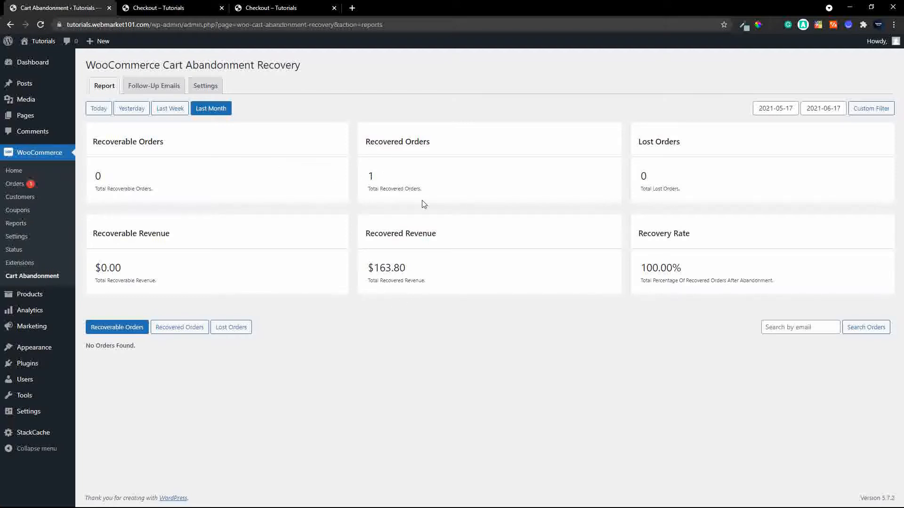
mouse_move(171, 331)
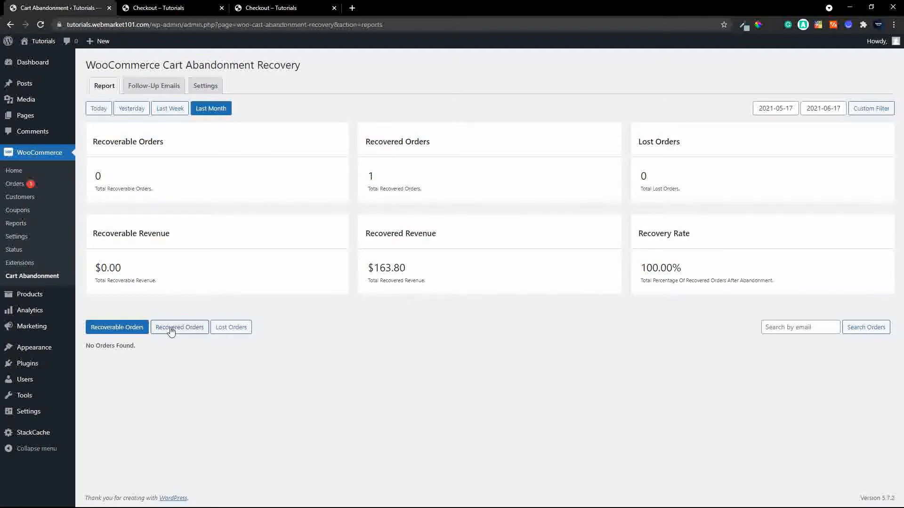
click(179, 328)
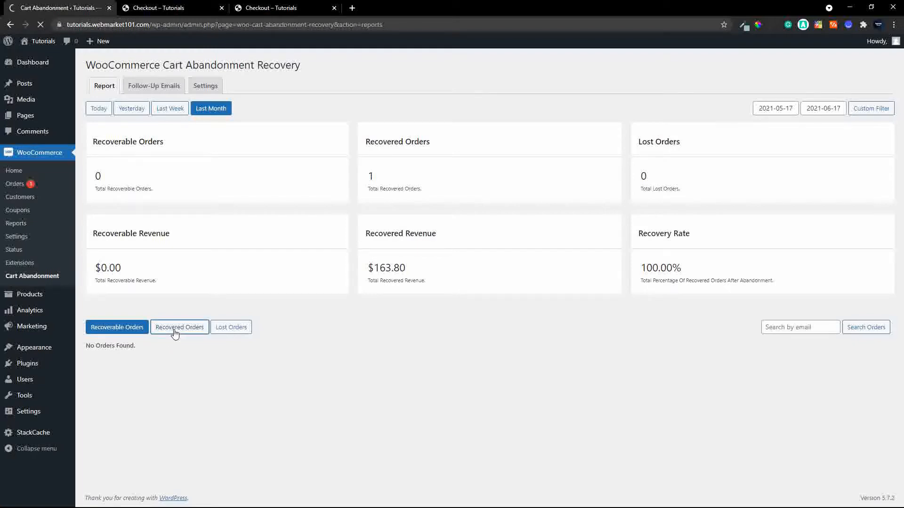
click(179, 328)
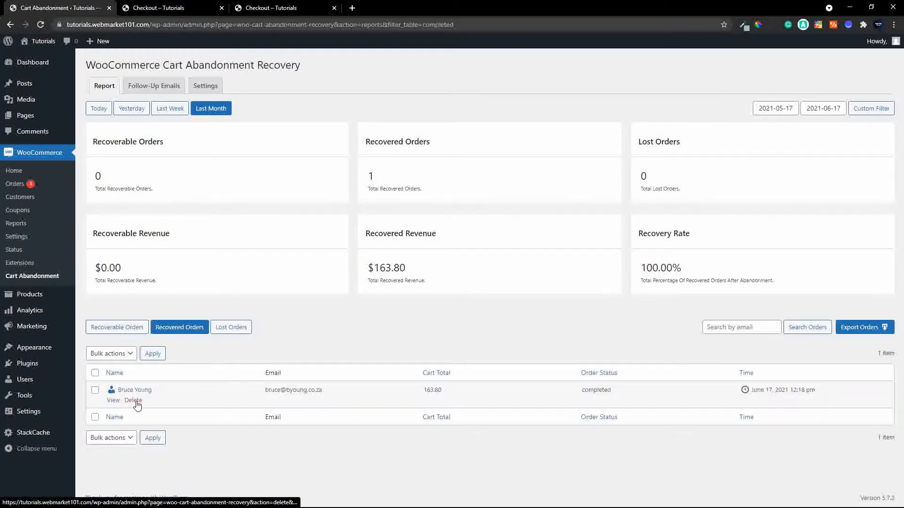
mouse_move(145, 392)
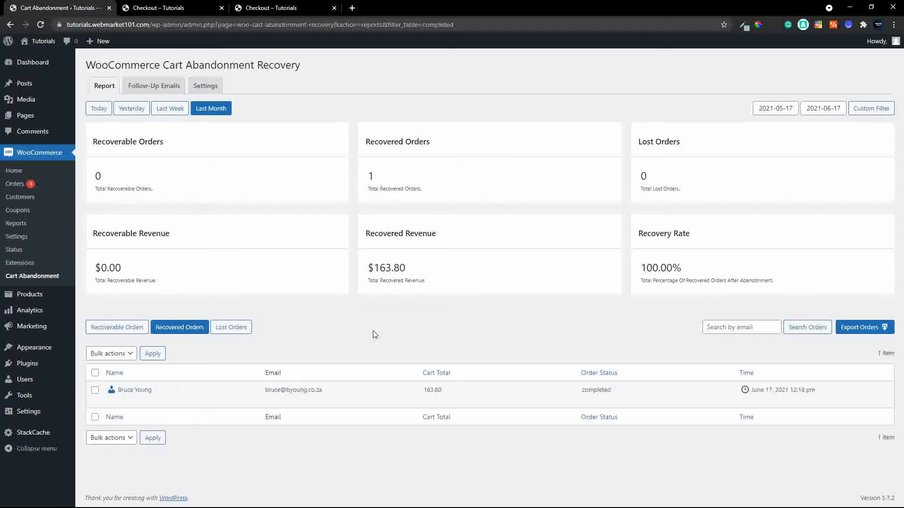
mouse_move(386, 335)
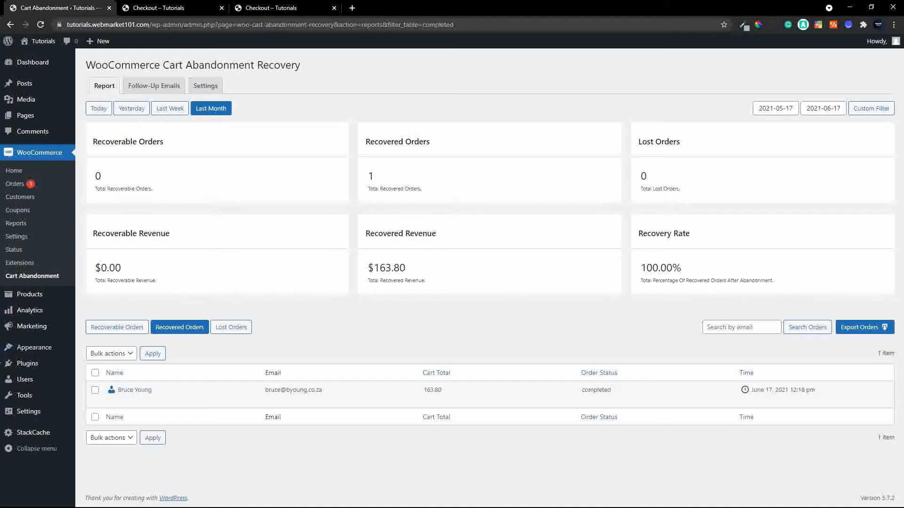
Step: Show the Installed Plugins page with WooCommerce and Cart Abandonment Recovery active
click(25, 363)
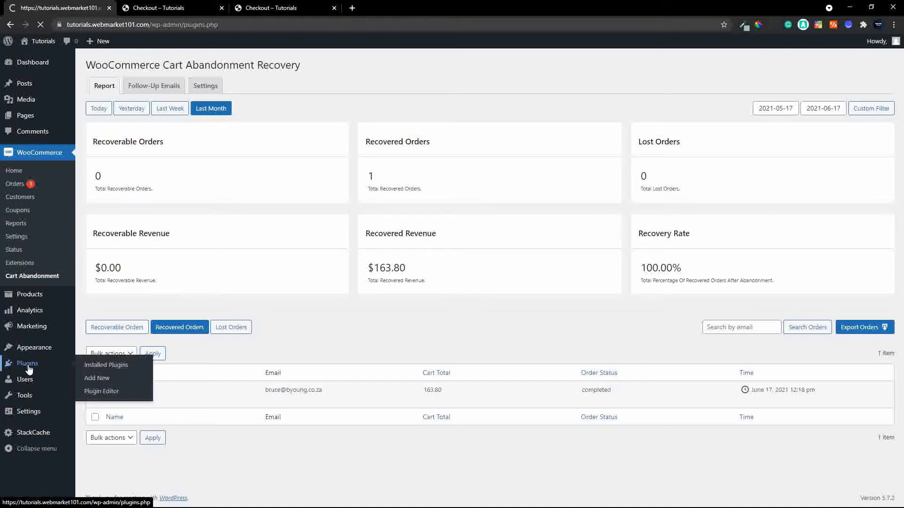
click(106, 366)
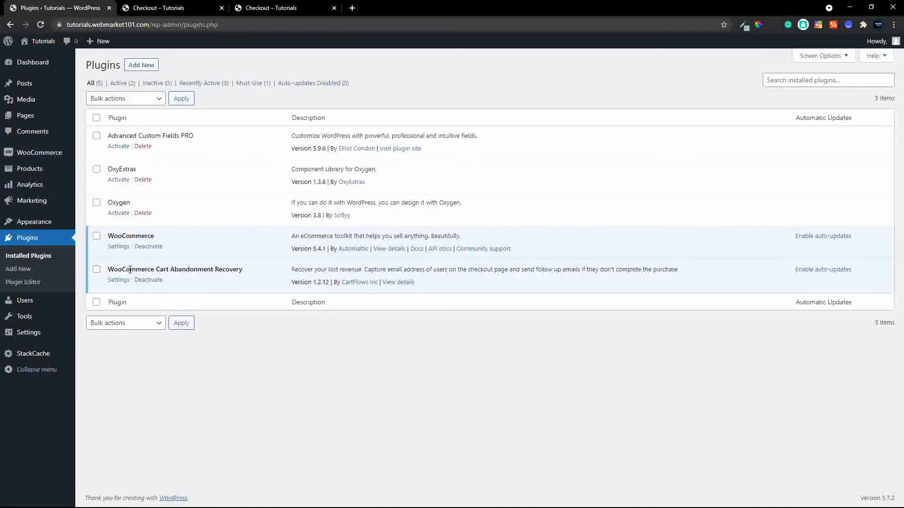
mouse_move(244, 271)
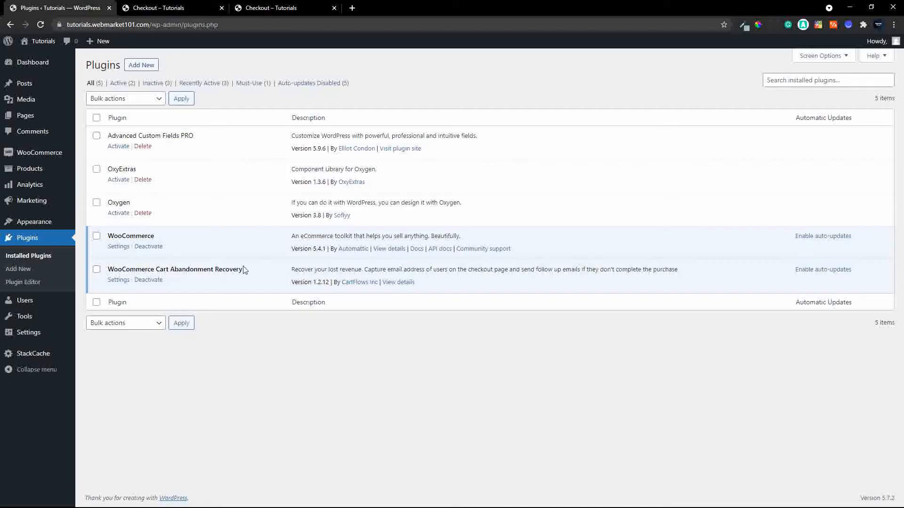
mouse_move(356, 291)
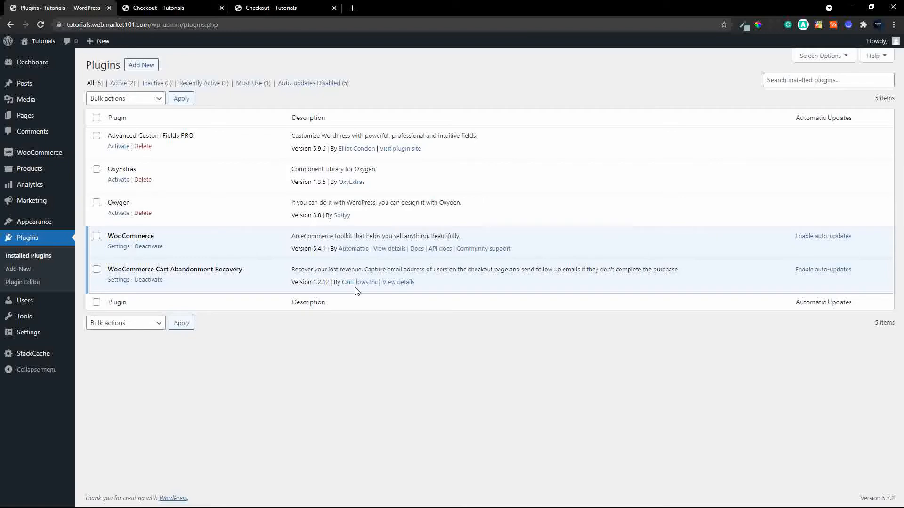